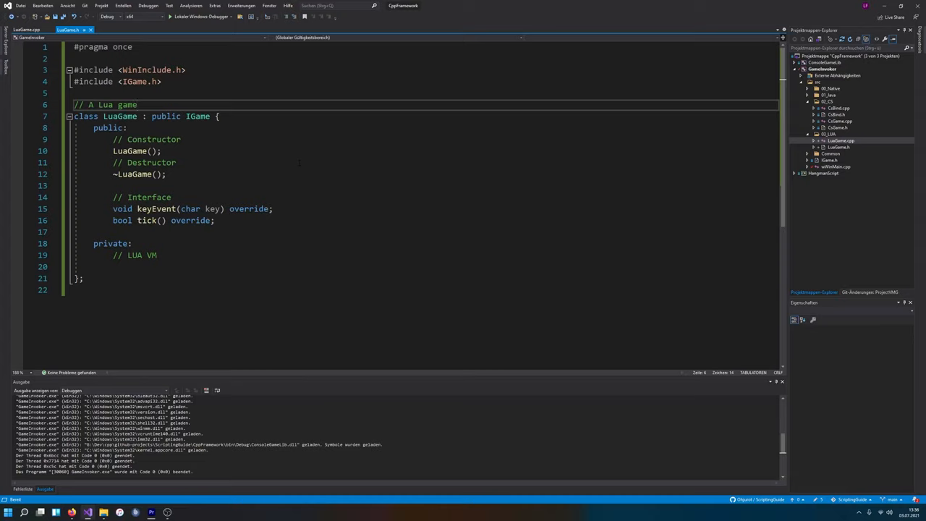
# - Rearrange the desktop windows and switch over to Firefox
pyautogui.click(137, 104)
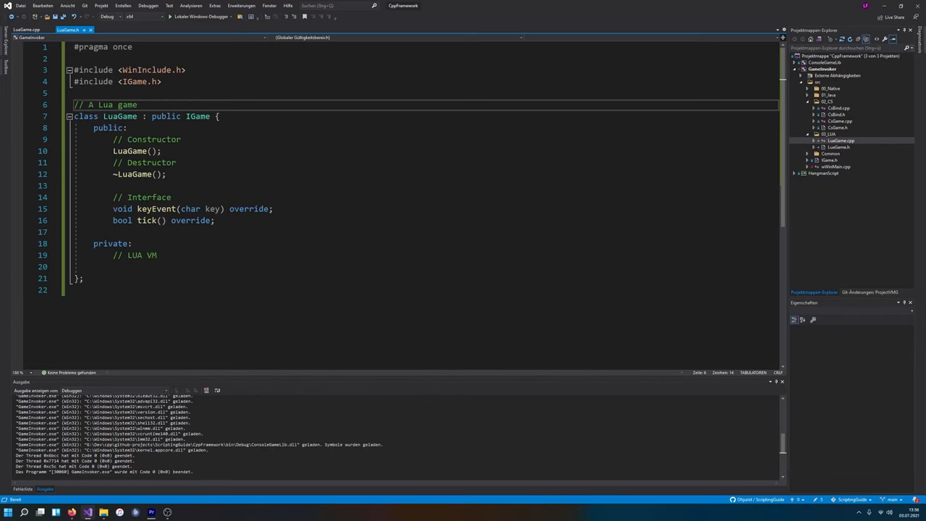
pyautogui.moveTo(75, 185); pyautogui.dragTo(82, 279)
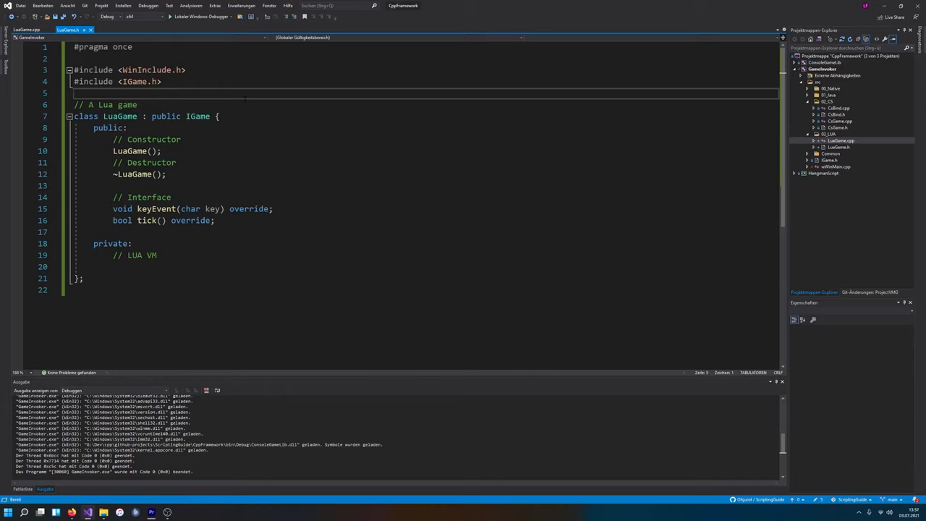
pyautogui.moveTo(73, 105); pyautogui.dragTo(84, 279)
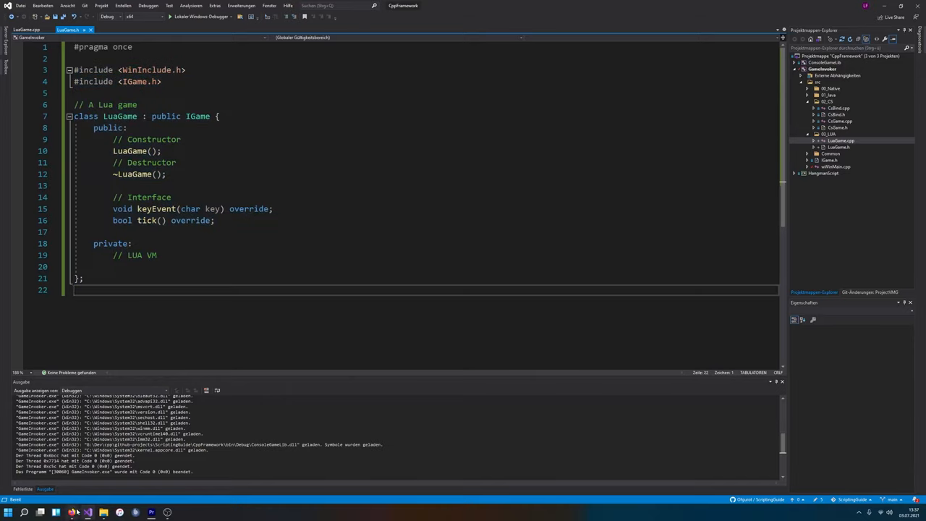
pyautogui.click(71, 512)
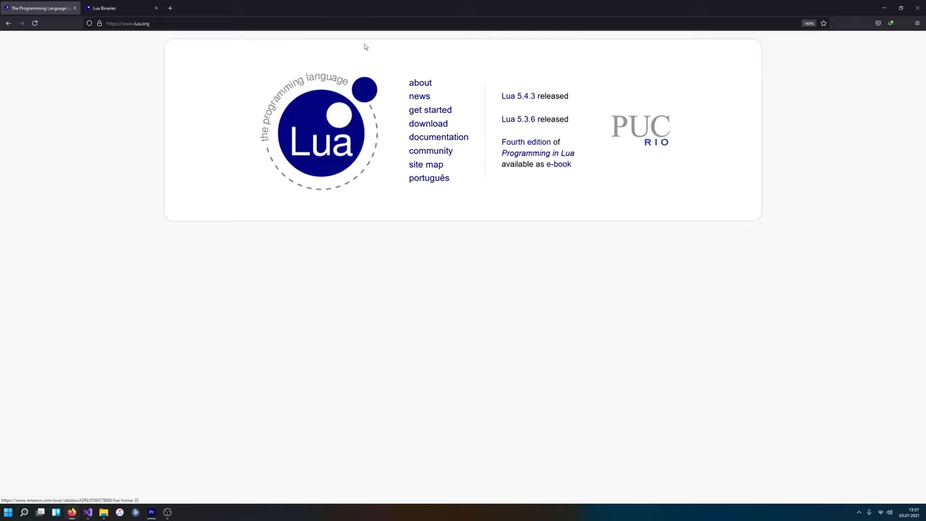
pyautogui.moveTo(655, 136)
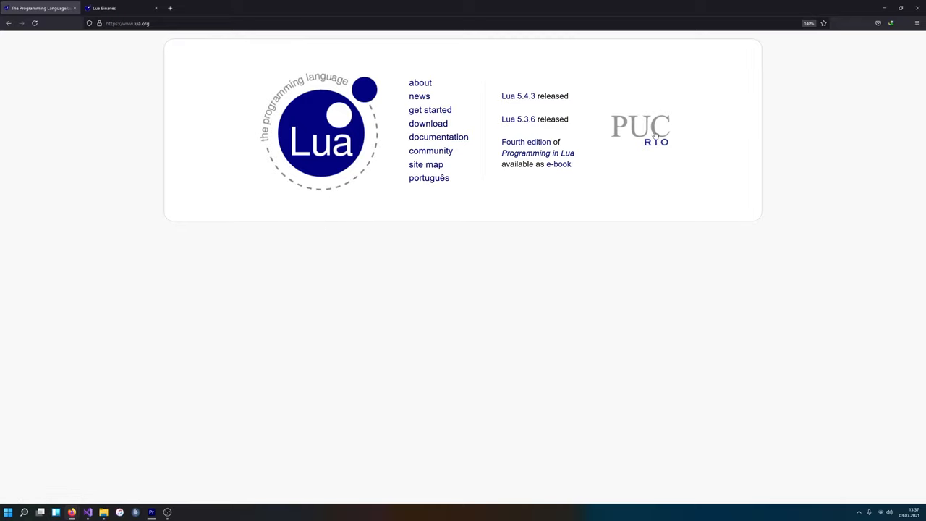
pyautogui.moveTo(664, 112)
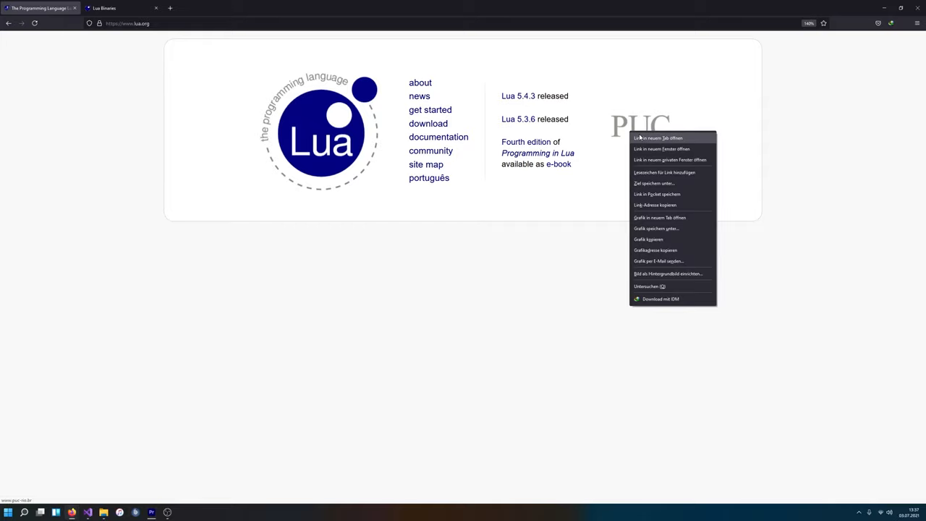
# - Open the PUC-Rio site from its logo in a new tab, scroll it, then close it
pyautogui.click(657, 138)
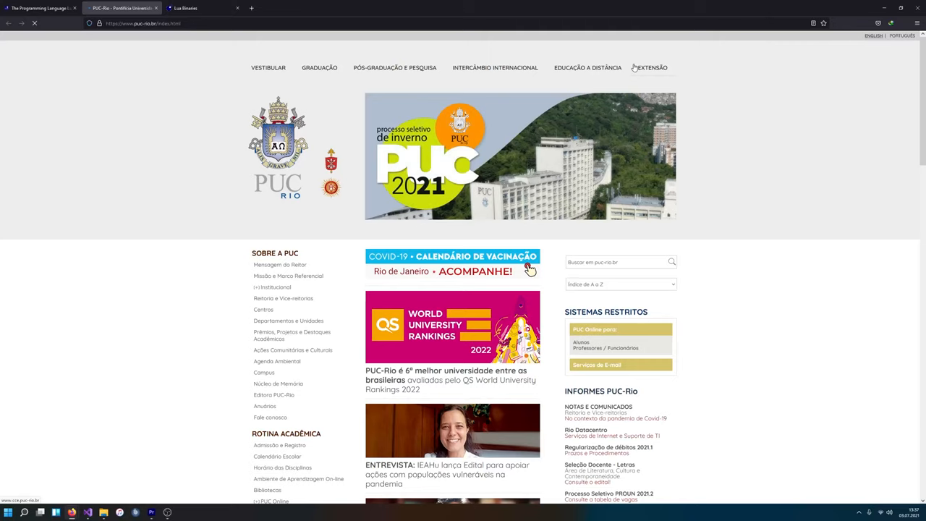
pyautogui.scroll(-3)
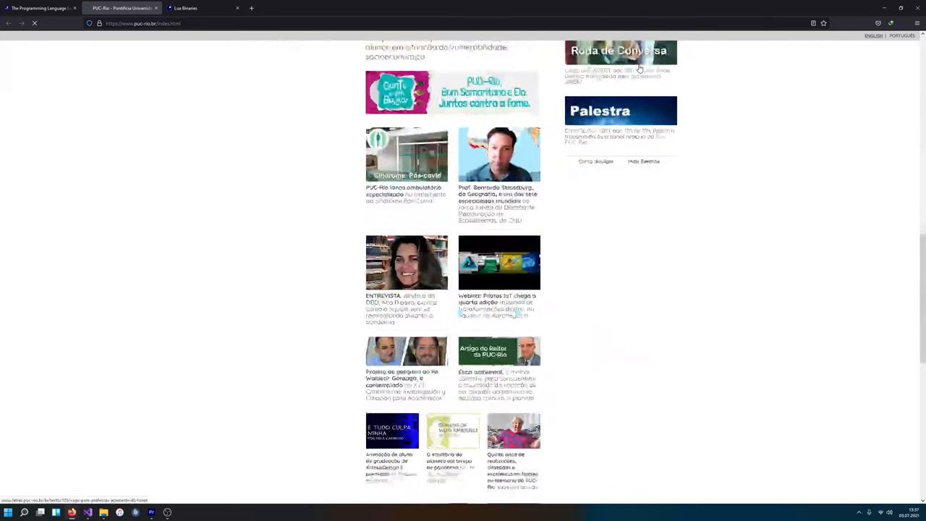
pyautogui.scroll(-3)
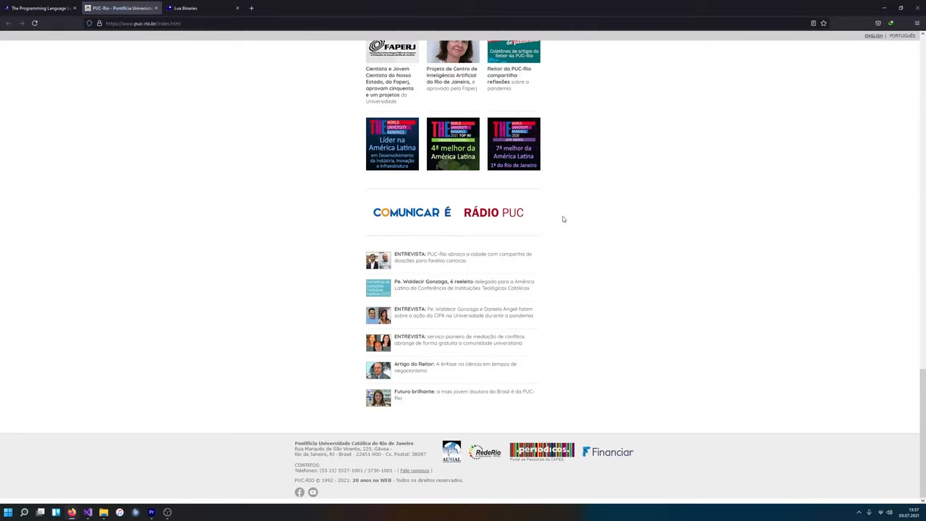
pyautogui.scroll(3)
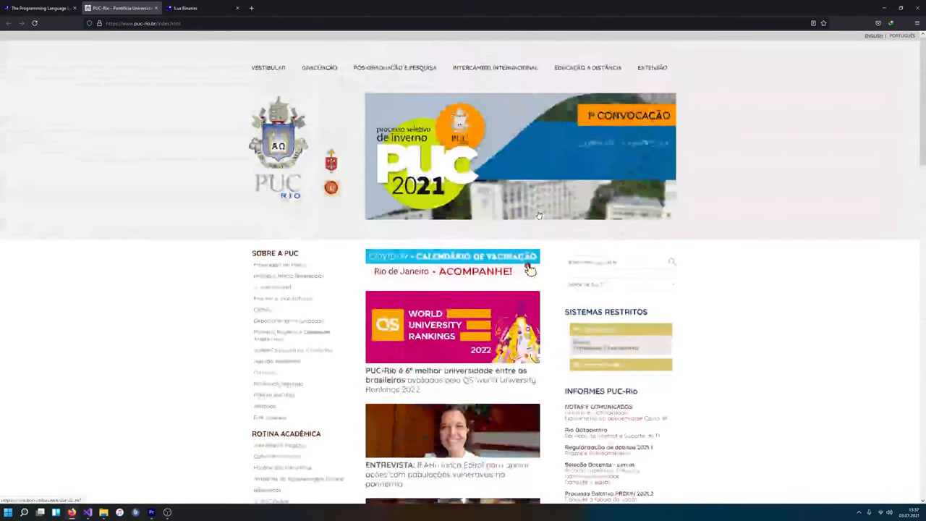
pyautogui.click(176, 8)
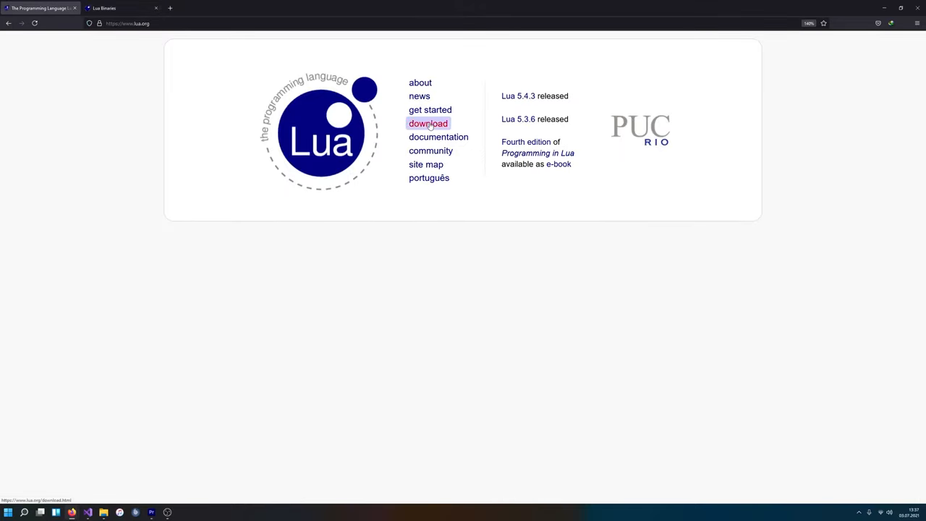
# - Download lua-5.4.3.tar.gz from lua.org's download page and open the archive
pyautogui.click(429, 123)
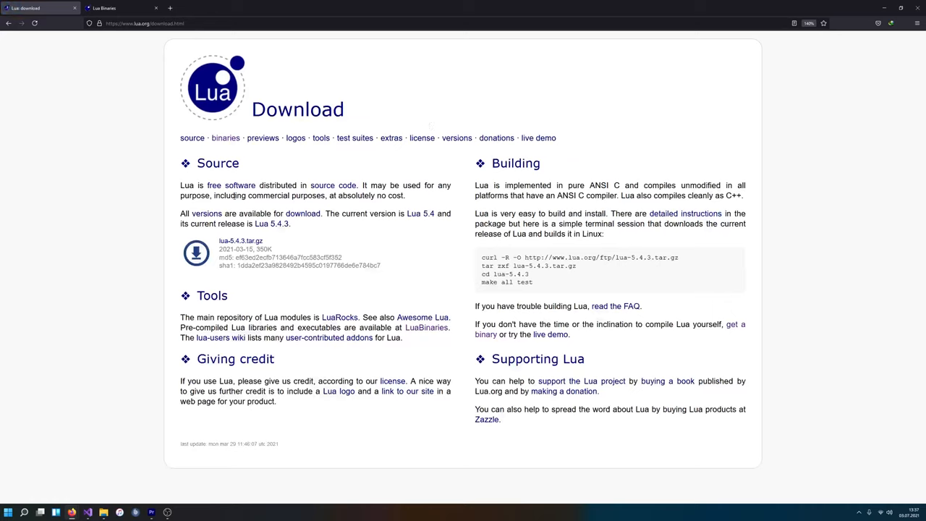
pyautogui.moveTo(241, 181)
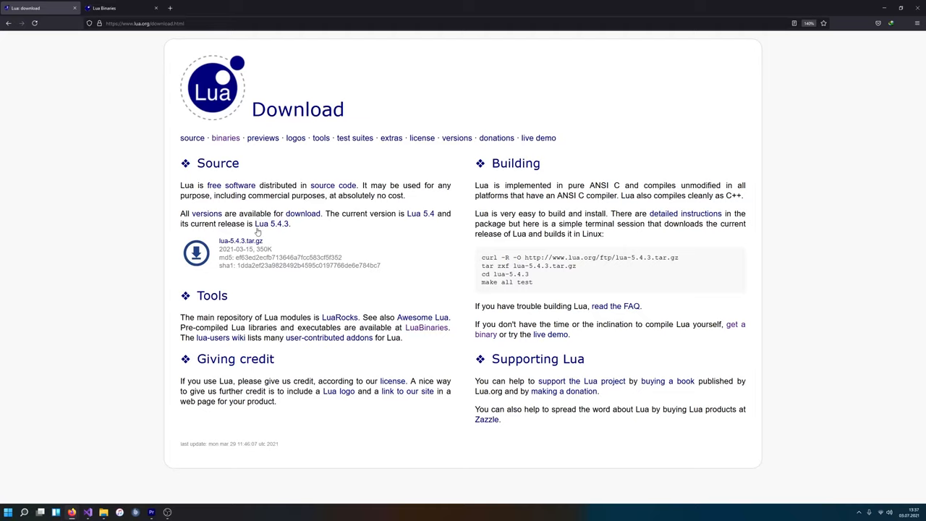
pyautogui.click(240, 240)
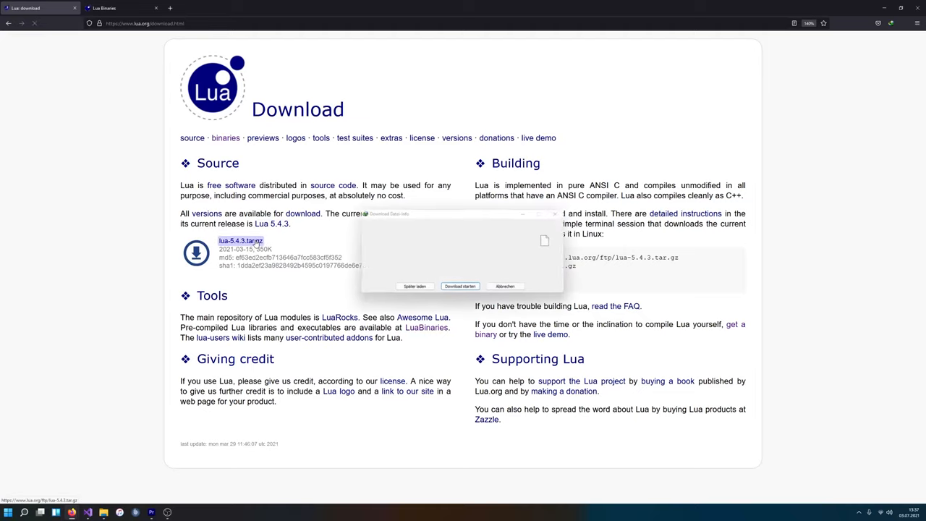
pyautogui.click(459, 286)
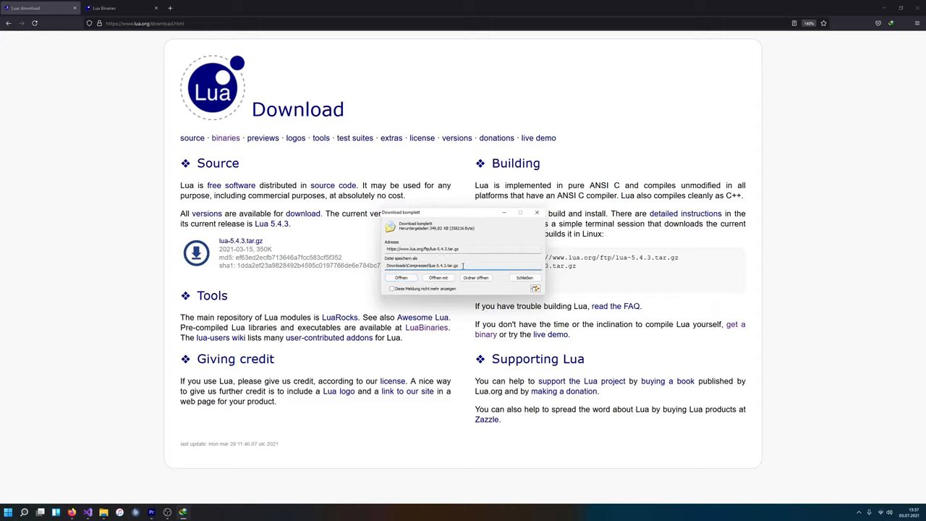
pyautogui.click(524, 278)
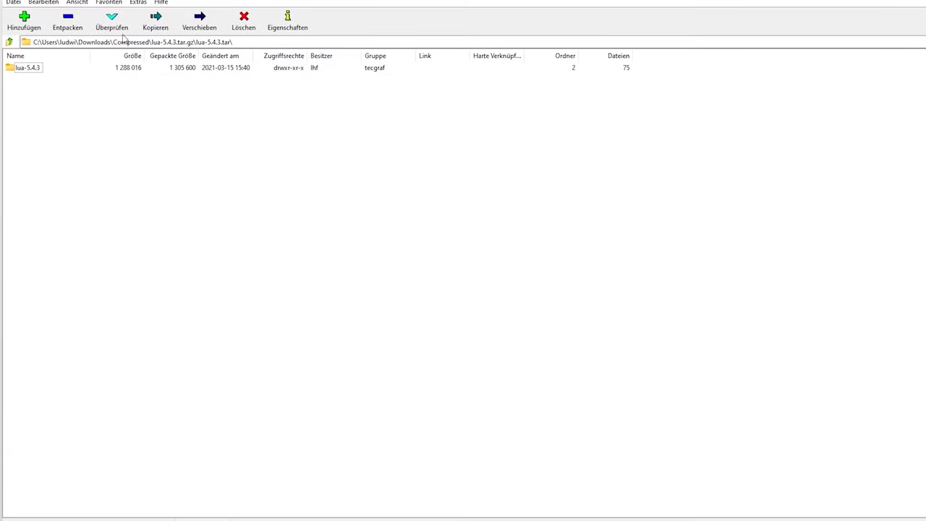
# - Browse the lua-5.4.3 archive into src, then close the Compressed downloads window
pyautogui.doubleClick(28, 67)
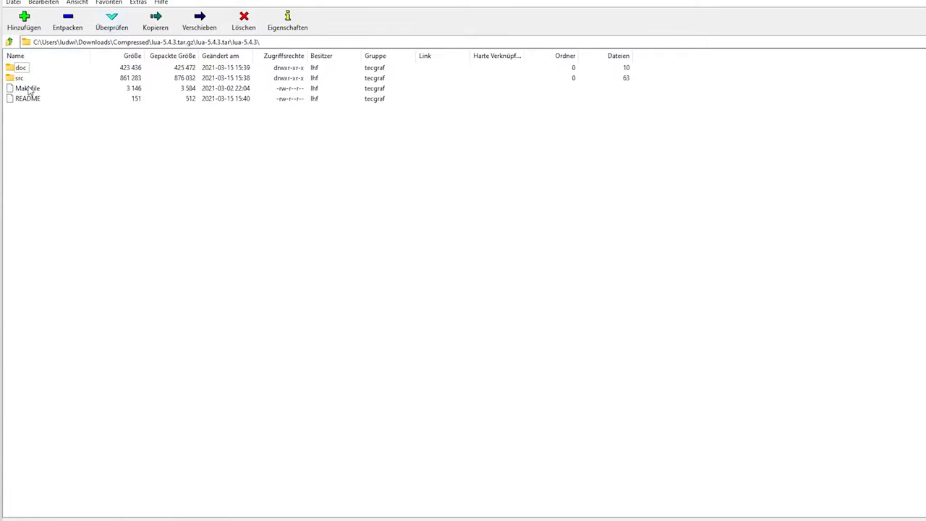
pyautogui.doubleClick(18, 77)
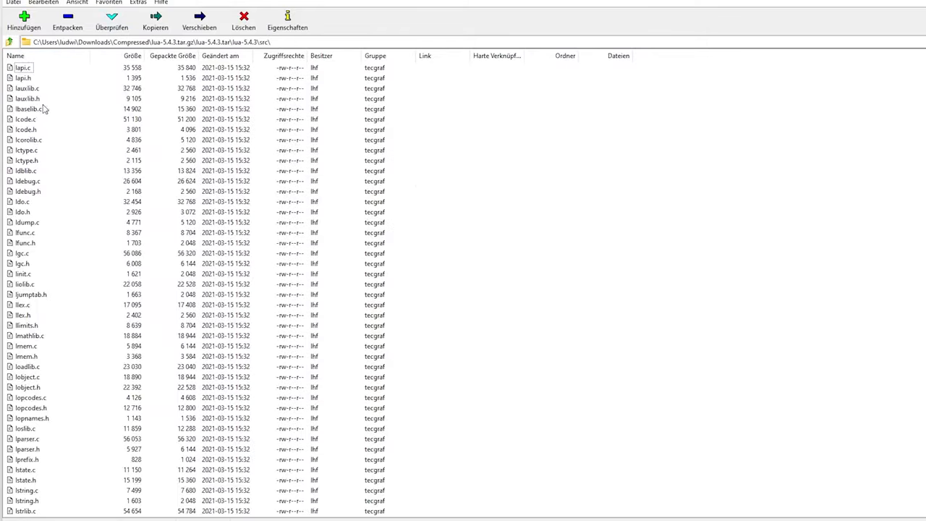
pyautogui.scroll(-3)
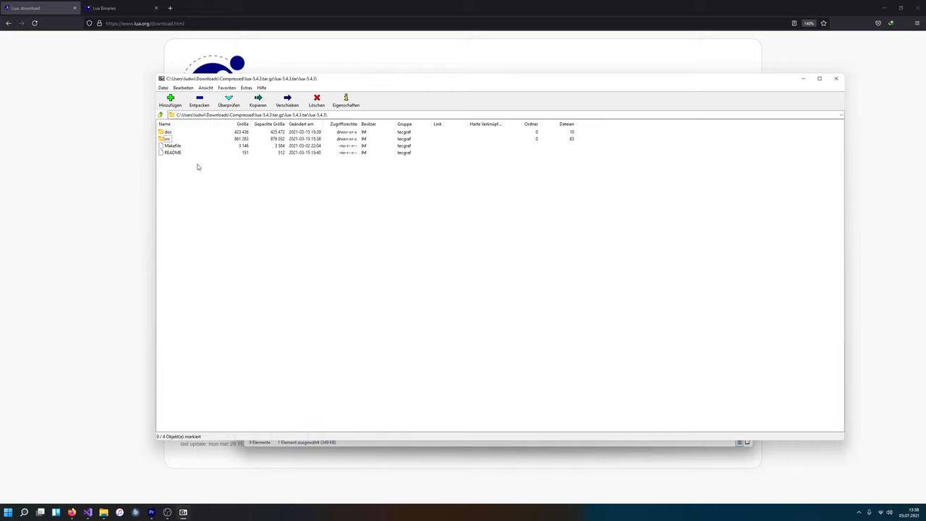
pyautogui.click(173, 146)
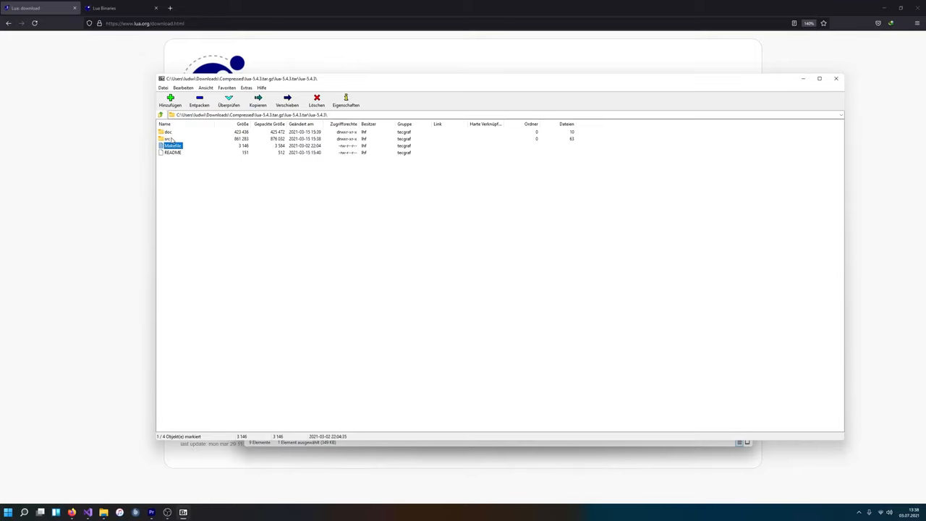
pyautogui.doubleClick(168, 132)
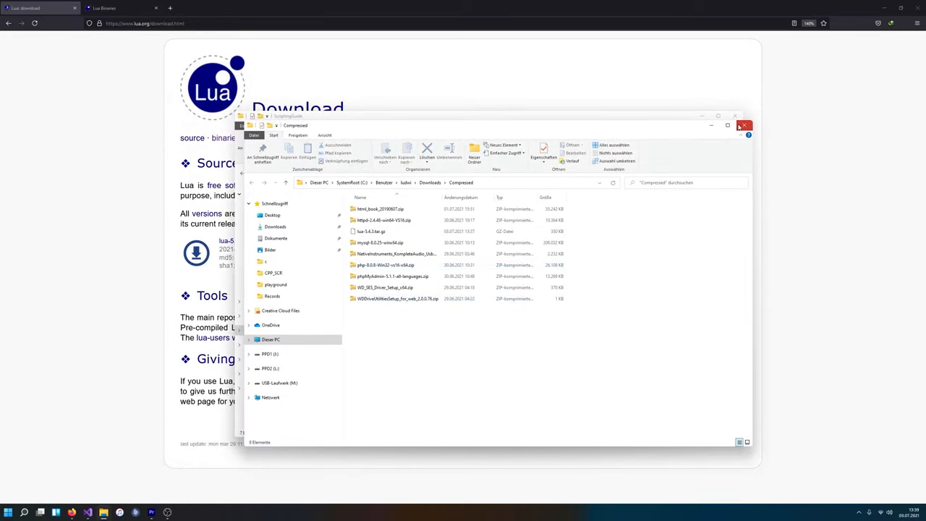
pyautogui.click(743, 126)
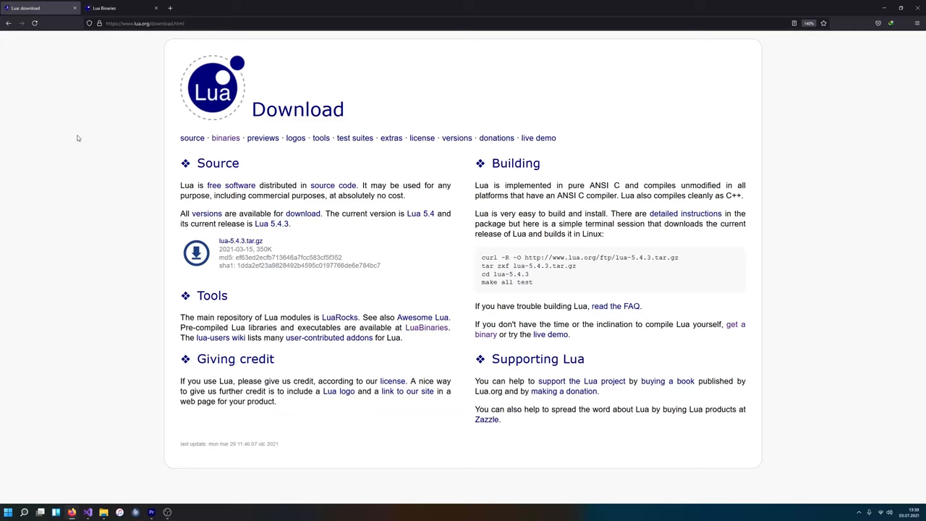
# - Select and deselect the Building text, then scroll through the LuaBinaries SourceForge page
pyautogui.moveTo(491, 163); pyautogui.dragTo(534, 283)
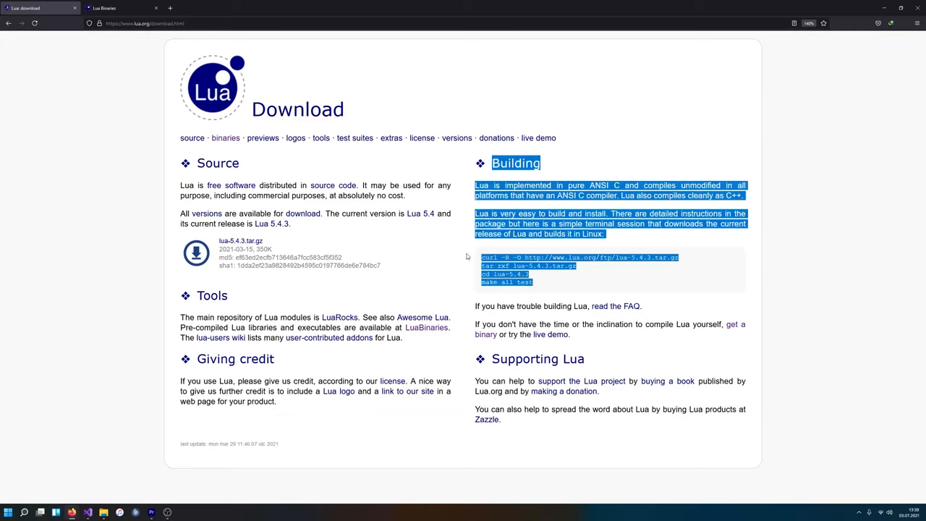
pyautogui.click(467, 257)
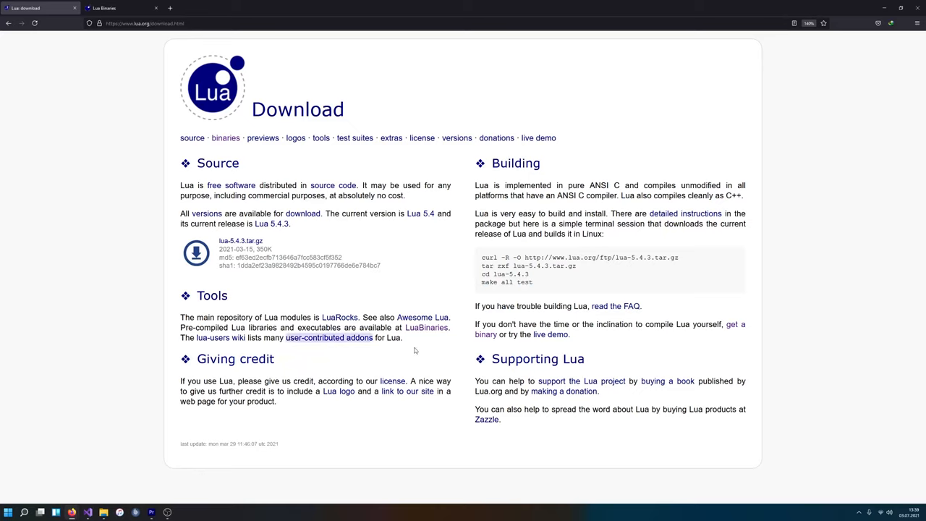
pyautogui.moveTo(426, 327)
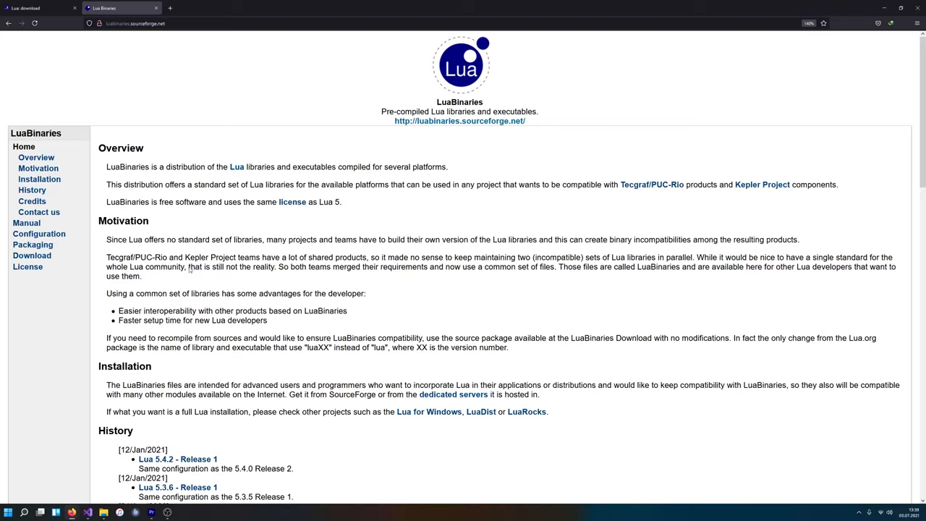
pyautogui.moveTo(317, 252)
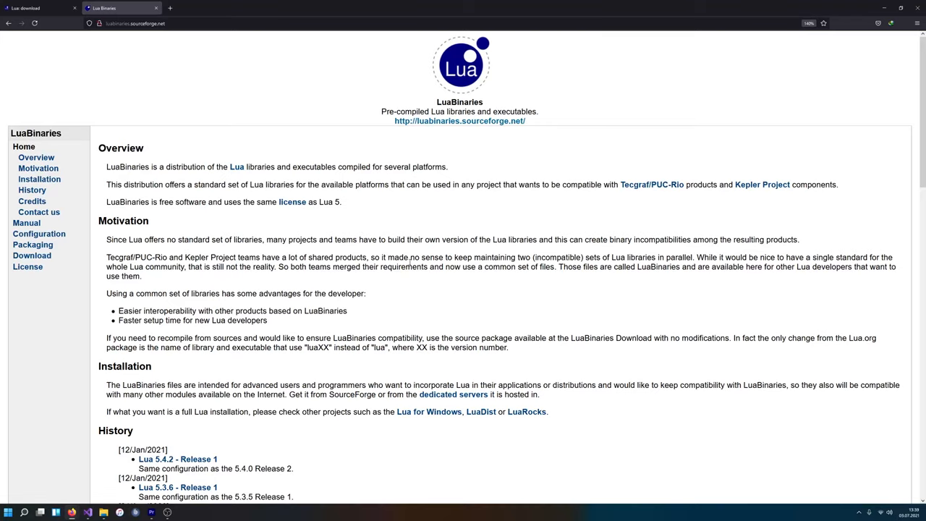
pyautogui.scroll(-3)
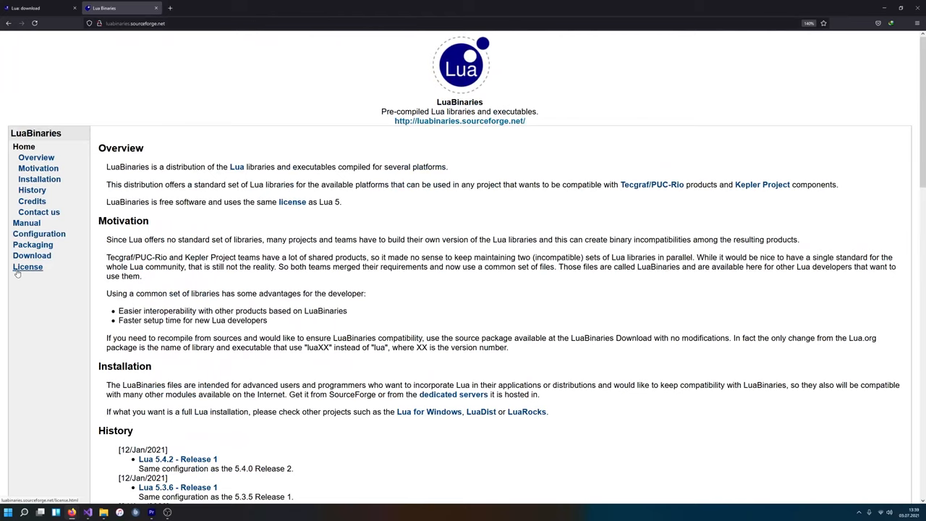
# - Glance at the LuaBinaries license page, then go to its download page
pyautogui.click(28, 266)
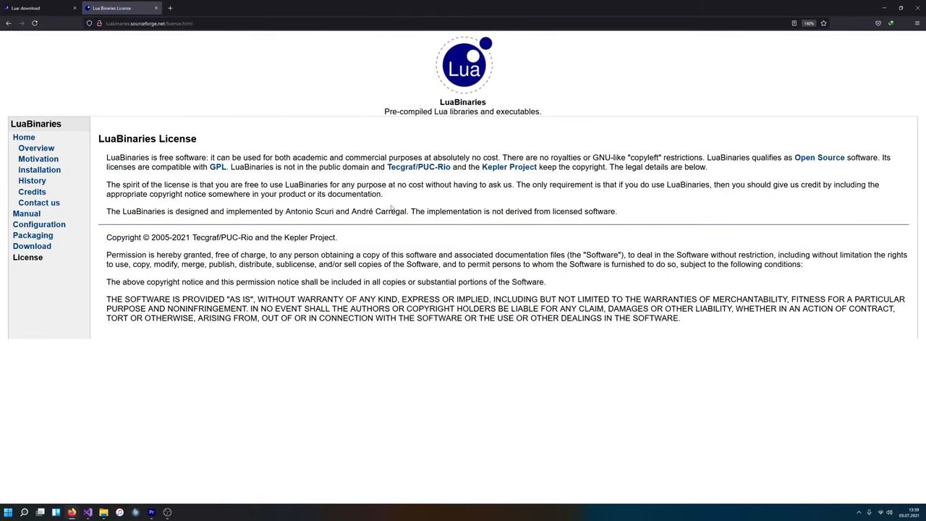
pyautogui.moveTo(188, 170)
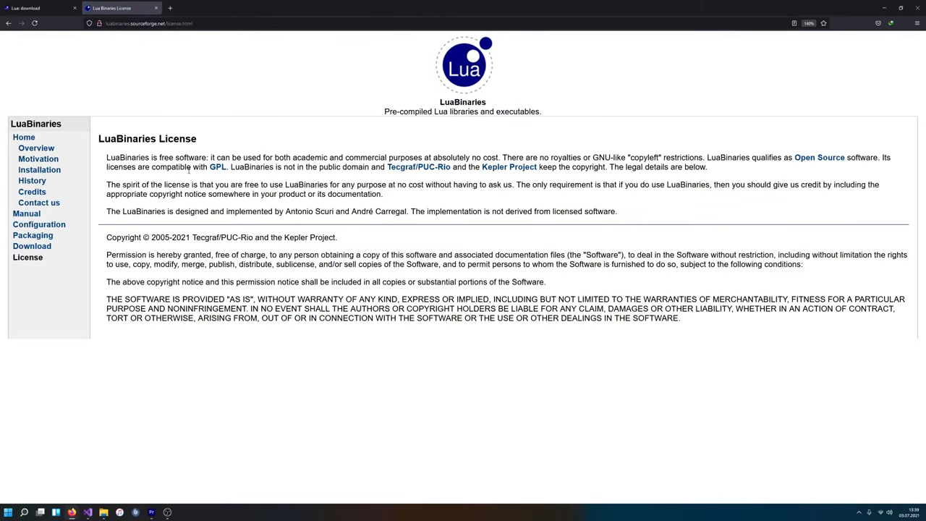
pyautogui.click(32, 246)
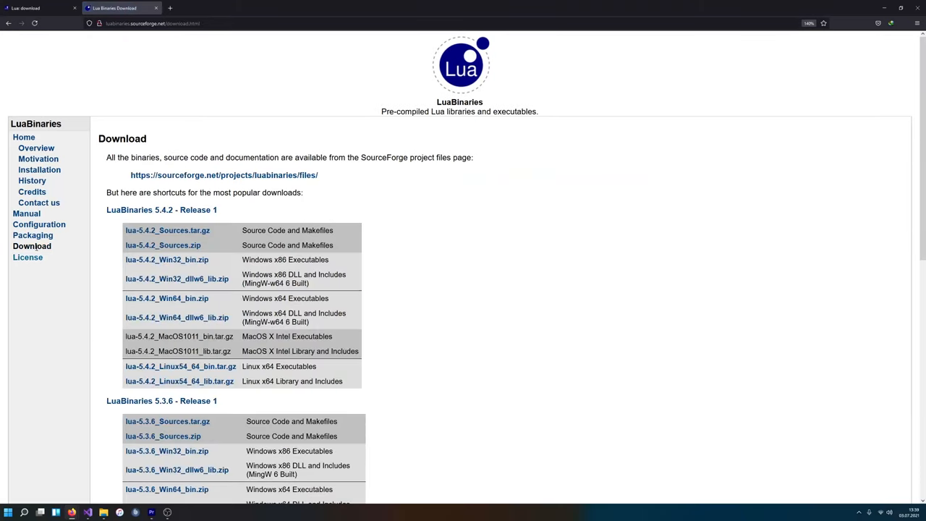
pyautogui.moveTo(162, 244)
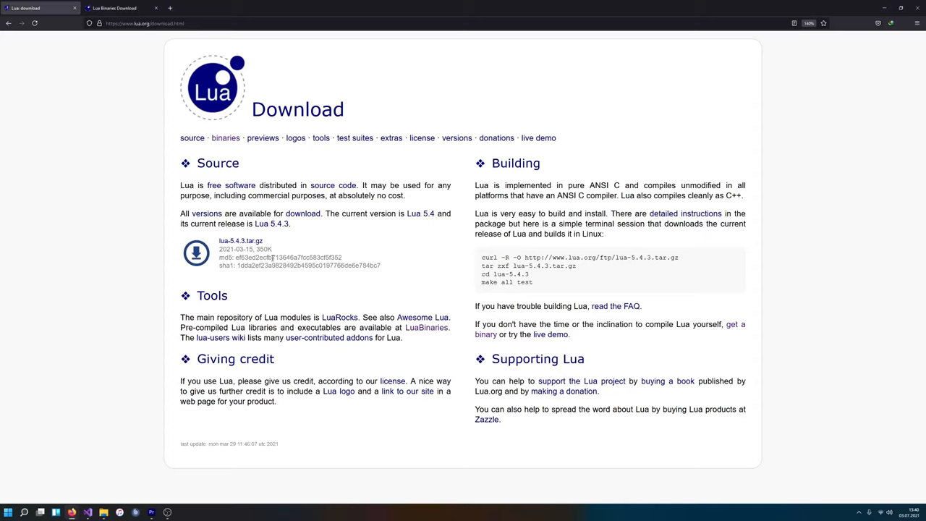
pyautogui.moveTo(239, 250)
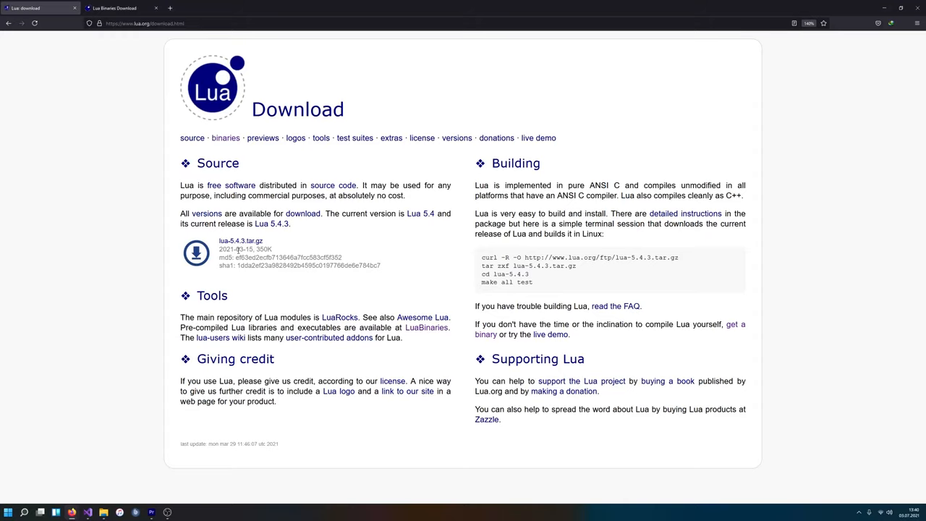
pyautogui.moveTo(183, 118)
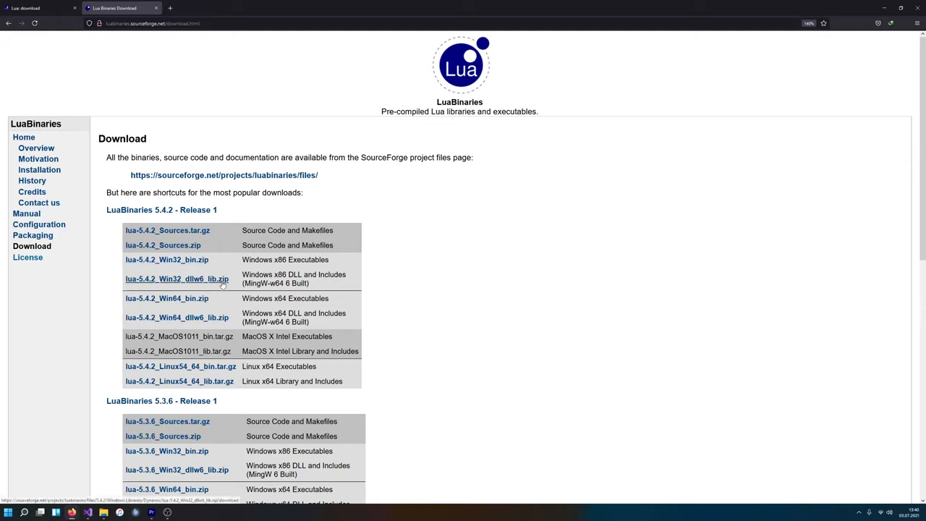
pyautogui.moveTo(258, 267)
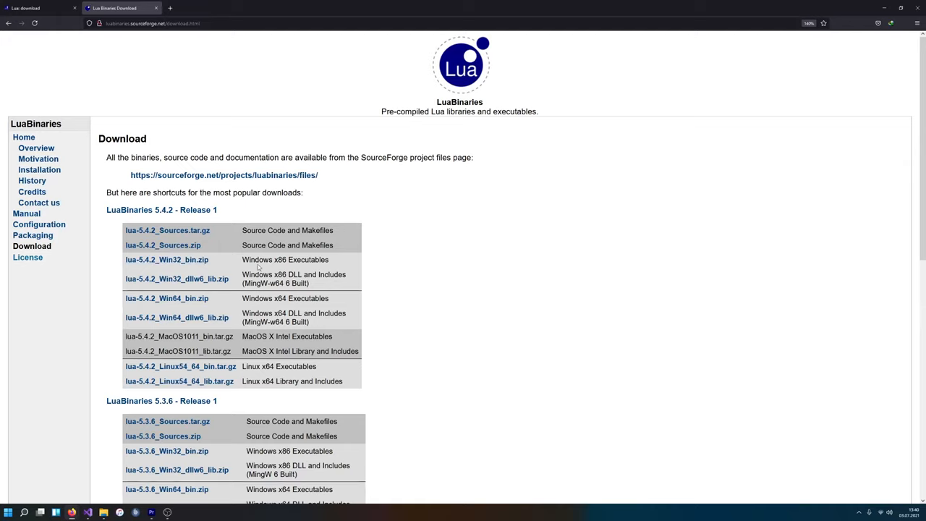
pyautogui.moveTo(177, 279)
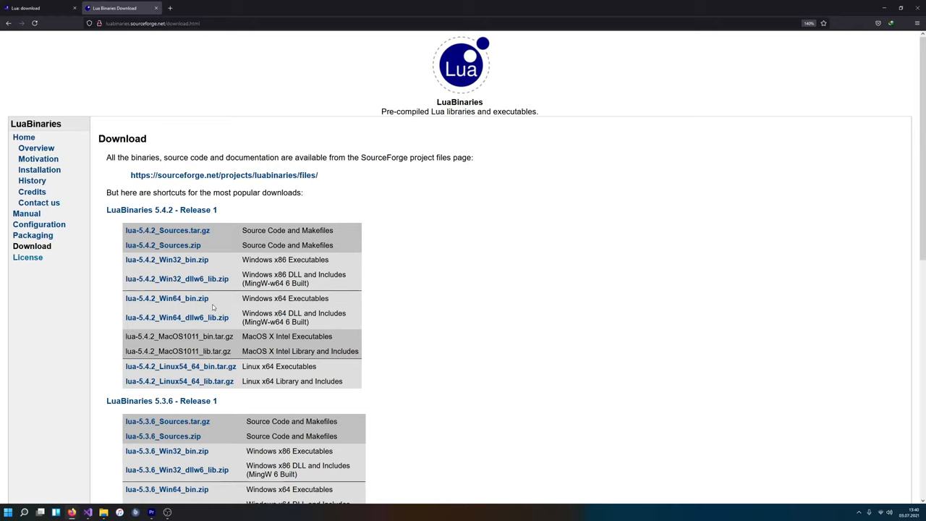
pyautogui.moveTo(280, 179)
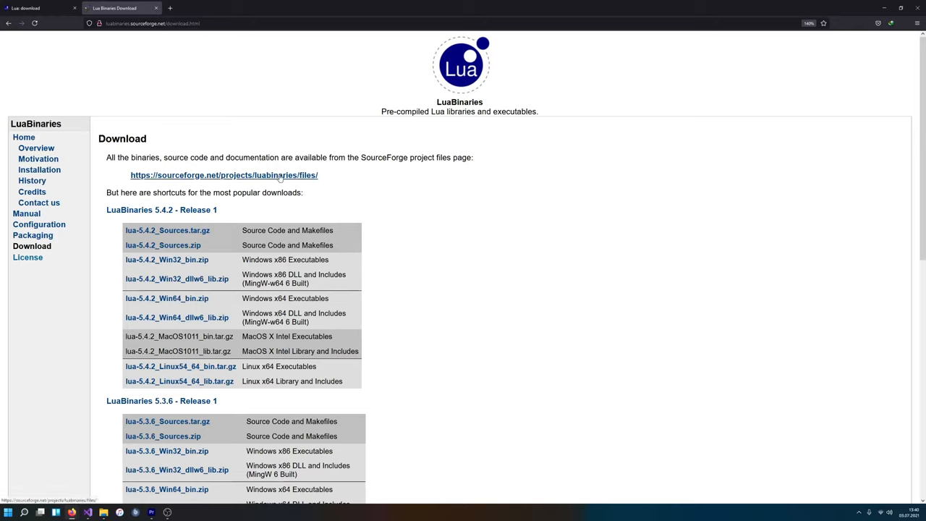
# - Accept cookies, browse 5.4.2 > Windows Libraries > Static, and download lua-5.4.2_Win64_vc16_lib.zip
pyautogui.click(224, 175)
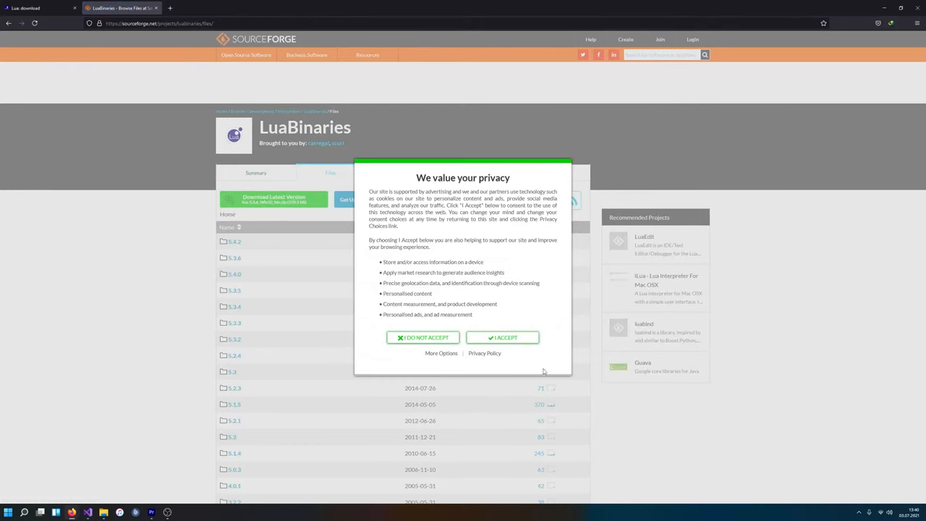
pyautogui.click(503, 337)
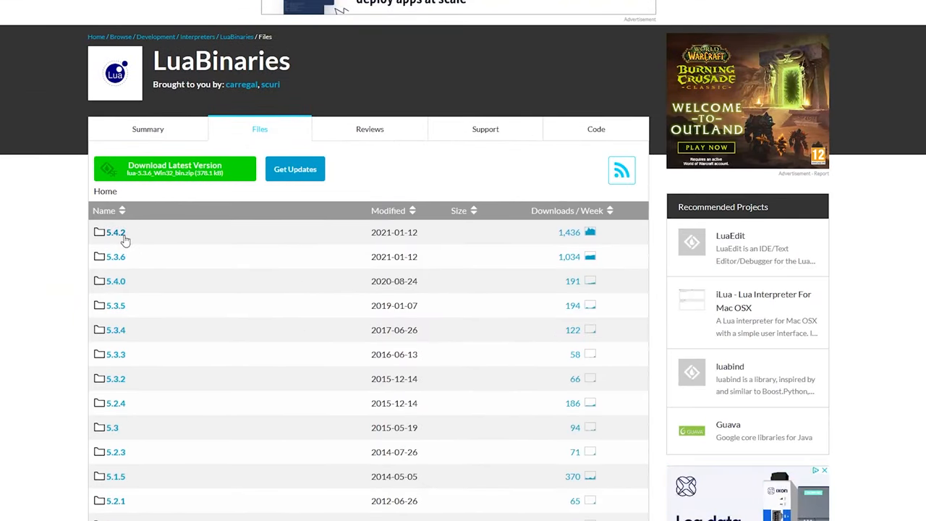
pyautogui.moveTo(213, 269)
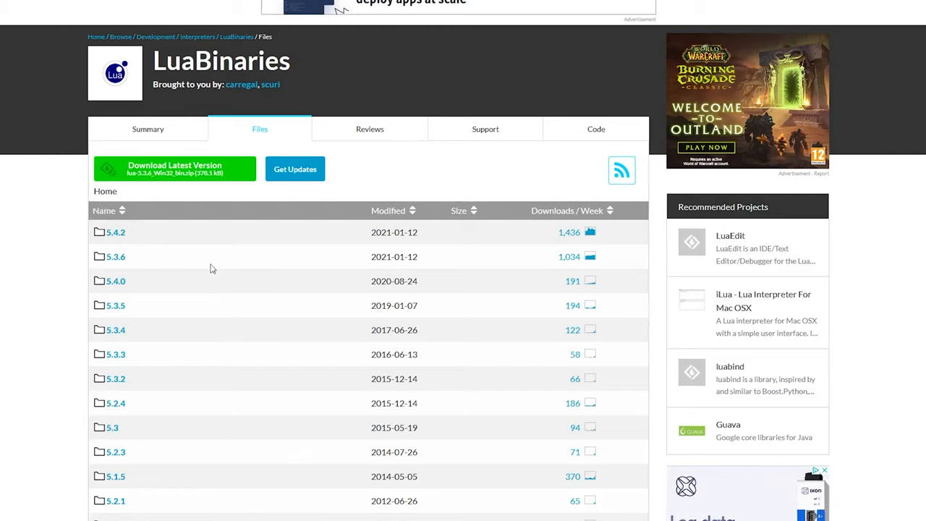
pyautogui.click(116, 232)
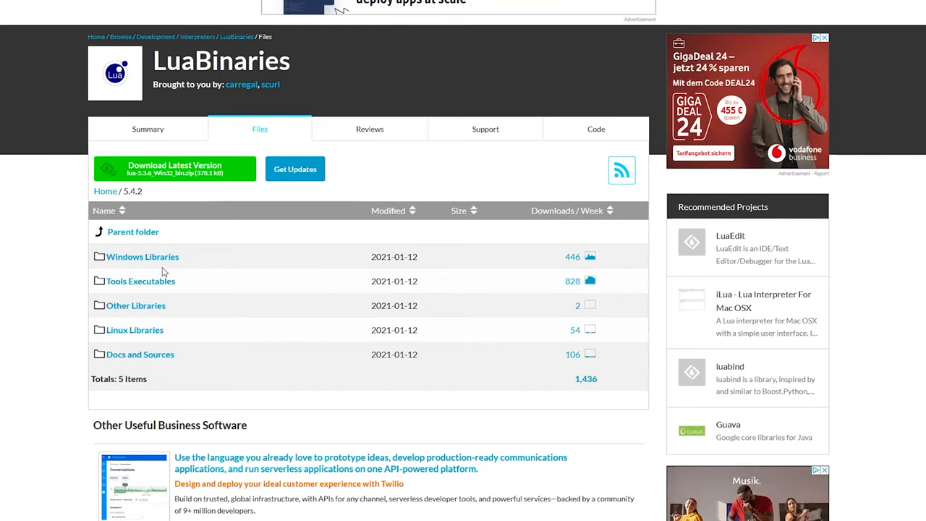
pyautogui.moveTo(141, 257)
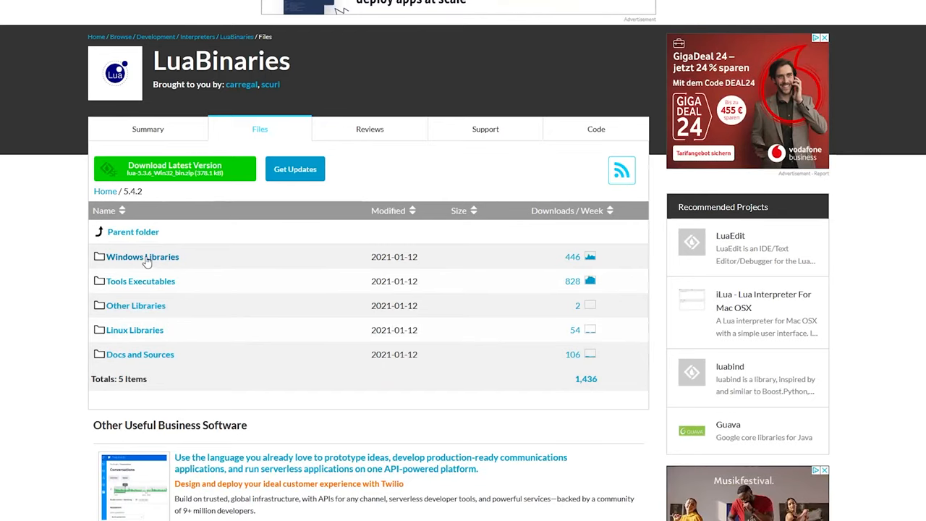
pyautogui.click(142, 256)
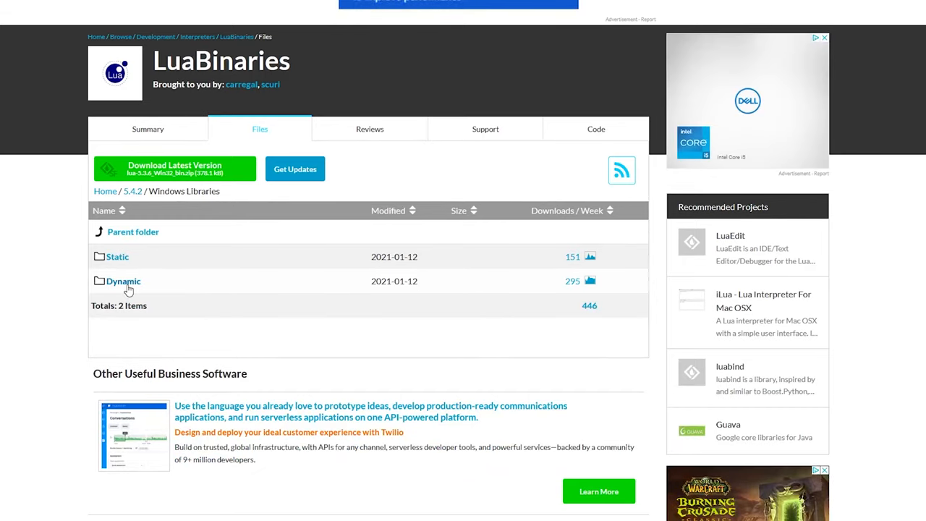
pyautogui.click(117, 256)
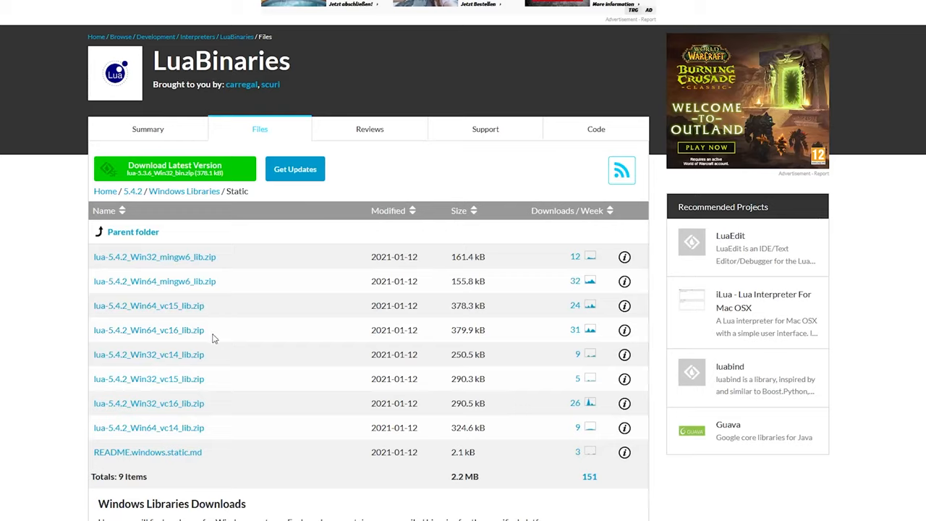
pyautogui.moveTo(213, 326)
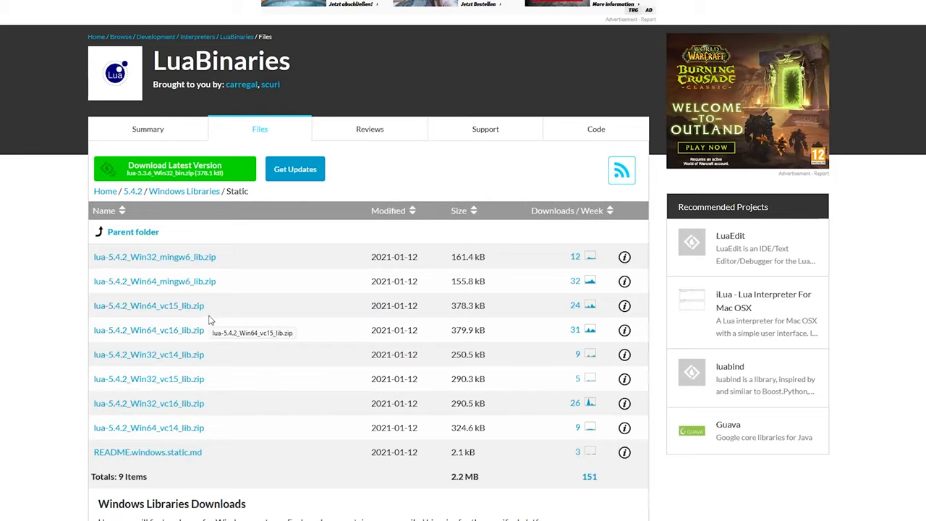
pyautogui.moveTo(166, 416)
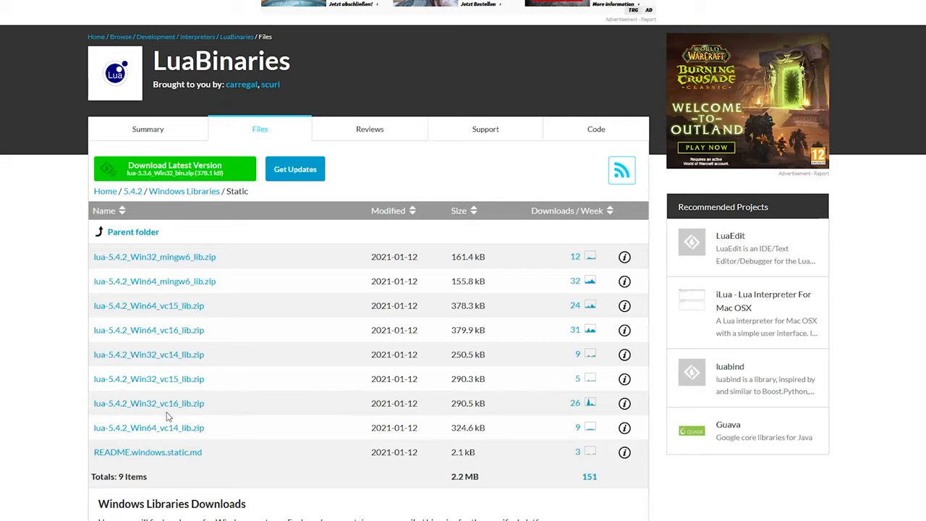
pyautogui.moveTo(174, 438)
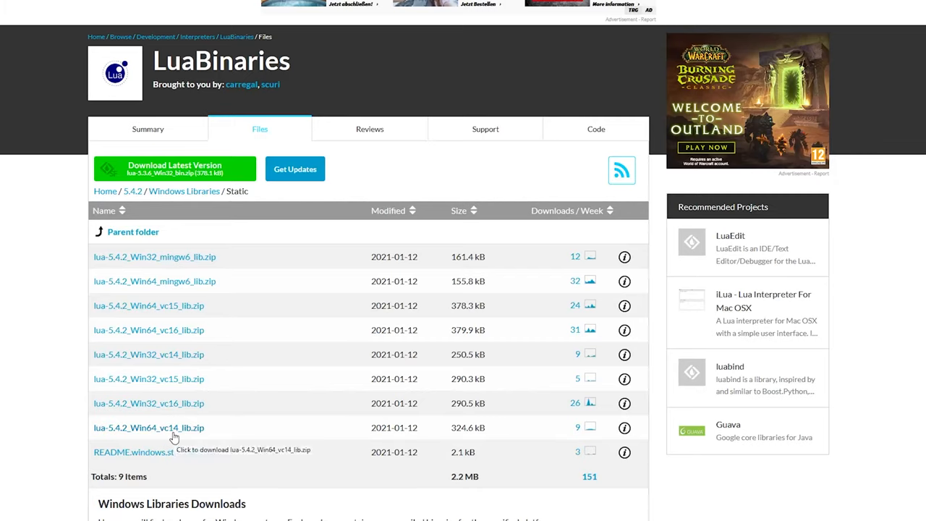
pyautogui.moveTo(164, 335)
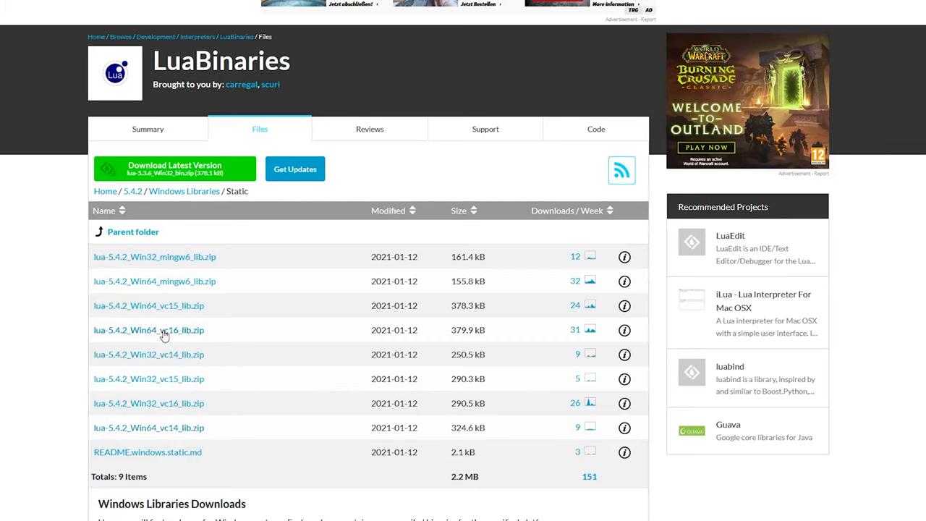
pyautogui.moveTo(181, 346)
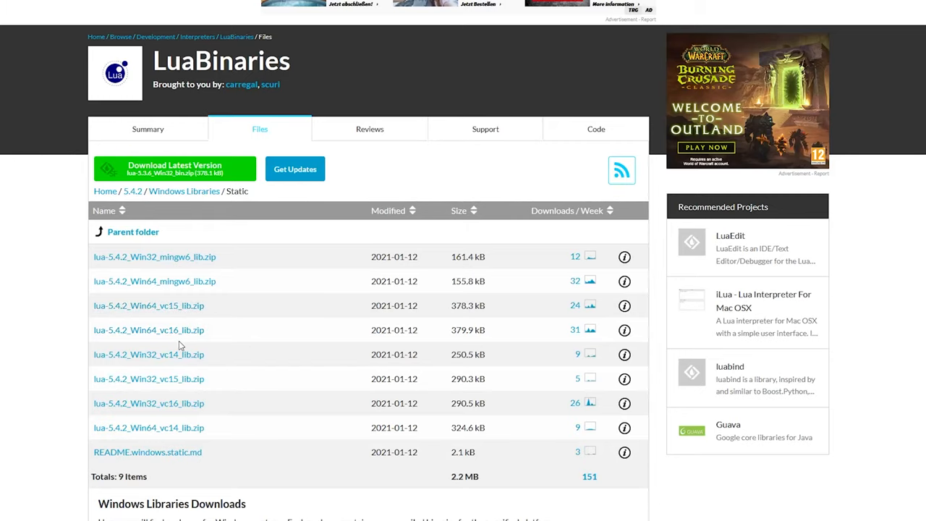
pyautogui.moveTo(195, 295)
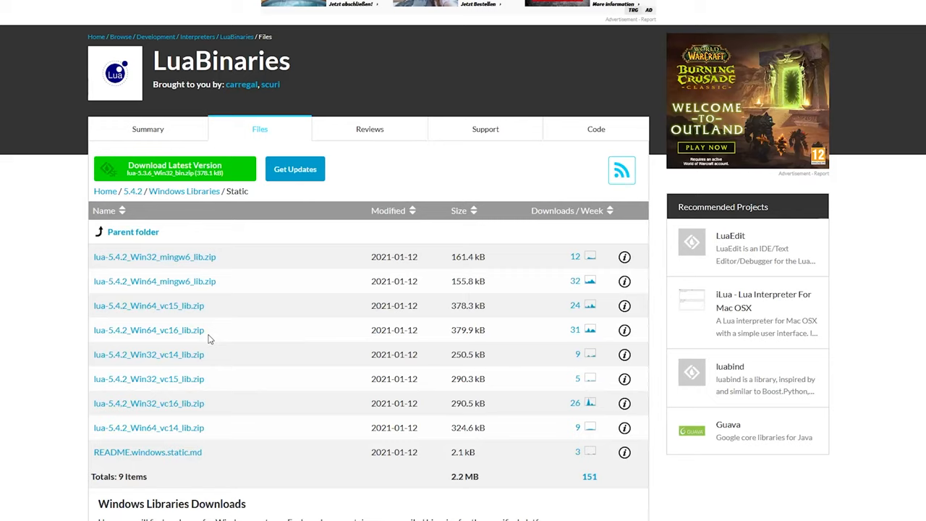
pyautogui.moveTo(171, 353)
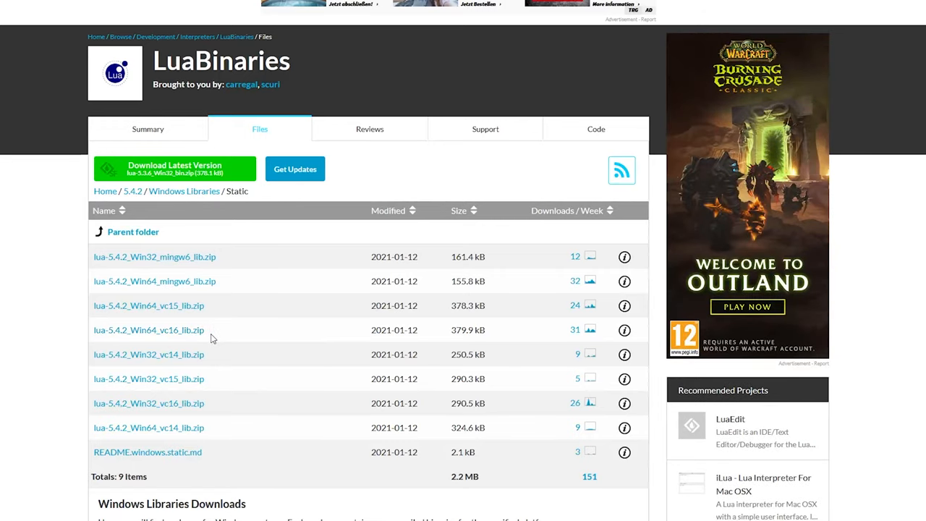
pyautogui.moveTo(103, 341)
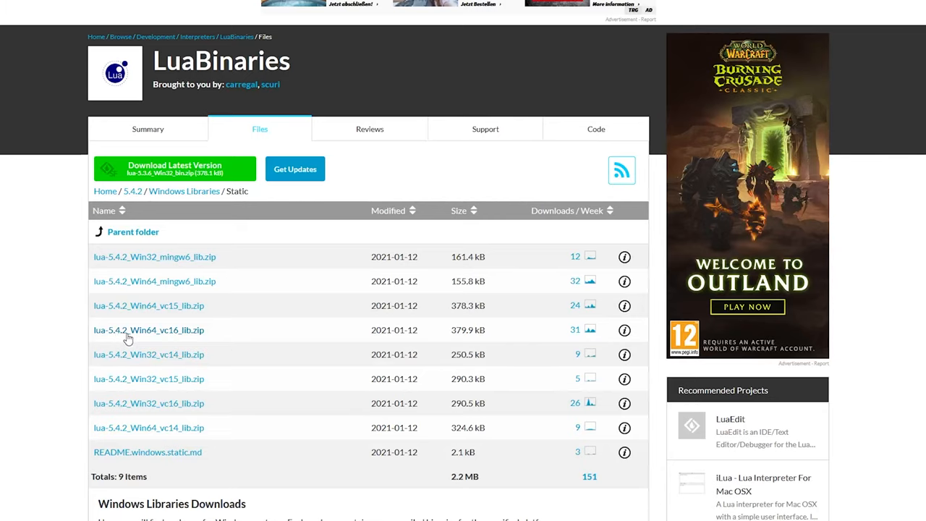
pyautogui.moveTo(156, 342)
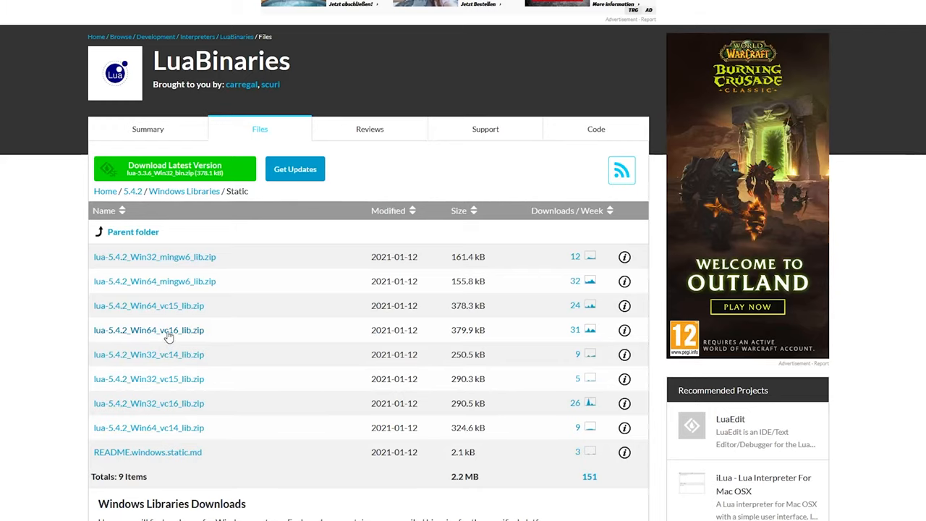
pyautogui.click(148, 330)
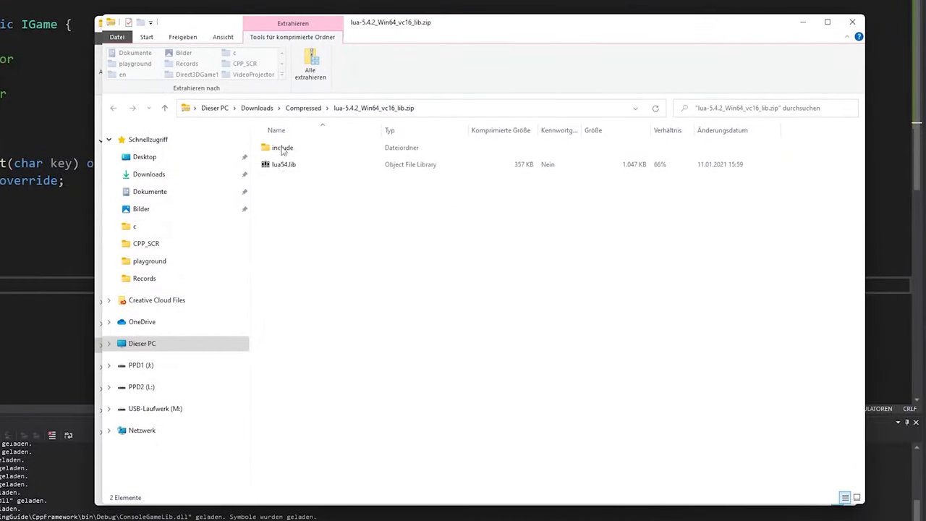
# - Copy the zip's include folder and lua54.lib into a new Environment\lua folder
pyautogui.doubleClick(282, 147)
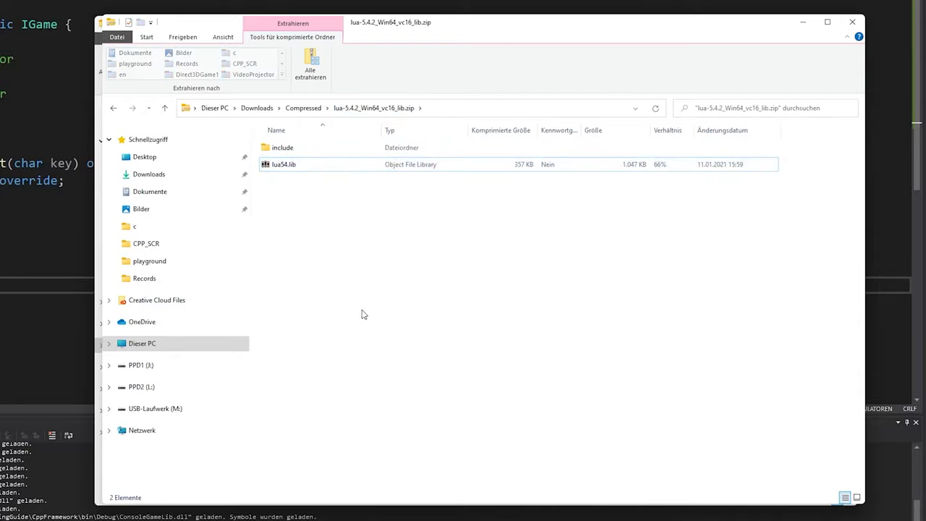
pyautogui.press('ctrl+a')
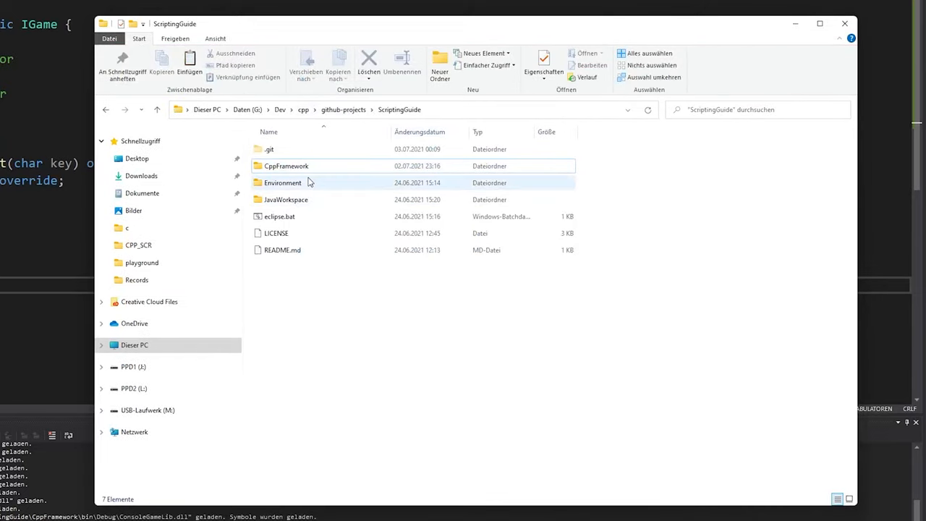
pyautogui.doubleClick(282, 182)
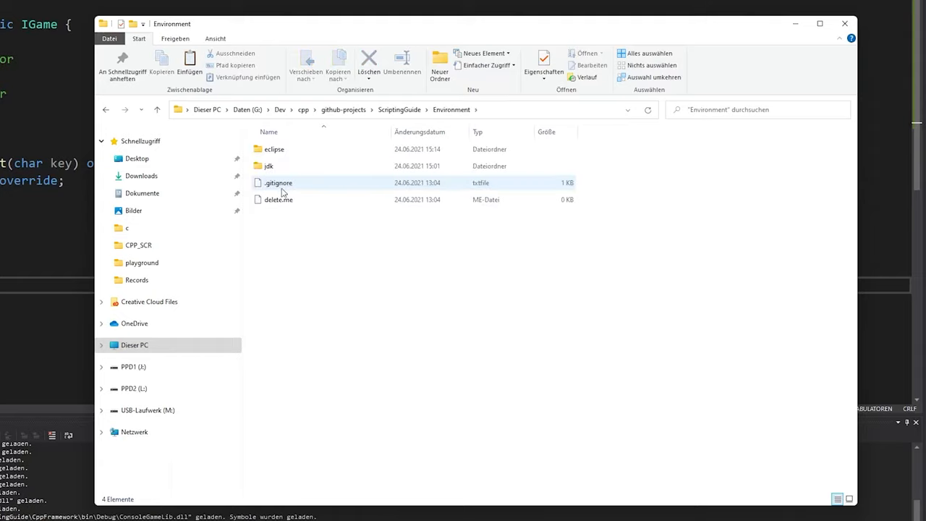
pyautogui.click(440, 65)
pyautogui.write('lua')
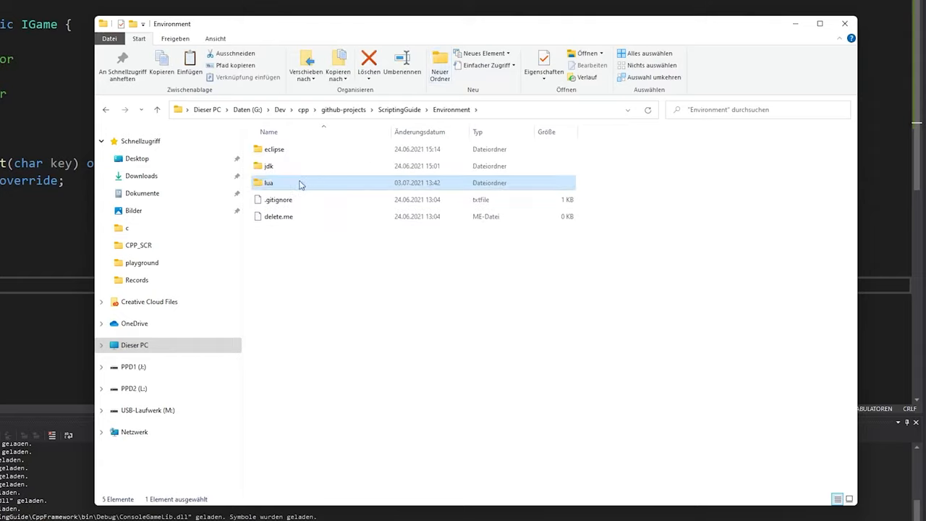
pyautogui.doubleClick(268, 182)
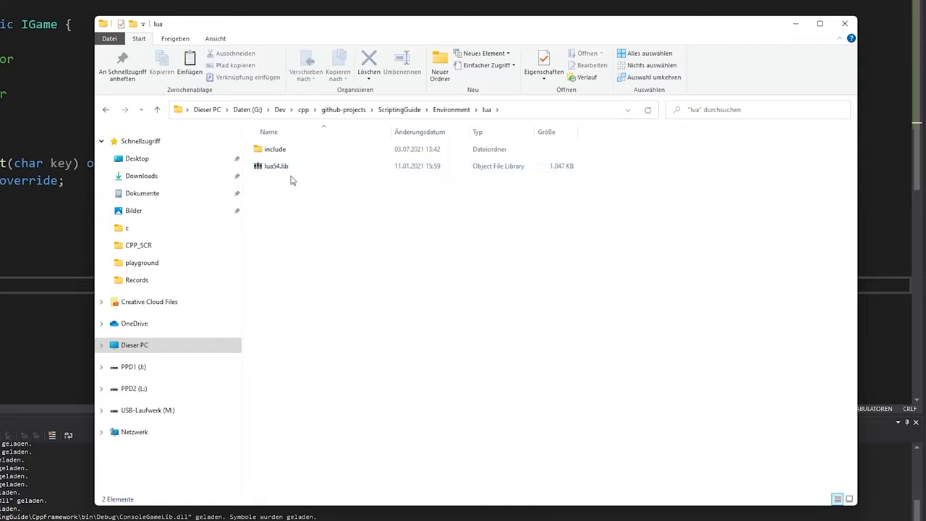
# - Create a 'lua' subfolder inside include for the Lua headers
pyautogui.doubleClick(275, 149)
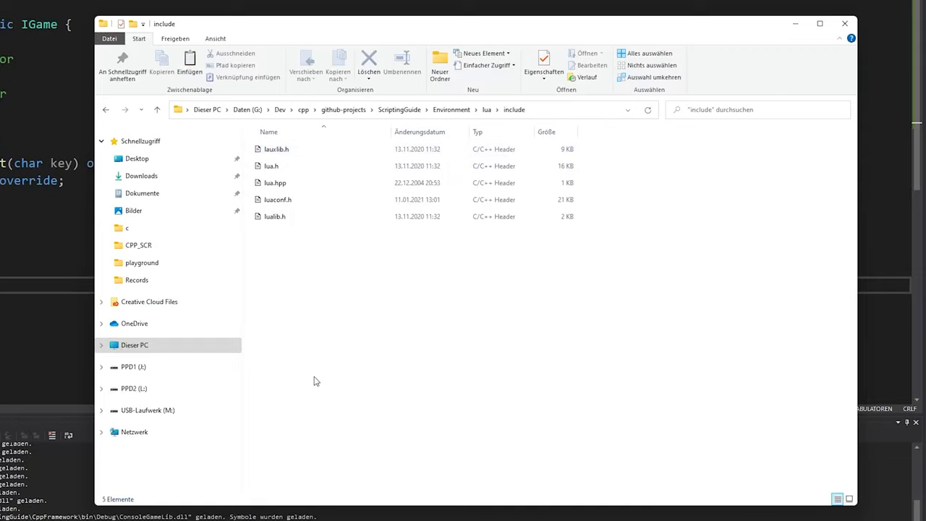
pyautogui.click(439, 65)
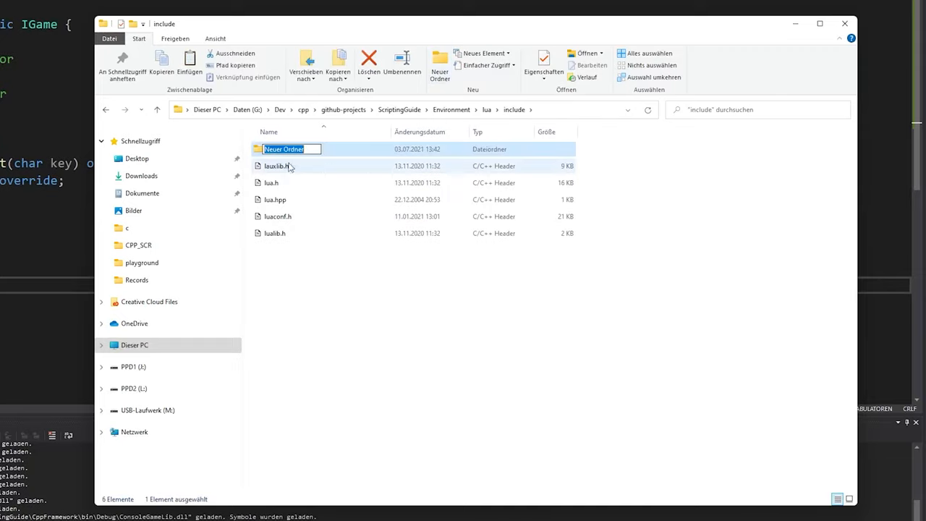
pyautogui.write('lua')
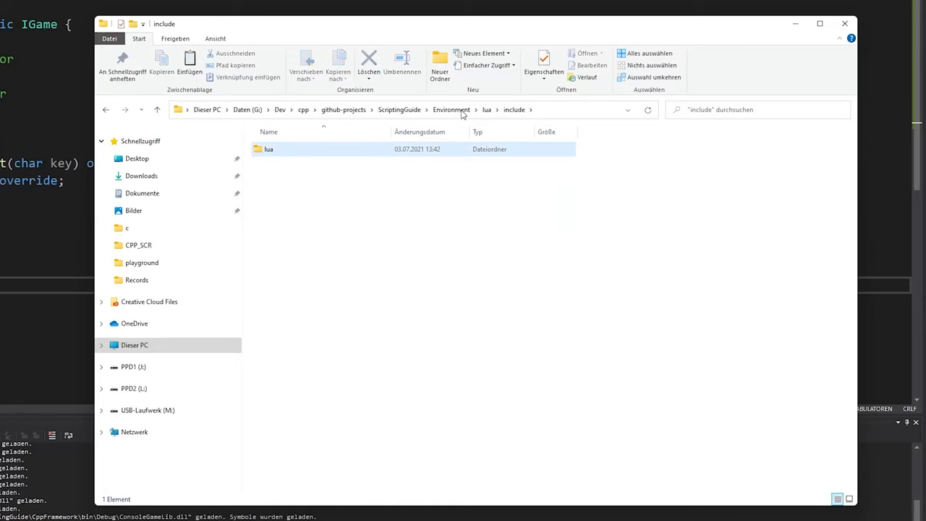
pyautogui.click(451, 109)
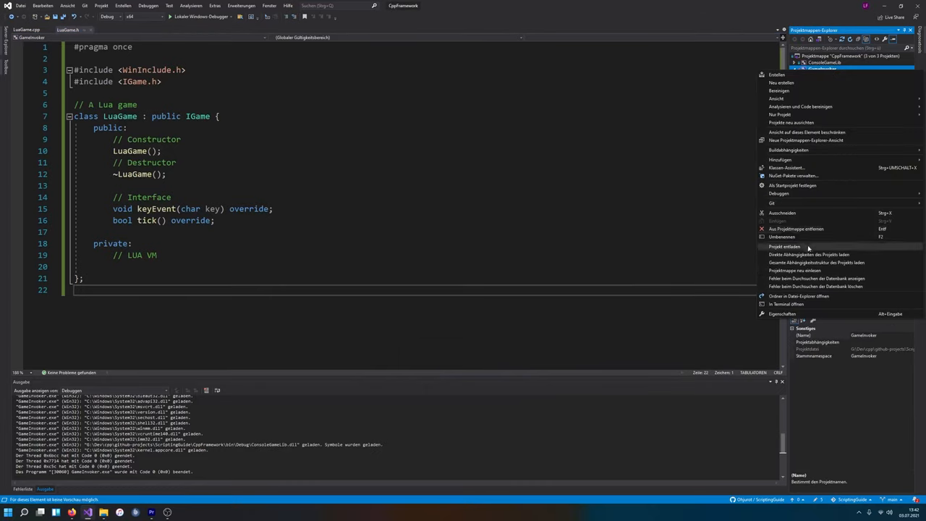
pyautogui.moveTo(790, 318)
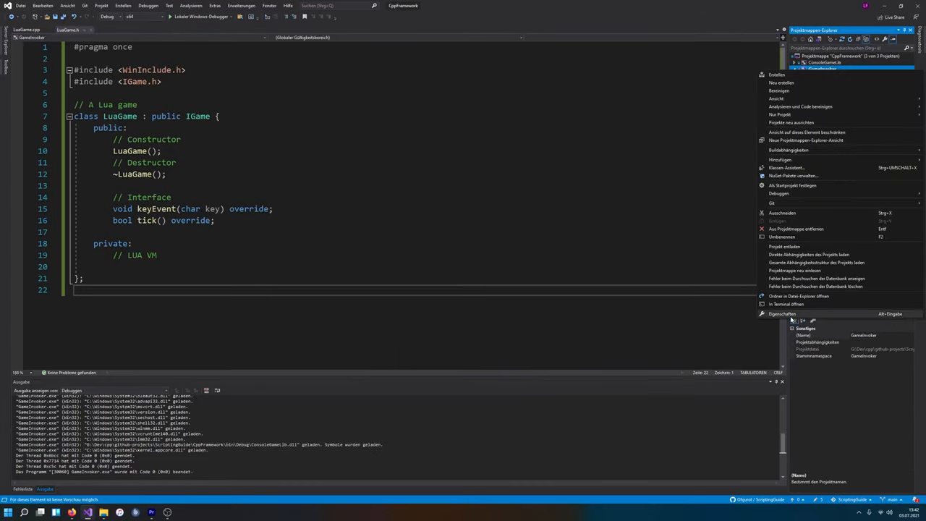
# - Add $(SolutionDir)..\Environment\lua\include to GameInvoker's VC++ Include Directories
pyautogui.click(783, 314)
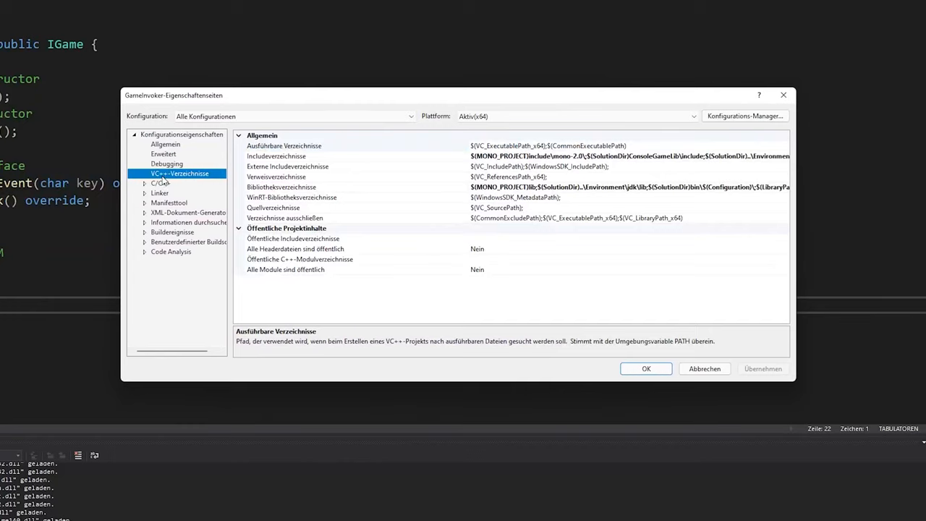
pyautogui.click(275, 157)
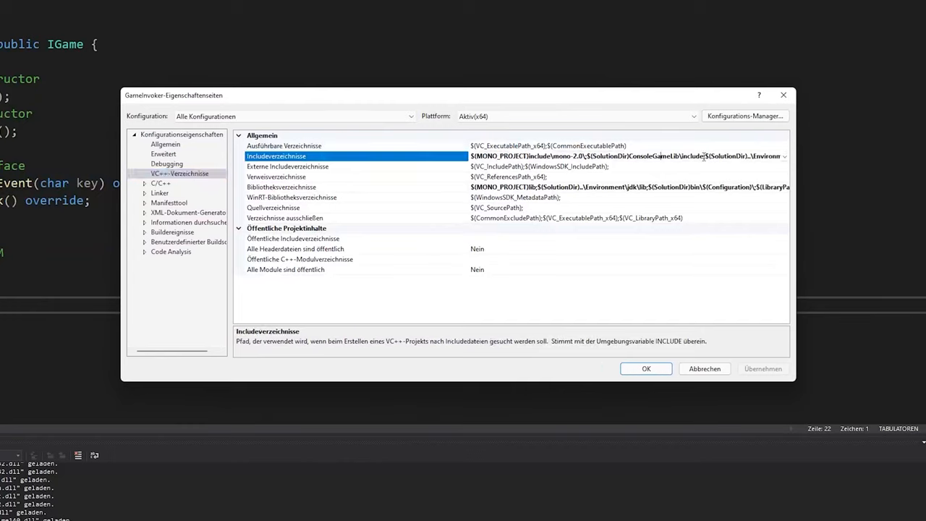
pyautogui.click(785, 156)
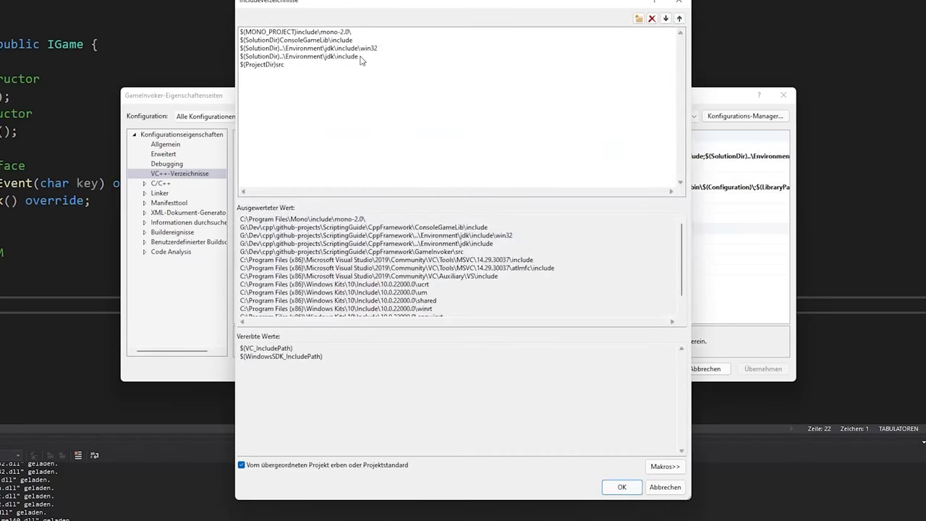
pyautogui.click(299, 56)
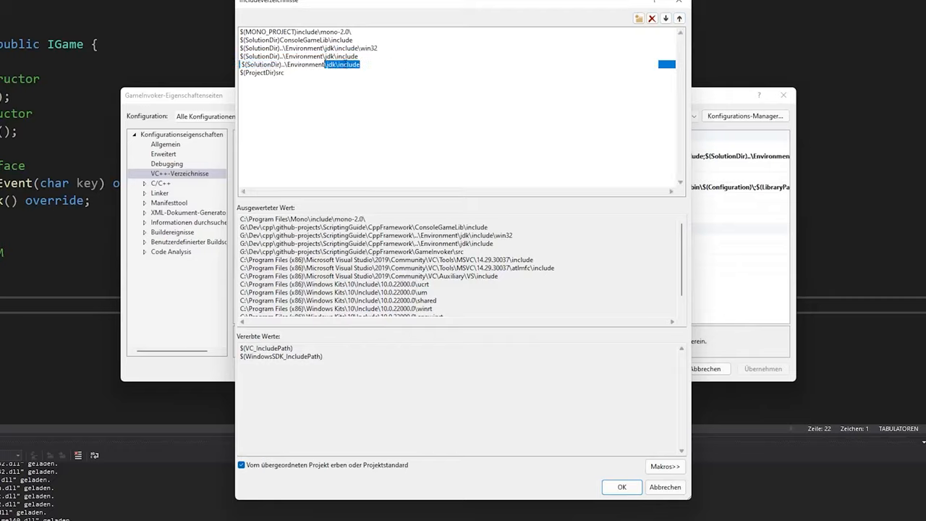
pyautogui.click(437, 66)
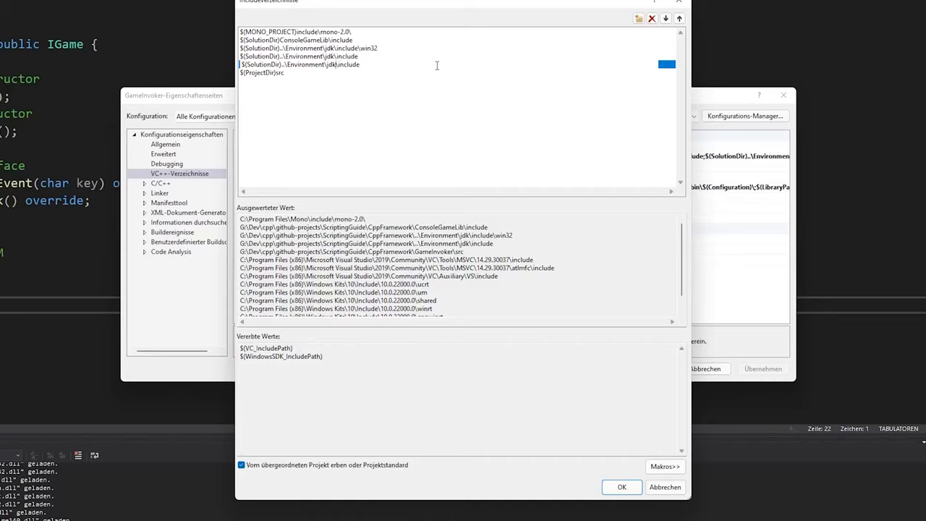
pyautogui.write('lua')
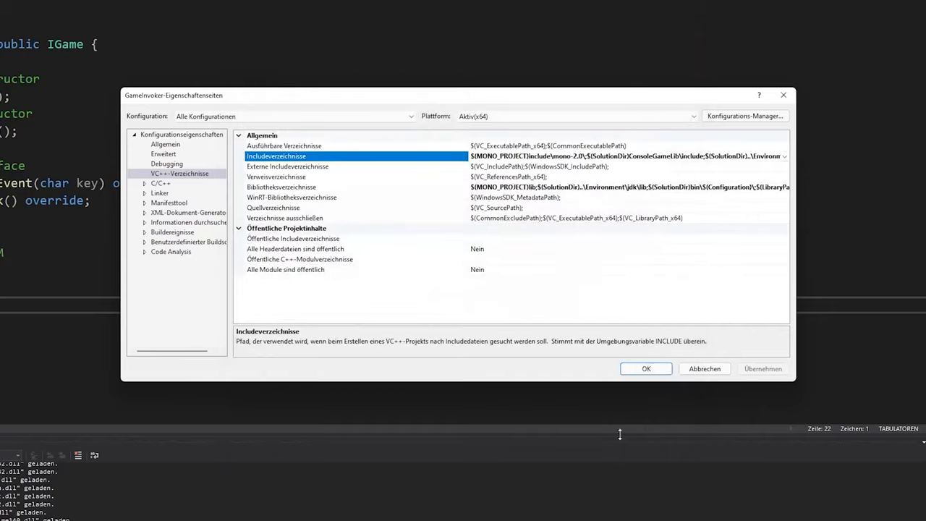
# - Add $(SolutionDir)..\Environment\lua\ as a library directory and confirm with OK
pyautogui.click(284, 144)
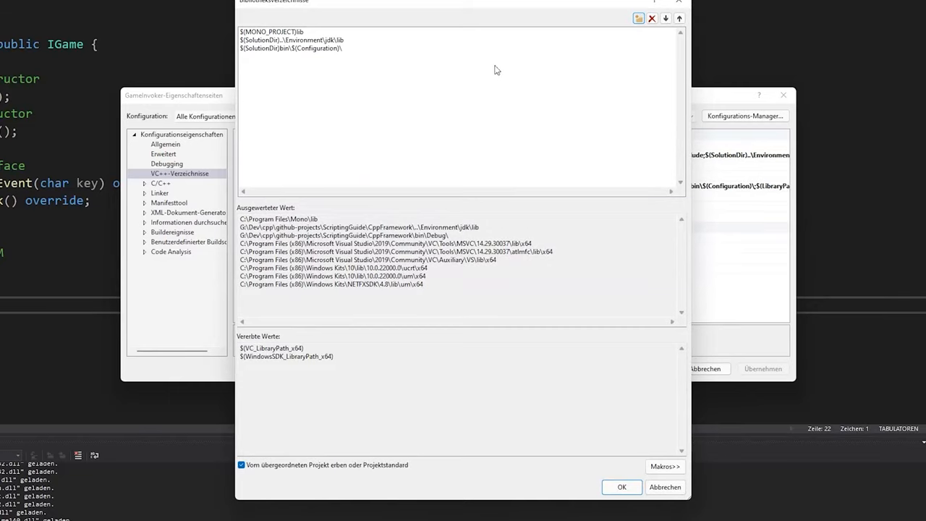
pyautogui.write('$(SolutionDir)..\\Environment\\lua\\include')
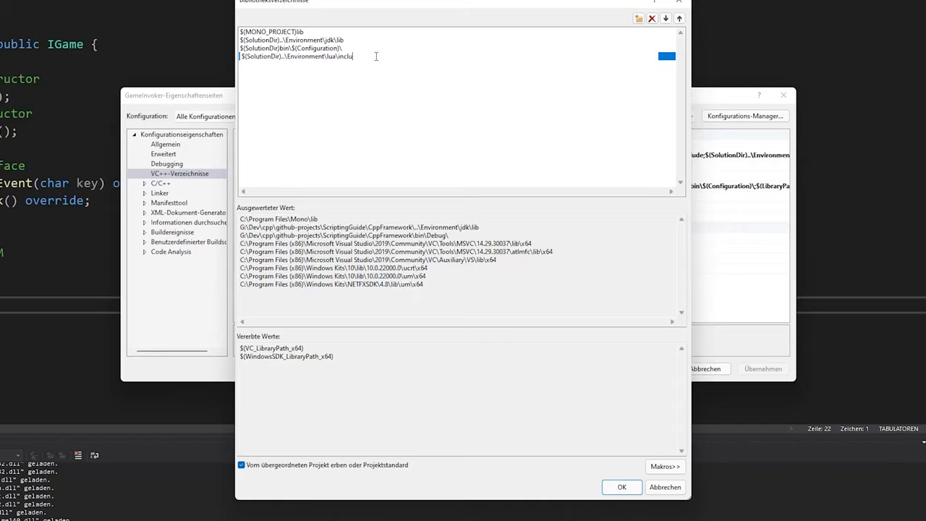
pyautogui.press('BackSpace')
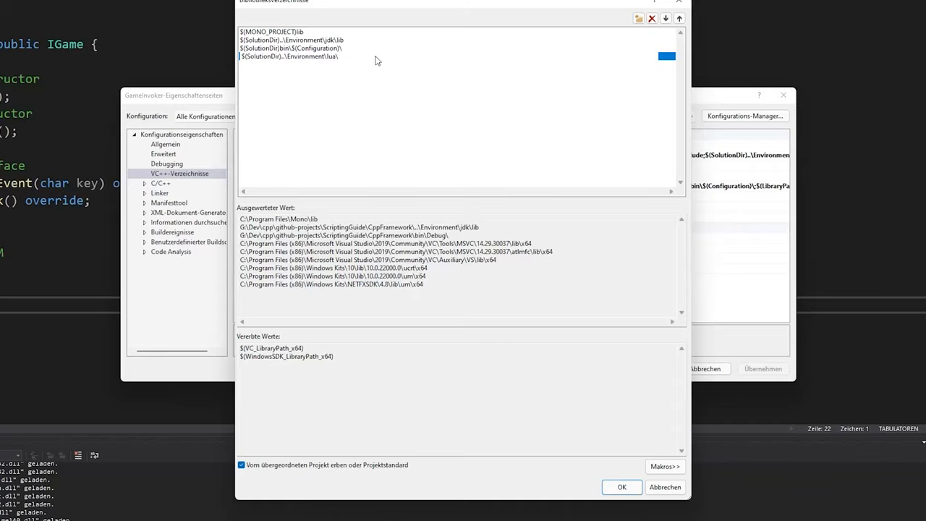
pyautogui.click(290, 57)
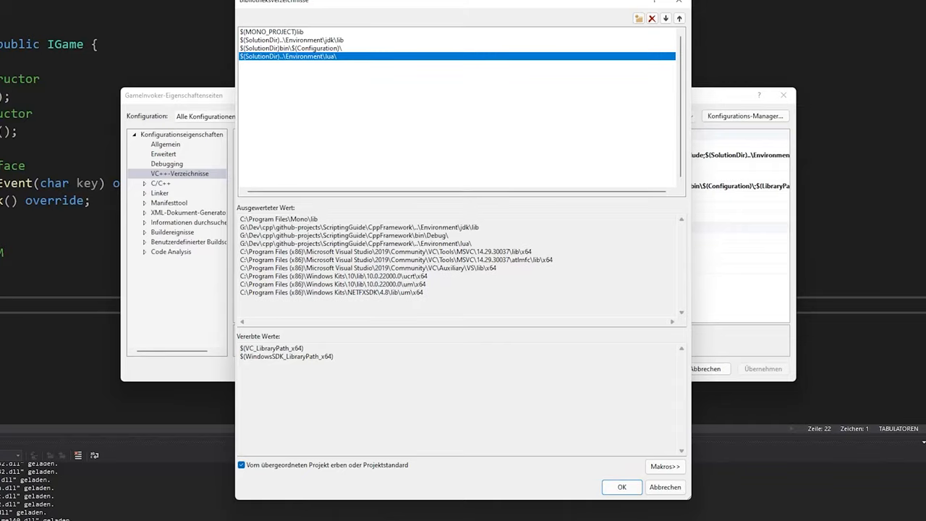
pyautogui.click(622, 487)
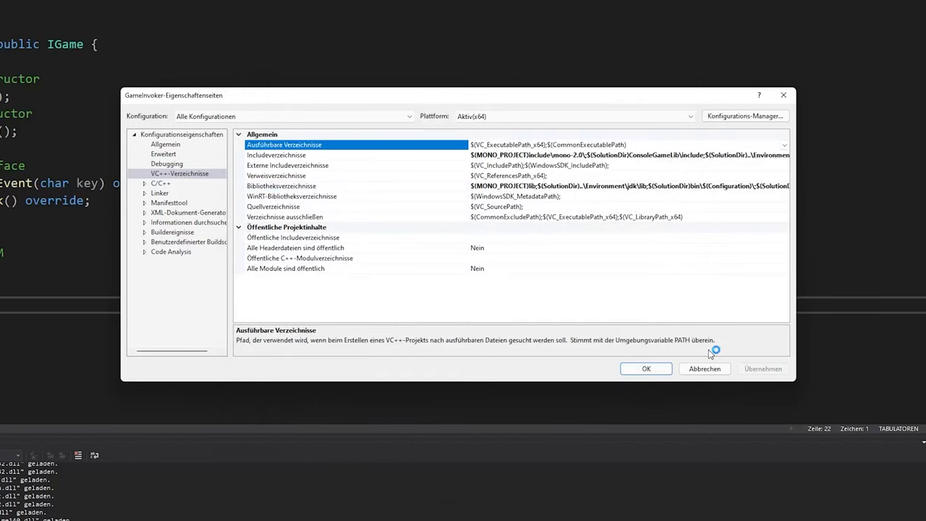
pyautogui.moveTo(674, 317)
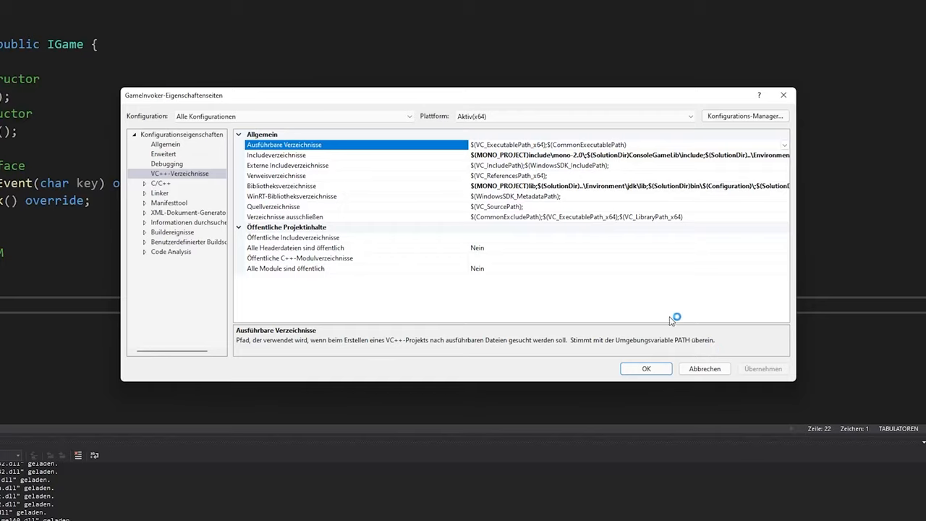
pyautogui.moveTo(391, 199)
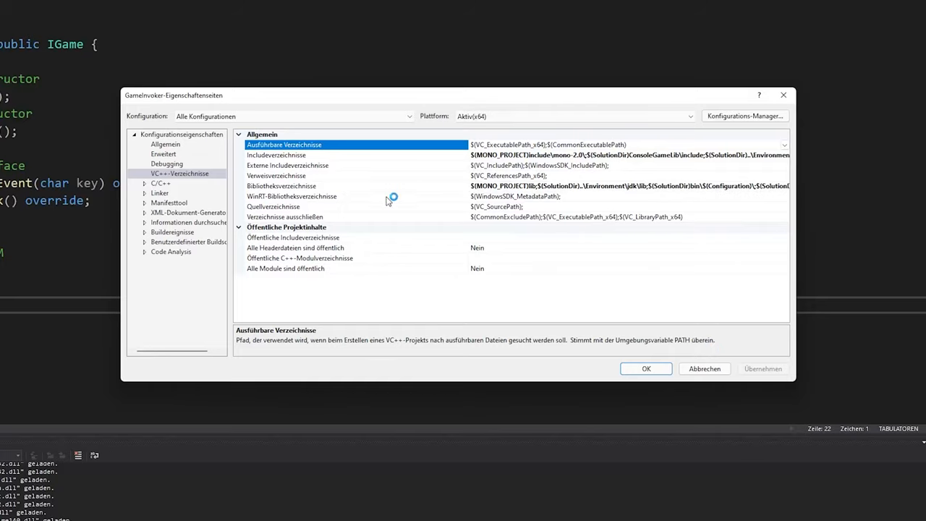
# - Enter lua54.lib under Linker > Input > Additional Dependencies
pyautogui.click(160, 193)
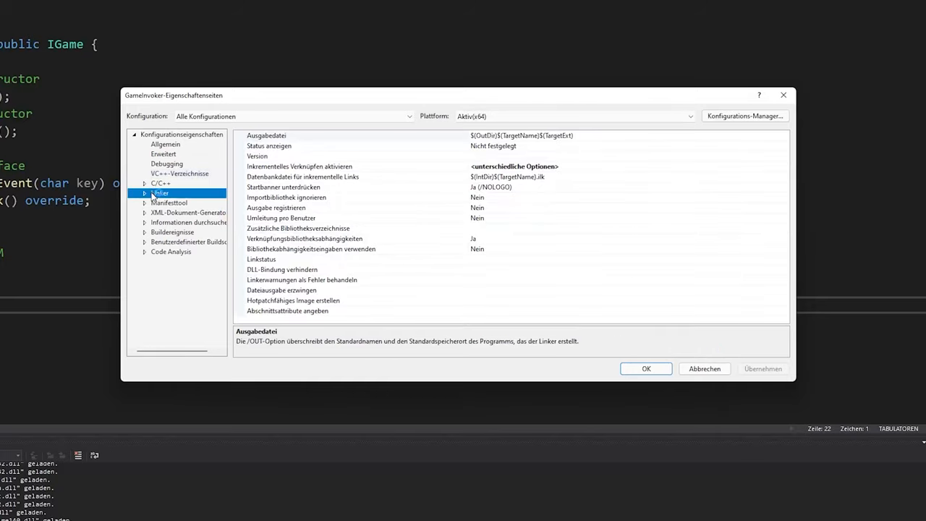
pyautogui.click(172, 213)
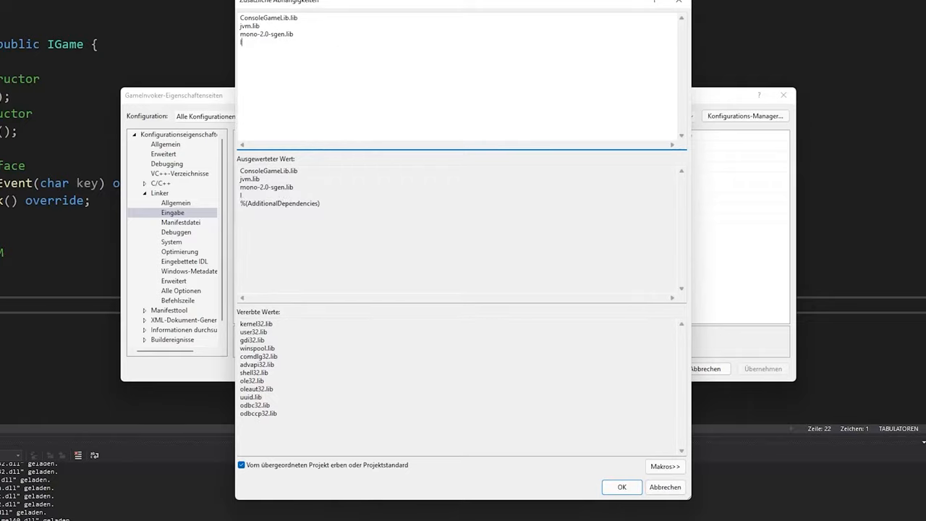
pyautogui.write('lua54')
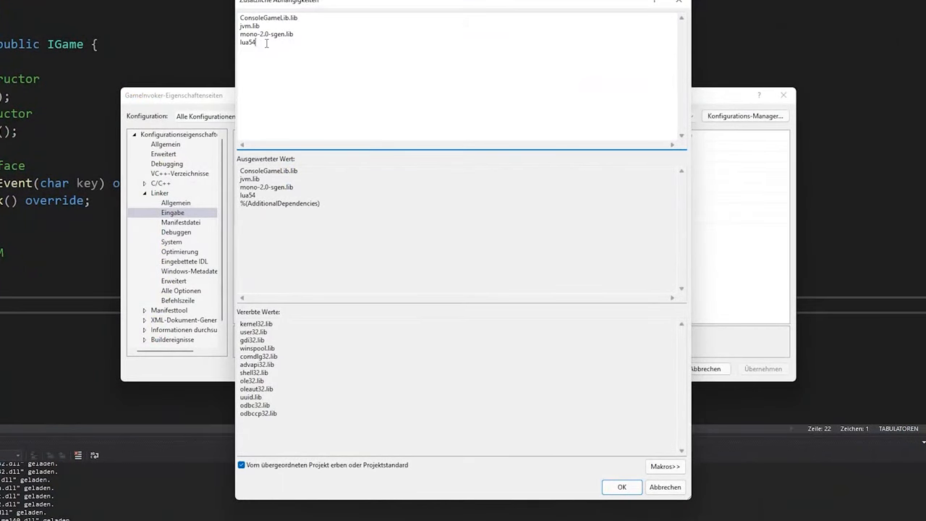
pyautogui.write('.lib')
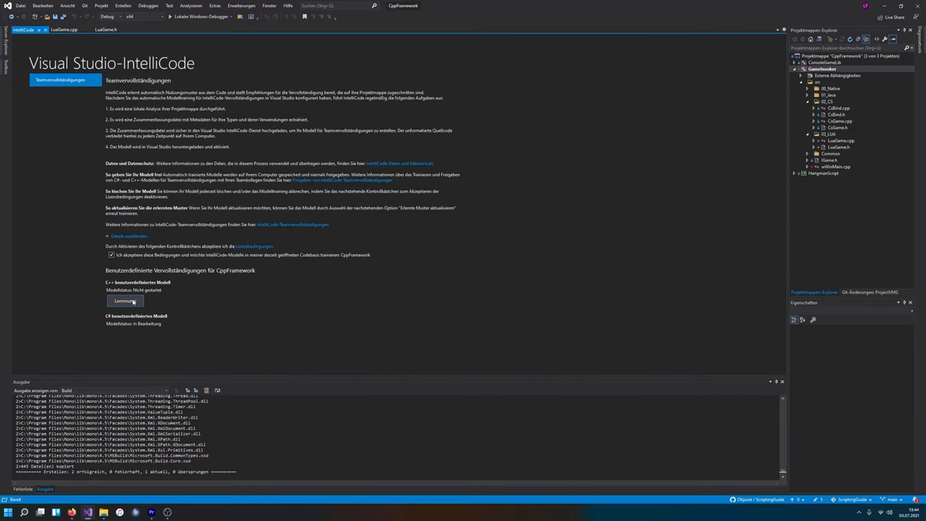
# - Start training the custom IntelliCode model and return to the LuaGame.h header
pyautogui.click(105, 30)
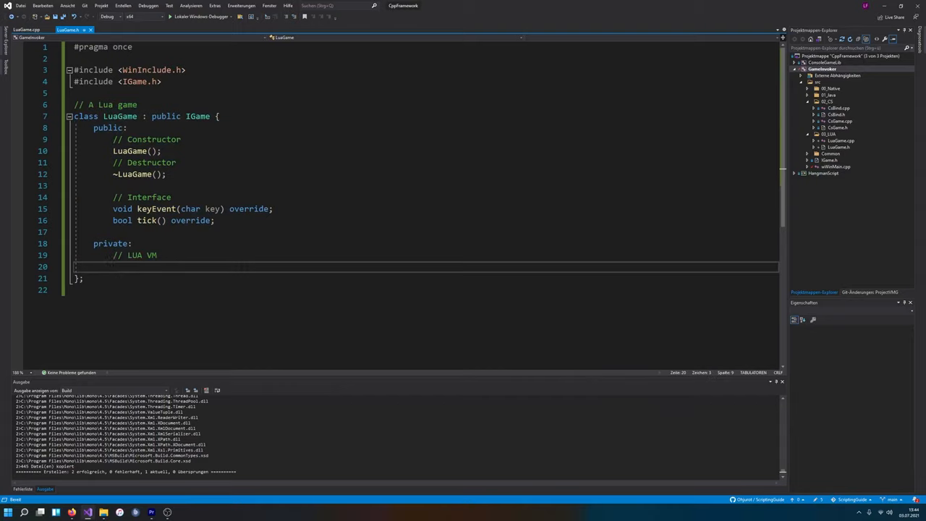
pyautogui.click(113, 267)
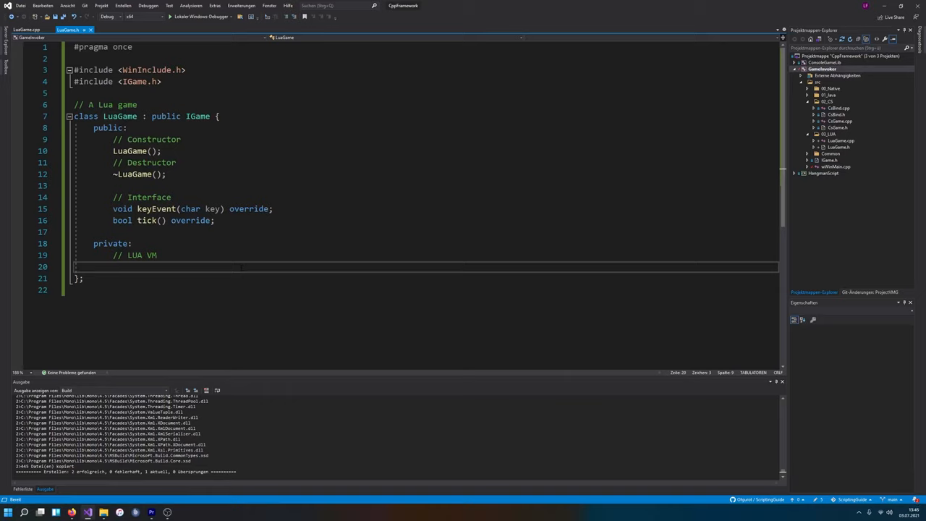
pyautogui.write('lua')
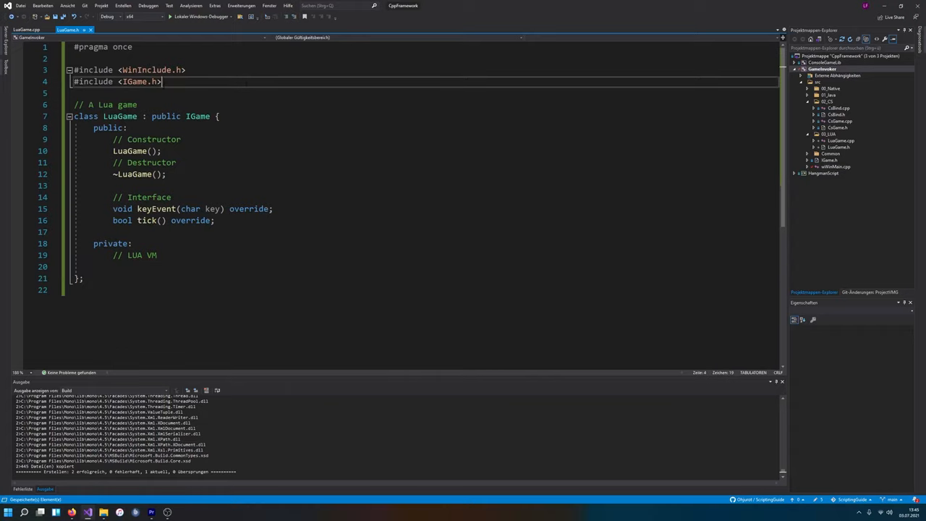
# - Add an #include <lua/ line to LuaGame.h and review lua.hpp's lualib.h and lauxlib.h includes
pyautogui.write('#include')
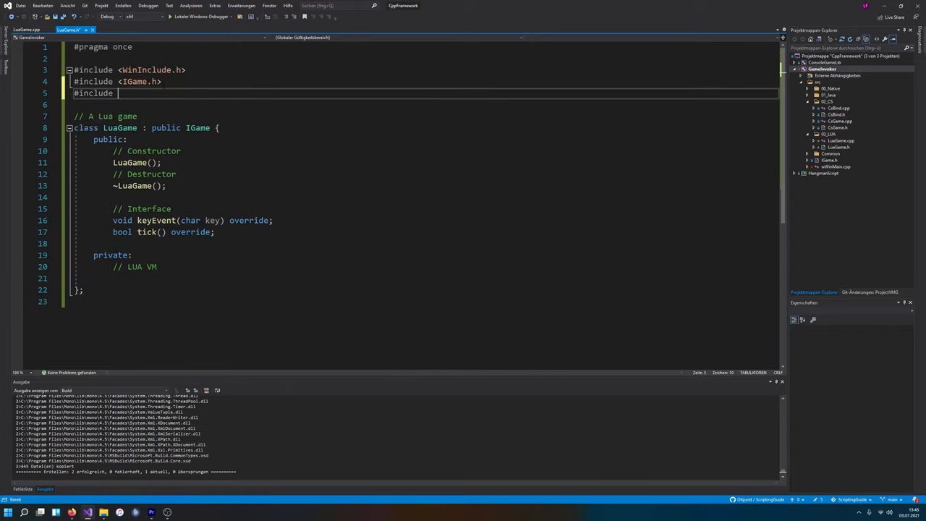
pyautogui.write('<lua/>')
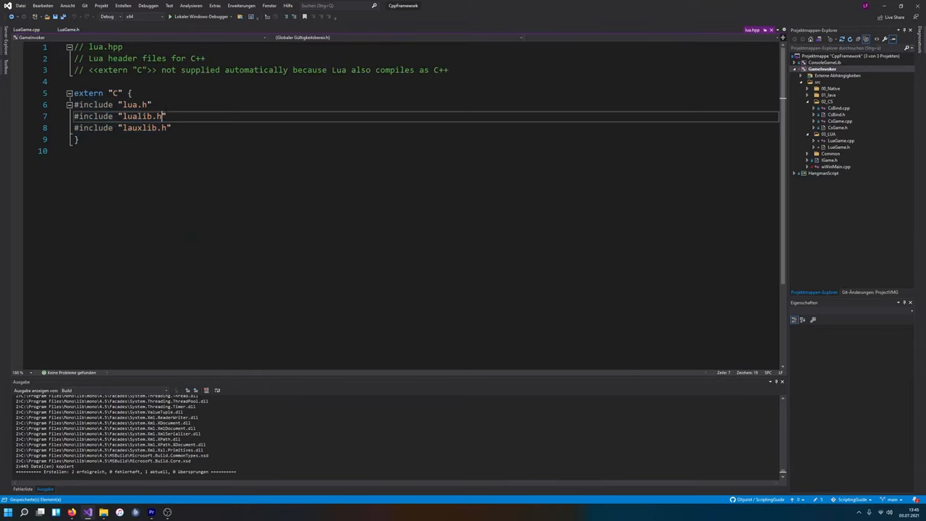
pyautogui.doubleClick(139, 128)
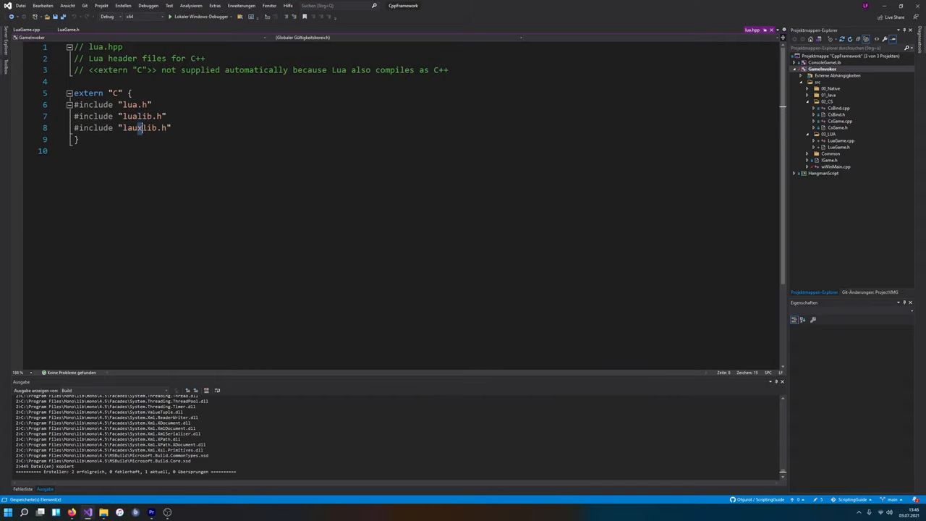
pyautogui.doubleClick(139, 127)
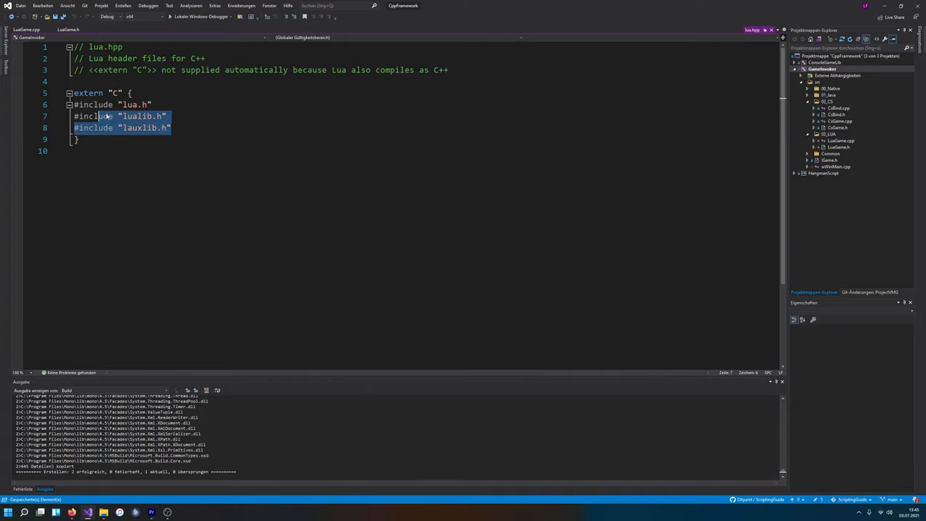
pyautogui.click(152, 104)
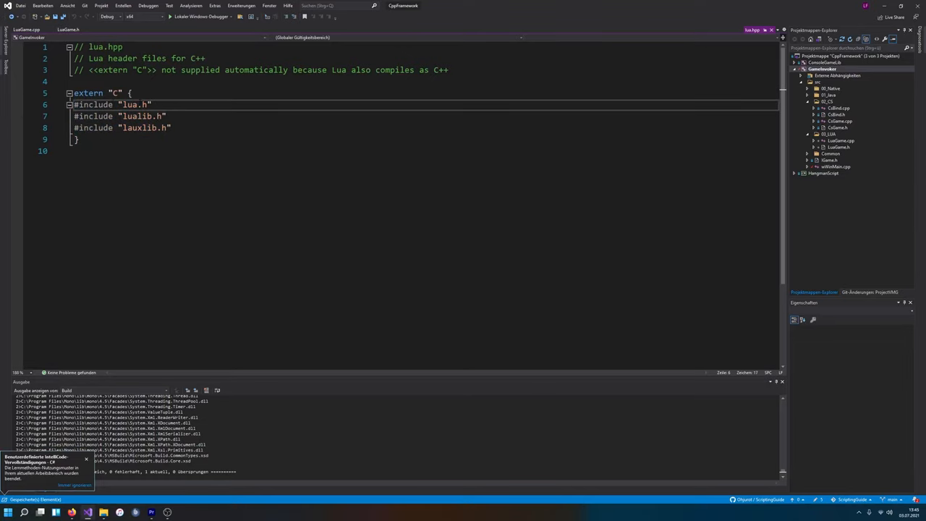
pyautogui.click(151, 105)
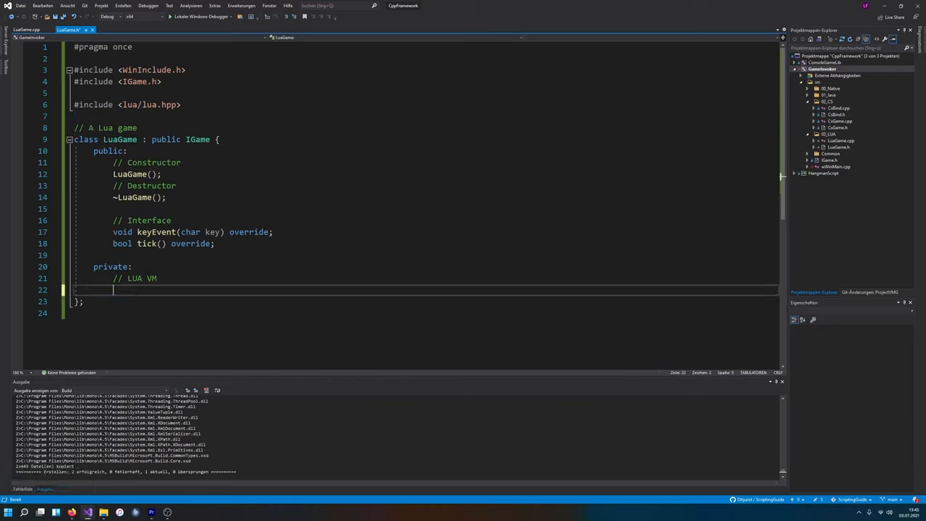
# - Declare lua_State* m_ptrLuaState under LuaGame.h's private LUA VM comment
pyautogui.write('lua_State')
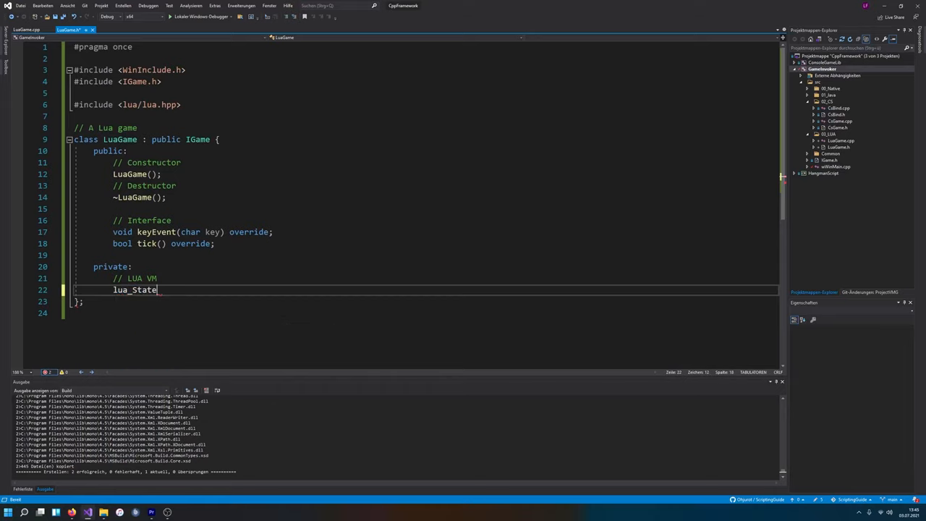
pyautogui.write('*')
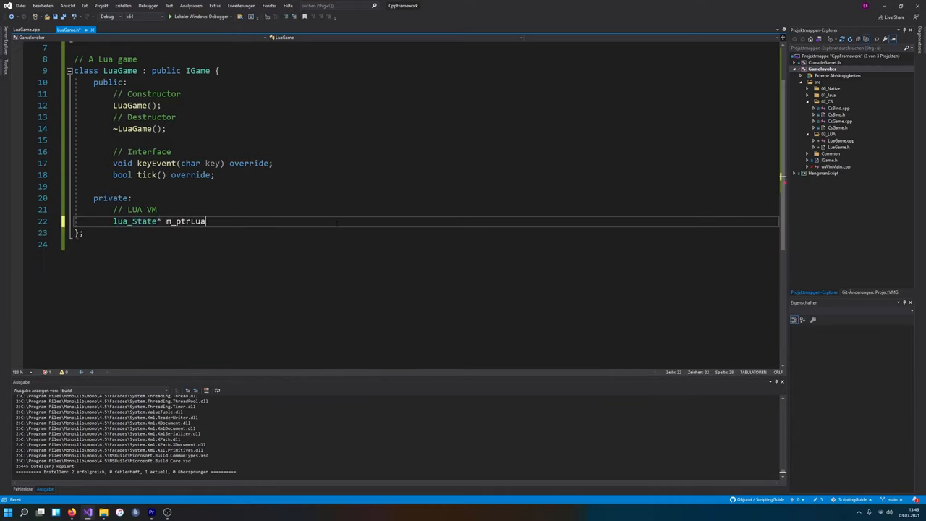
pyautogui.write('State =')
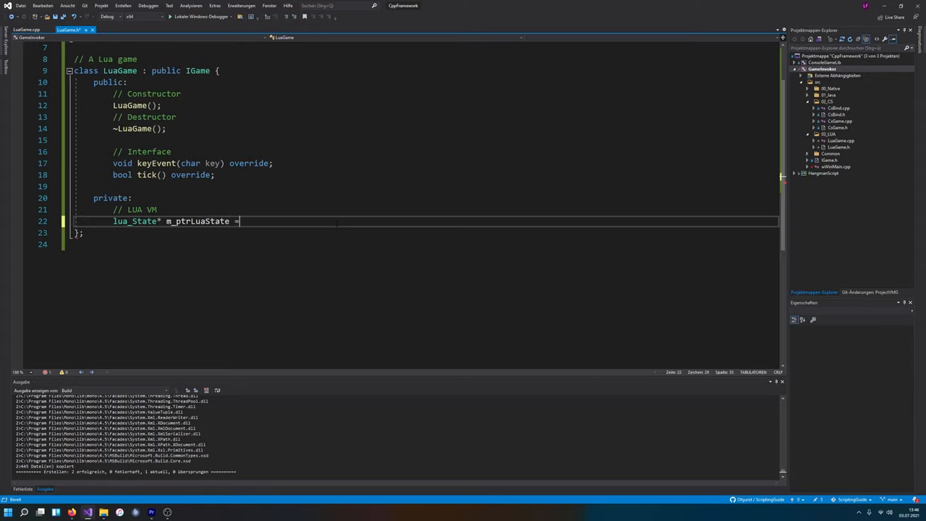
# - Finish the nullptr initialiser and assign m_ptrLuaState = lua_newstate() in LuaGame.cpp's constructor
pyautogui.write('nullptr;')
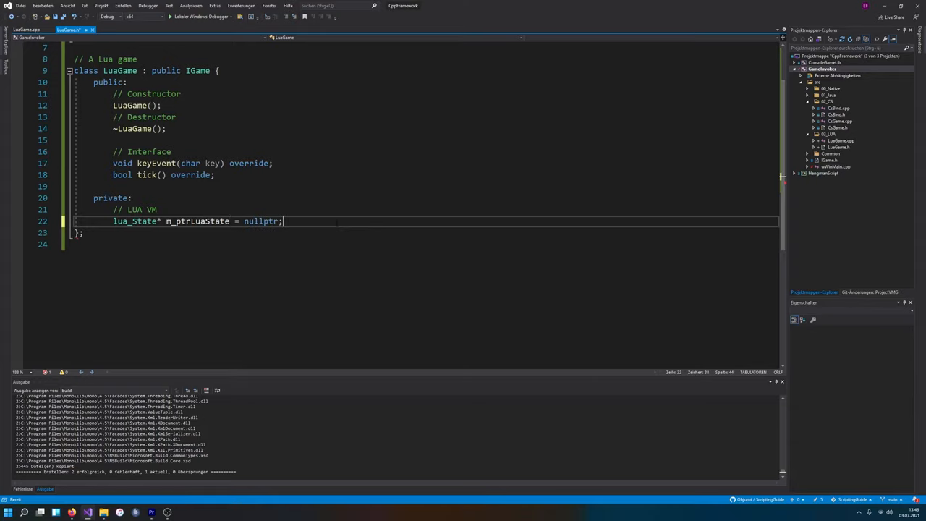
pyautogui.doubleClick(198, 221)
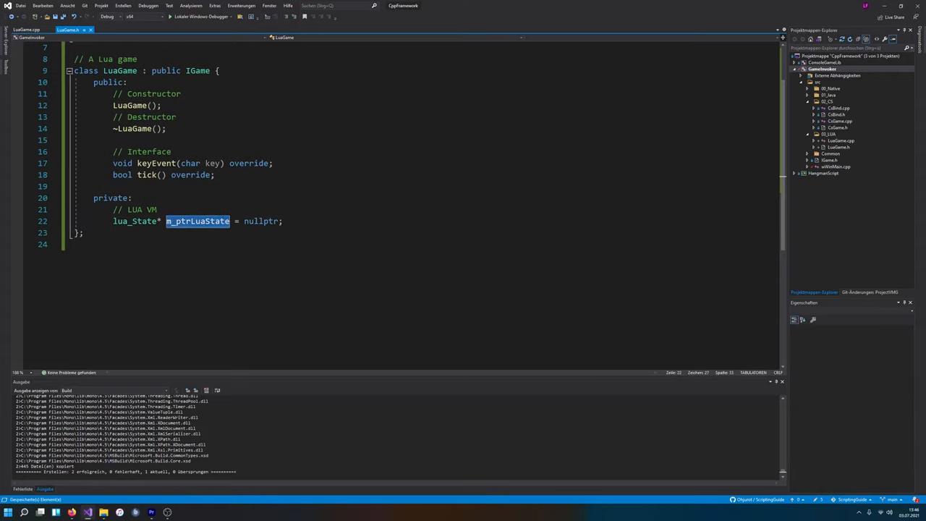
pyautogui.click(28, 29)
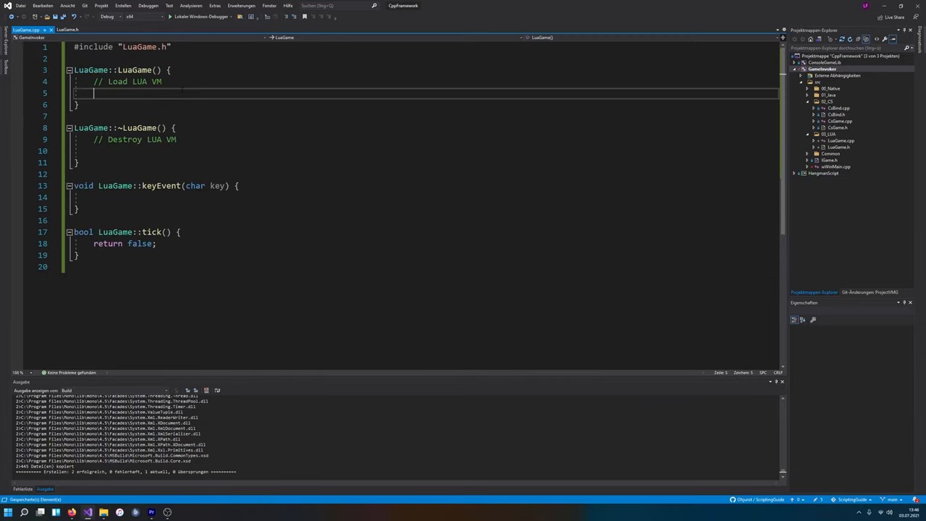
pyautogui.write('m_ptrLuaState =')
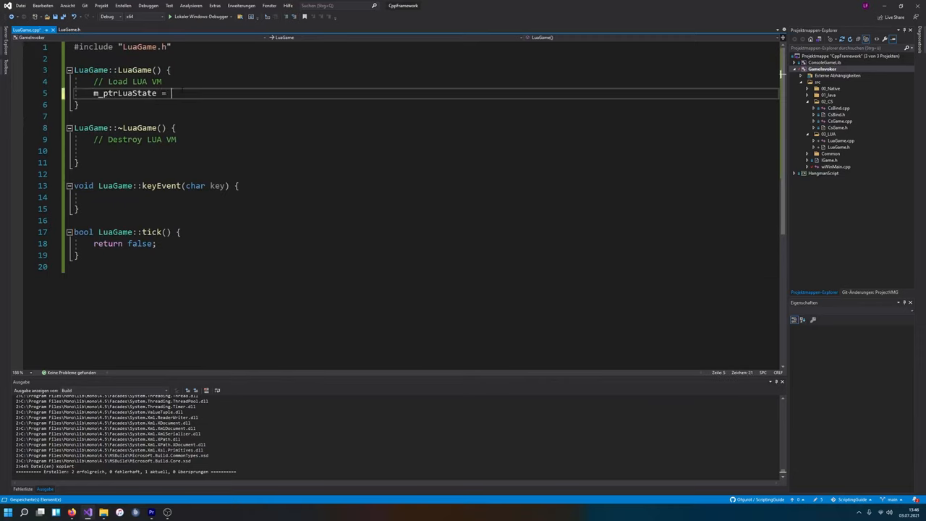
pyautogui.write('lua_newstate')
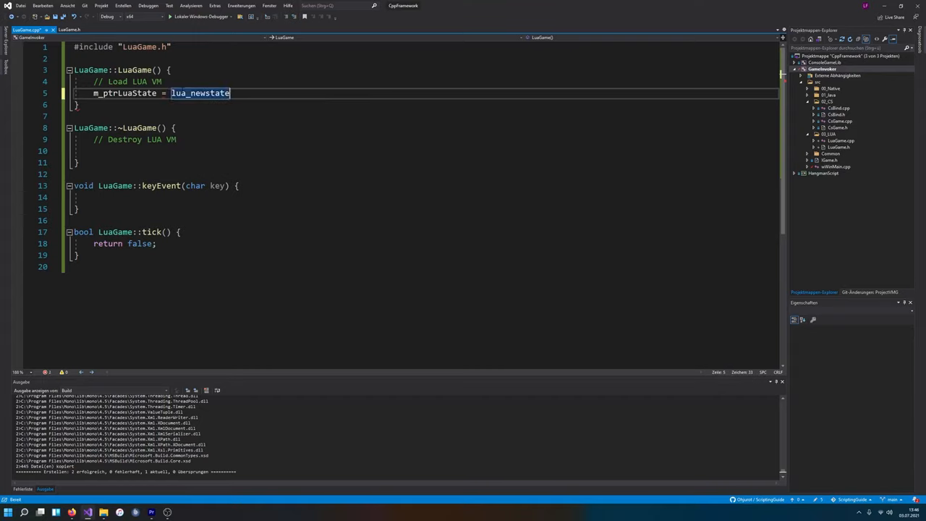
pyautogui.write('()')
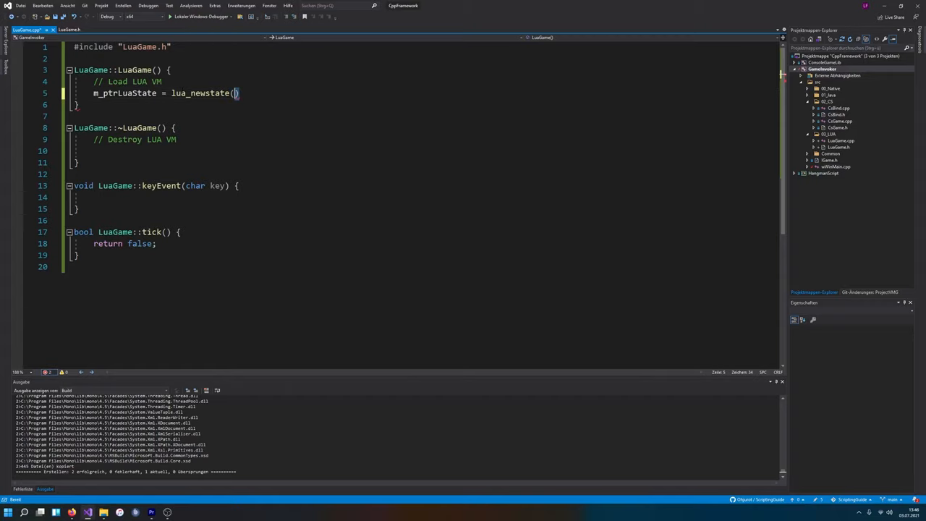
# - Replace lua_newstate() with luaL_newstate() in the constructor's assignment
pyautogui.doubleClick(201, 93)
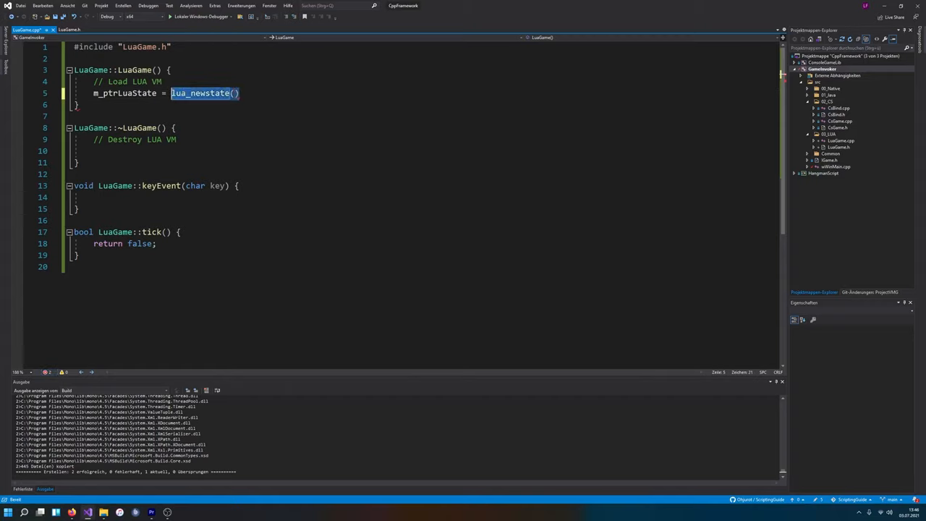
pyautogui.write('lua_L')
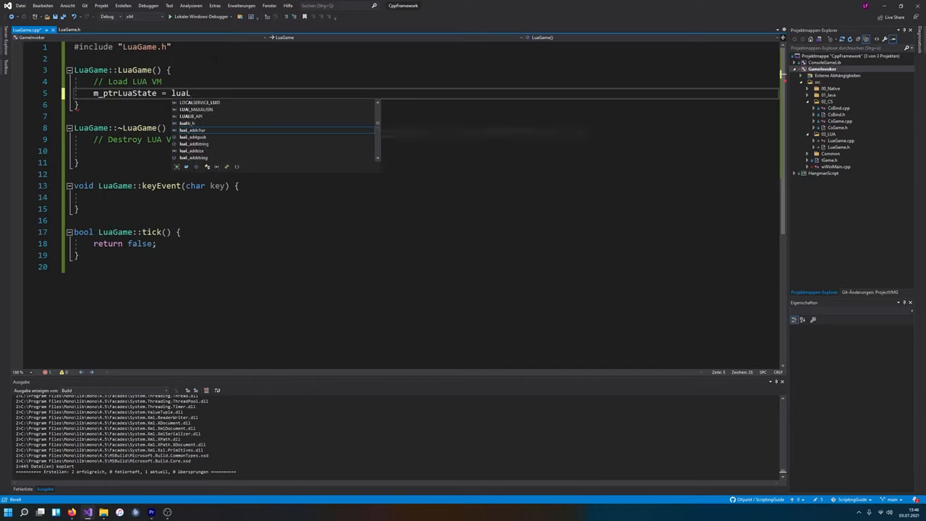
pyautogui.write('_')
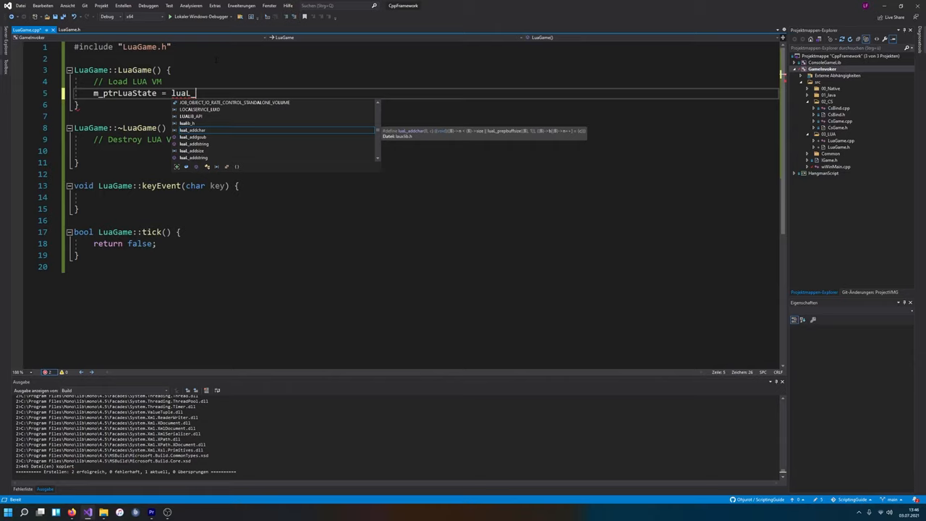
pyautogui.write('newstate();')
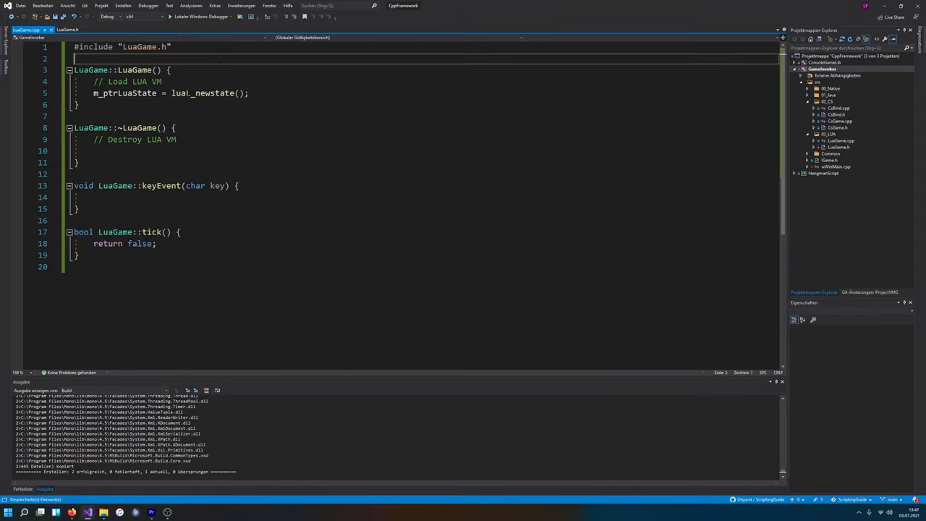
pyautogui.click(203, 93)
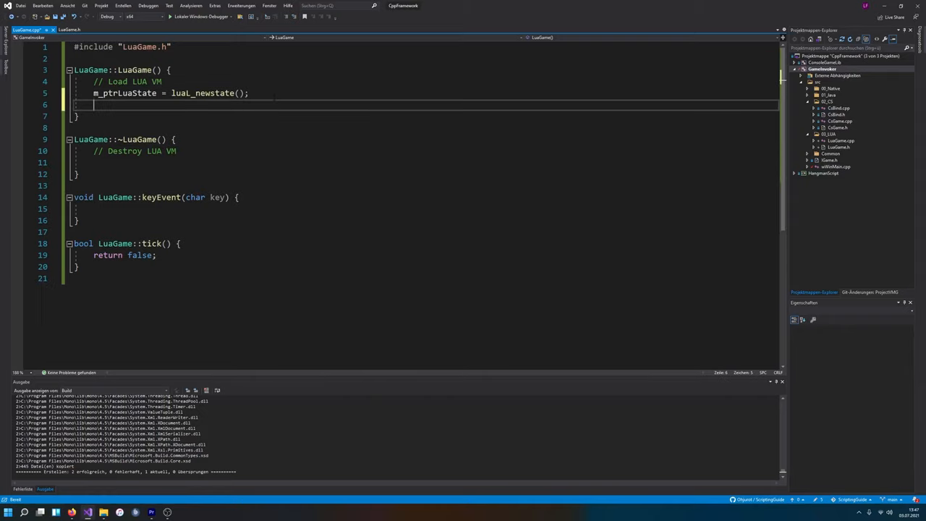
# - Add if (m_ptrLuaState) guards in constructor and destructor, with lua_close(m_ptrLuaState) in the destructor
pyautogui.write('if(m_ptrLuaState) {')
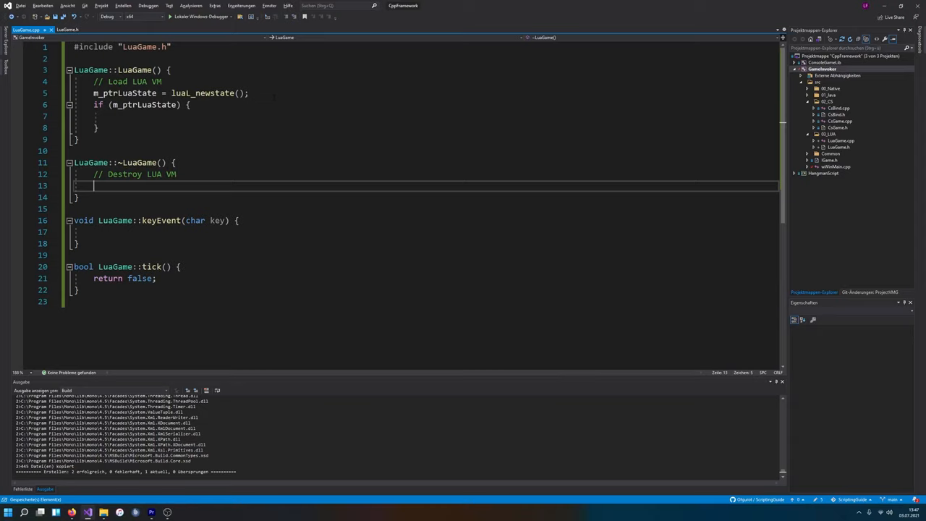
pyautogui.write('if')
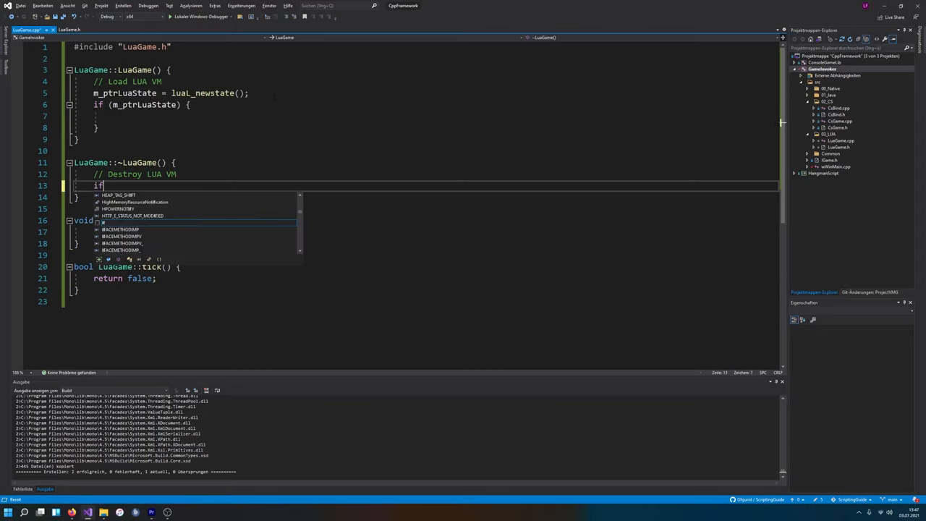
pyautogui.write('(m_ptrLuaState){')
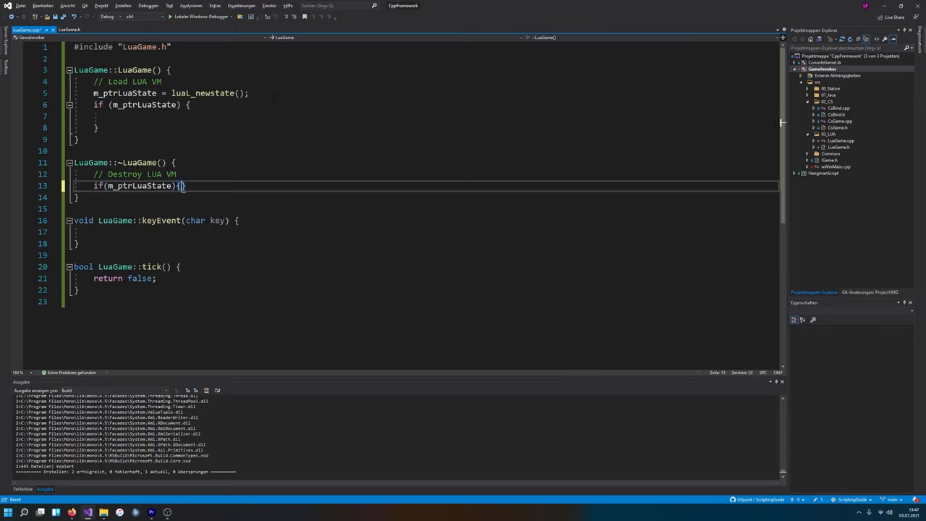
pyautogui.write('la')
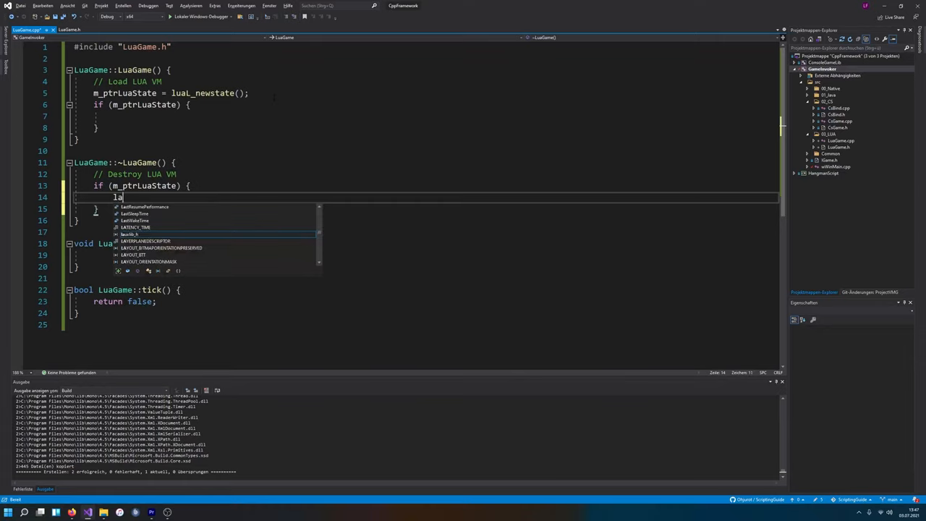
pyautogui.write('ua_close(')
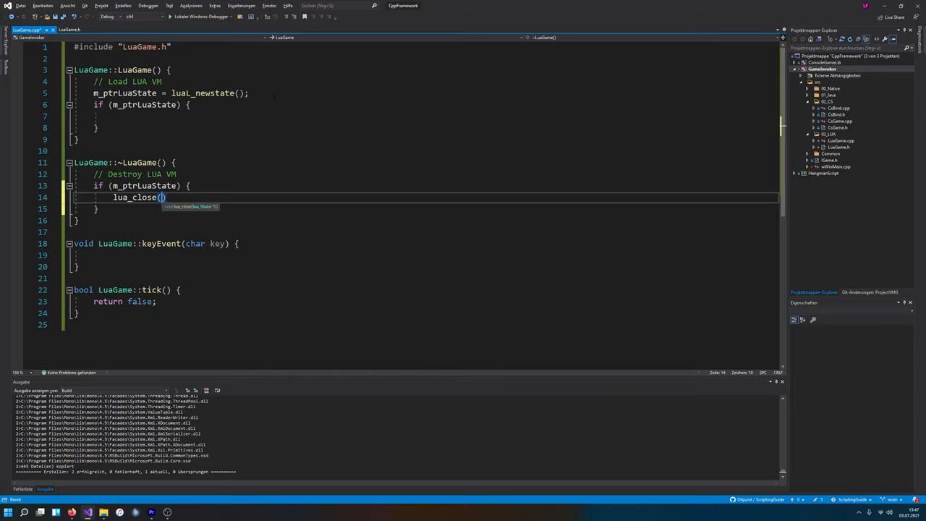
pyautogui.write('m_ptrLuaState')
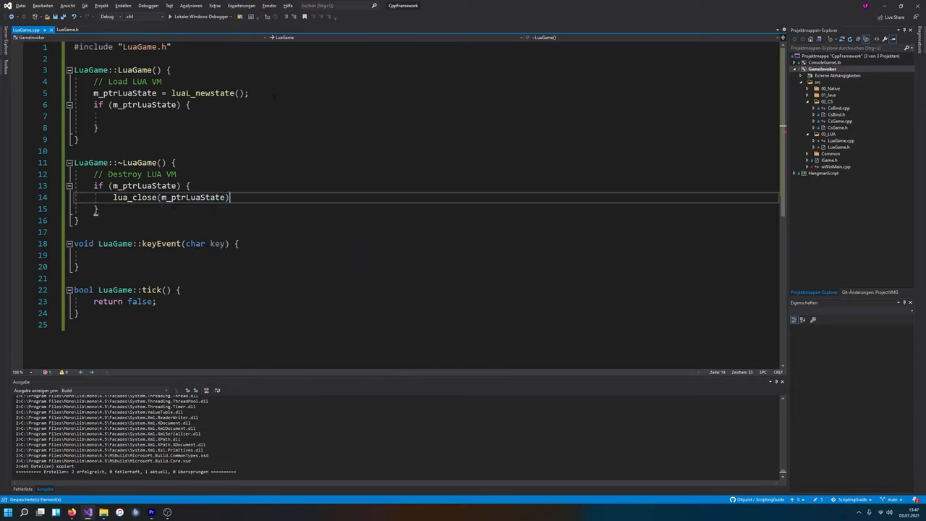
pyautogui.write(';')
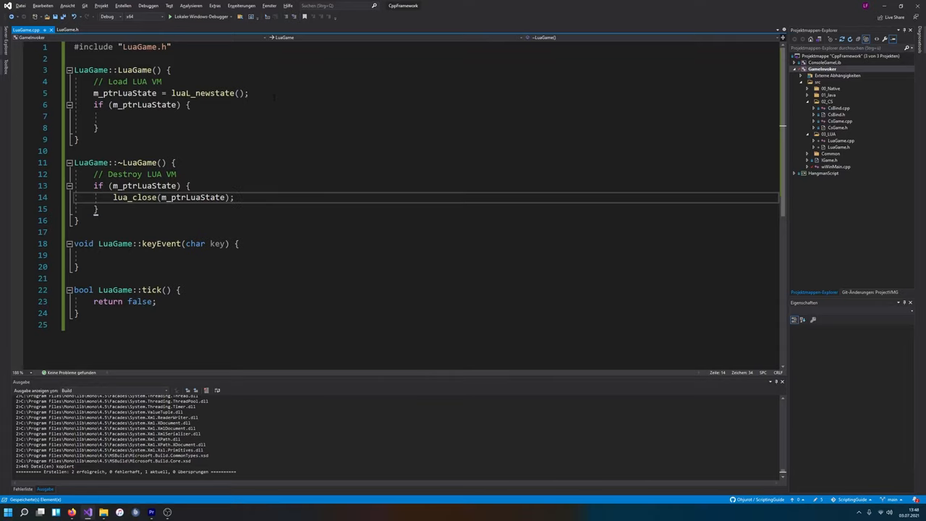
pyautogui.write('int i =')
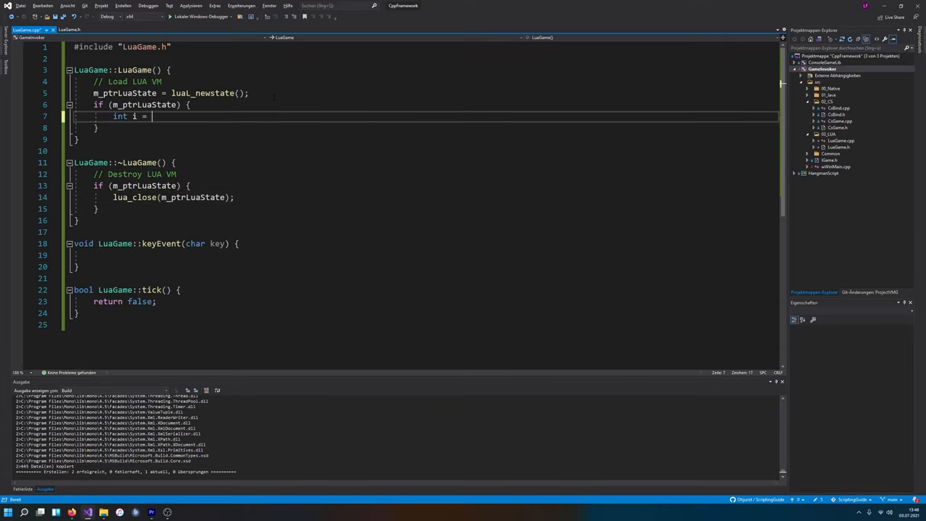
# - Finish the int i = 0; test line and check m_ptrLuaState's address in Locals while paused
pyautogui.write('0;')
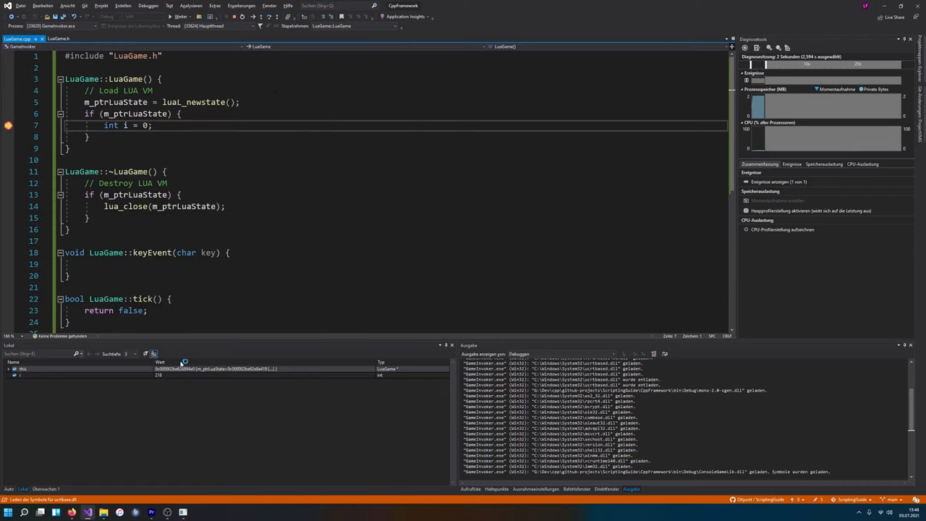
pyautogui.click(8, 369)
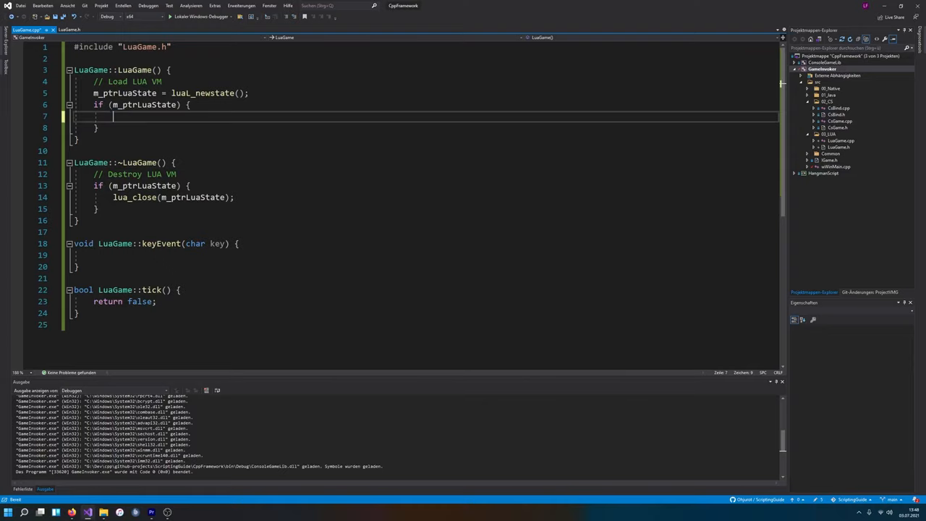
# - Add a Load the lua std lib comment, luaL_openlibs(m_ptrLuaState);, and an int i = 0; test line
pyautogui.write('//')
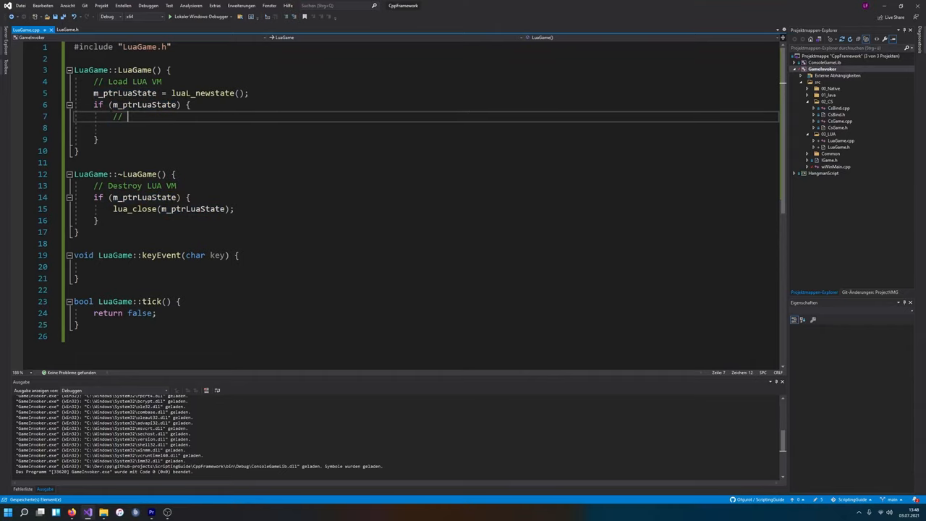
pyautogui.write('Load the lua std lib')
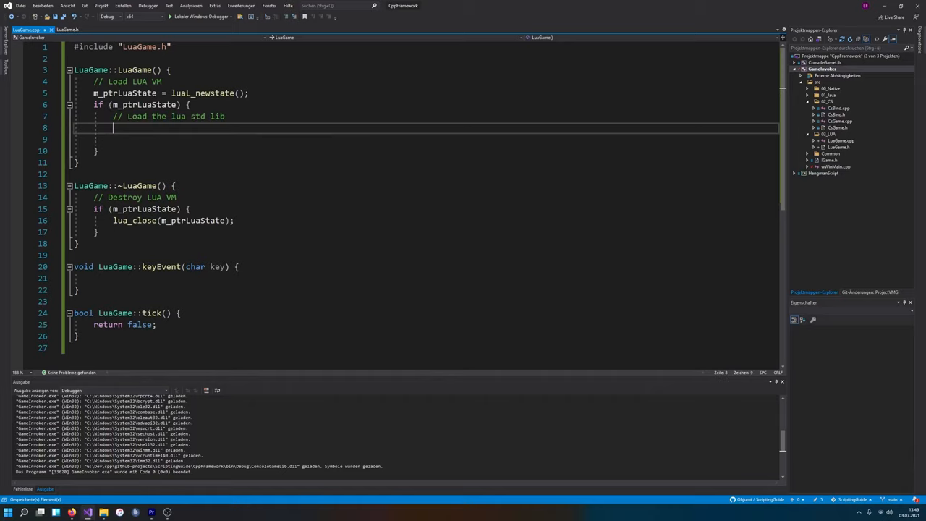
pyautogui.write('lua_')
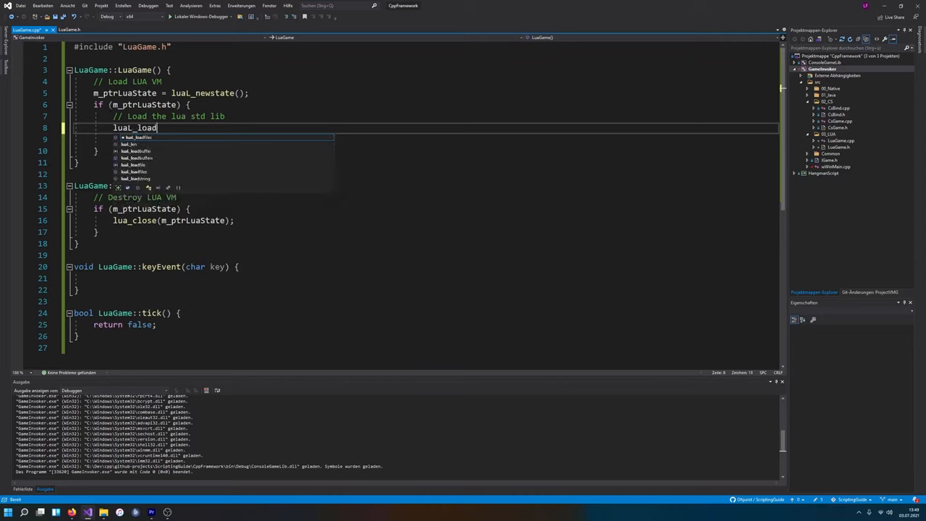
pyautogui.write('li')
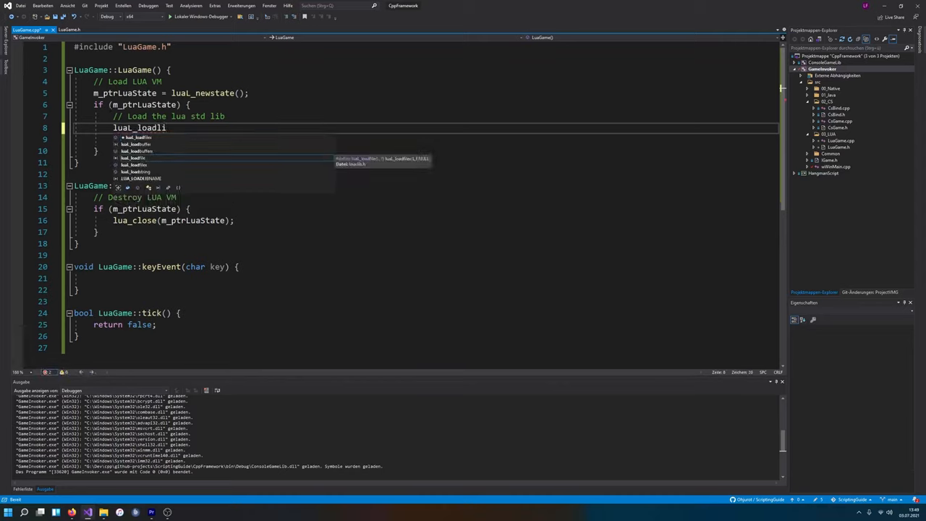
pyautogui.press('BackSpace')
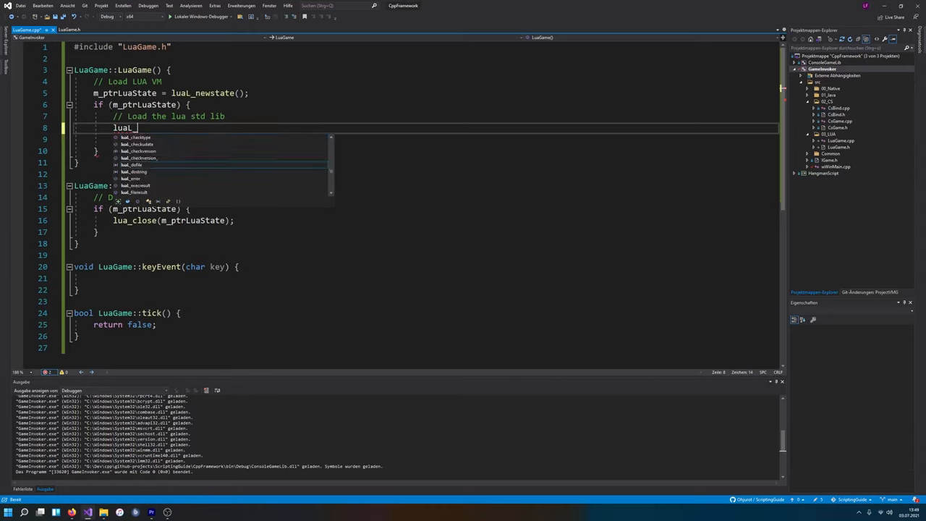
pyautogui.write('openlibs(')
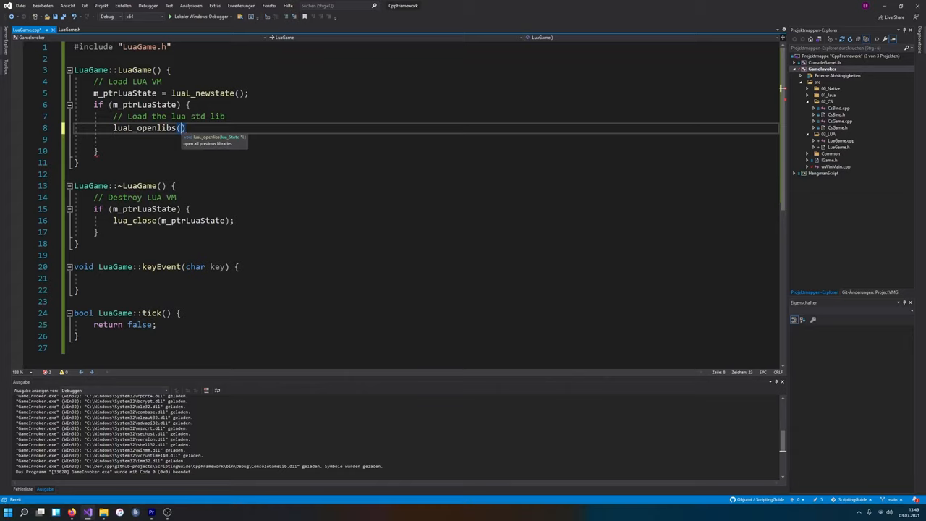
pyautogui.write('m_ptrLuaState')
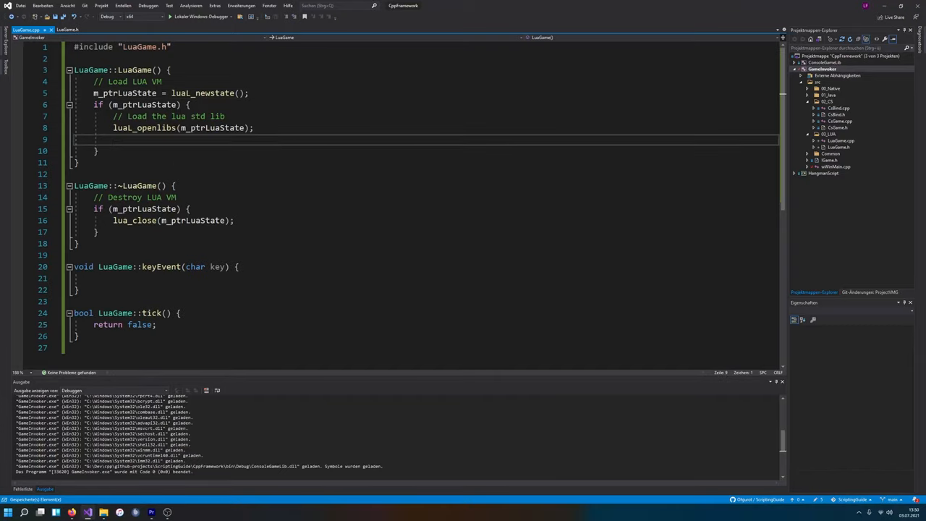
pyautogui.write('init i')
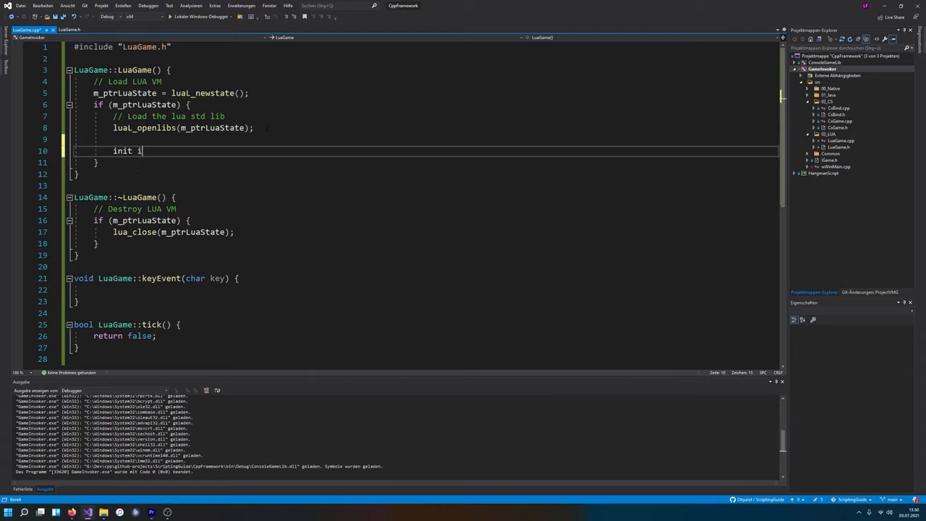
pyautogui.write('int')
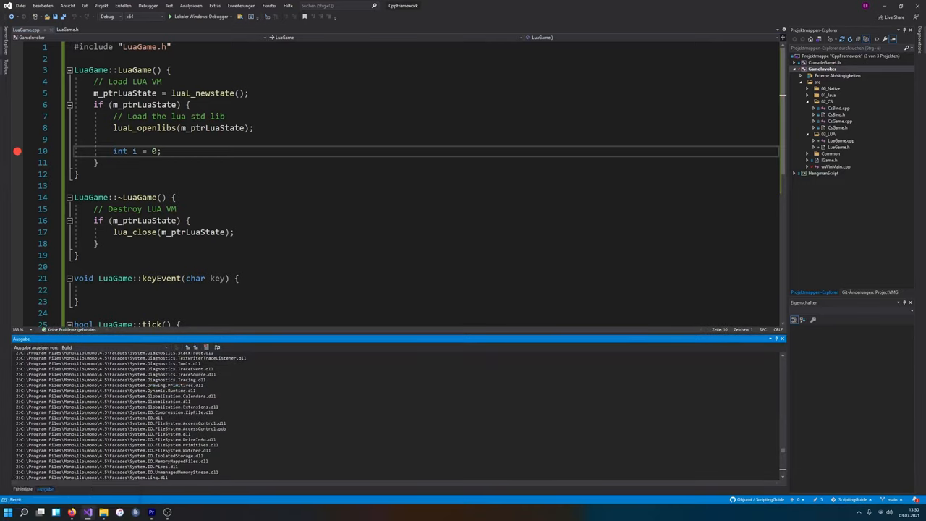
# - Inspect the LNK4098 LIBCMT warning in the Error List, then view the Ausgabe build log
pyautogui.click(22, 489)
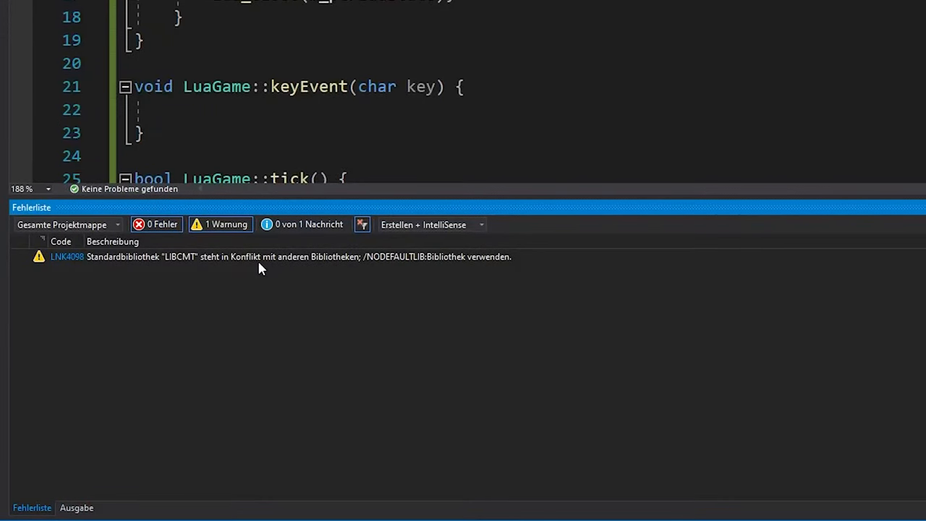
pyautogui.click(282, 257)
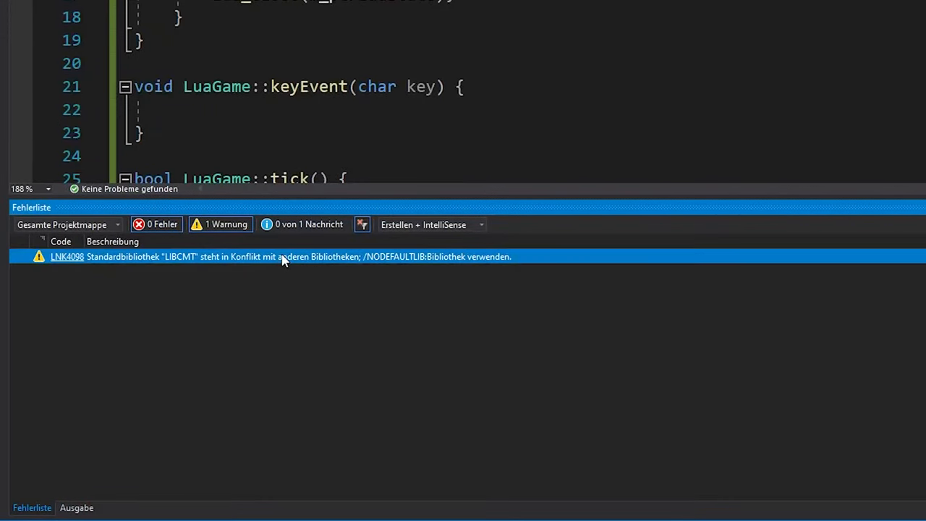
pyautogui.moveTo(416, 285)
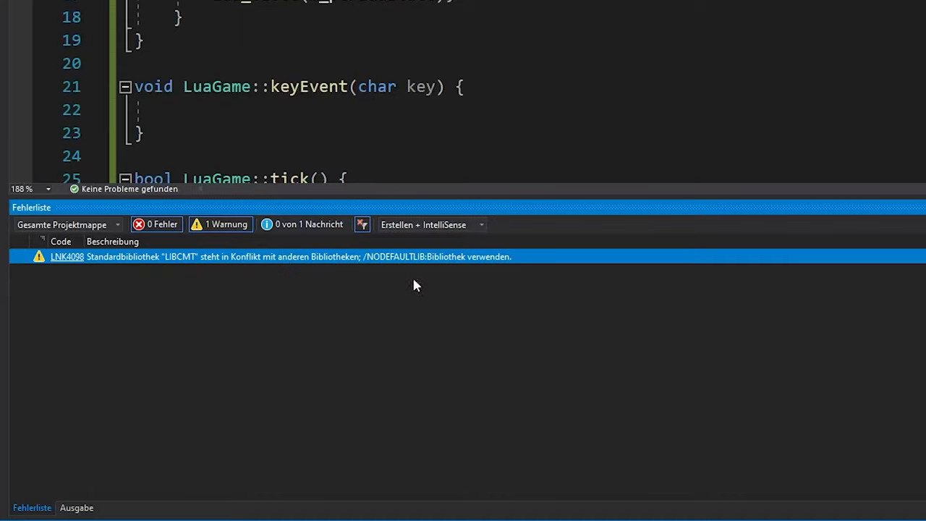
pyautogui.moveTo(432, 283)
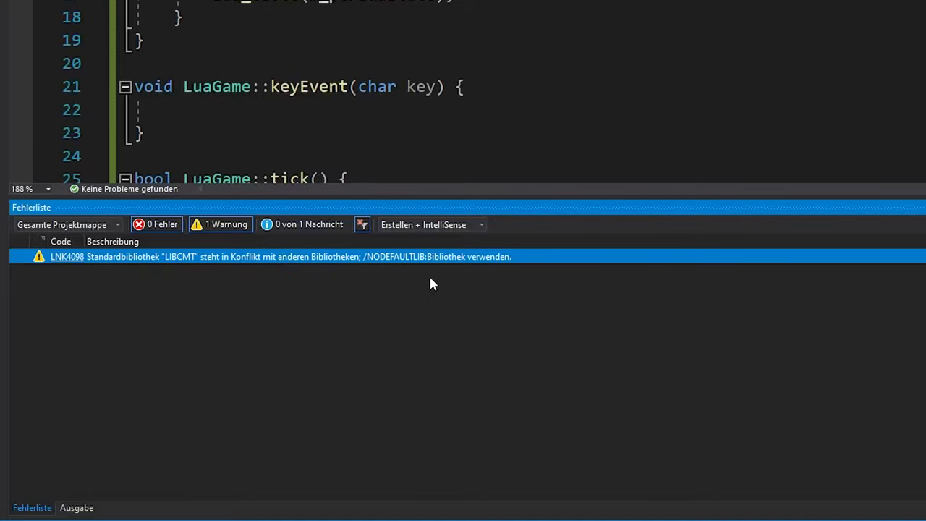
pyautogui.moveTo(222, 321)
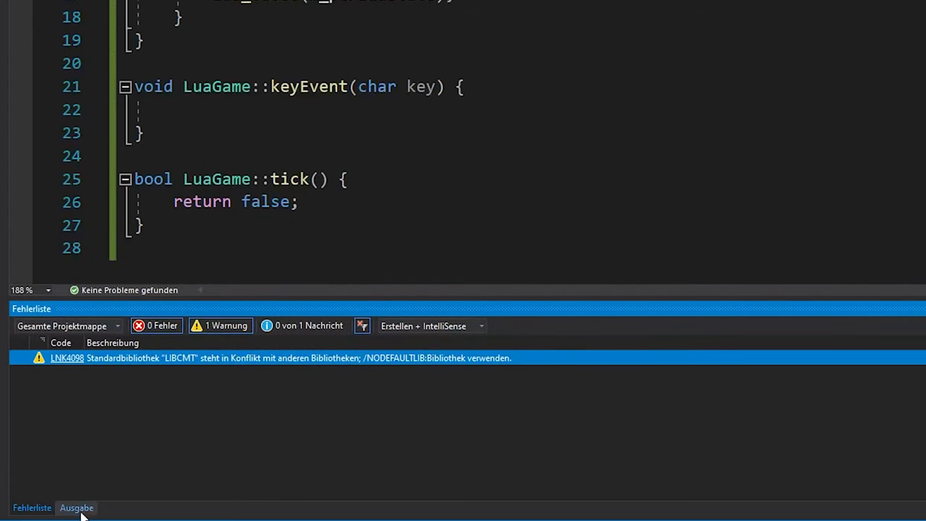
pyautogui.click(76, 507)
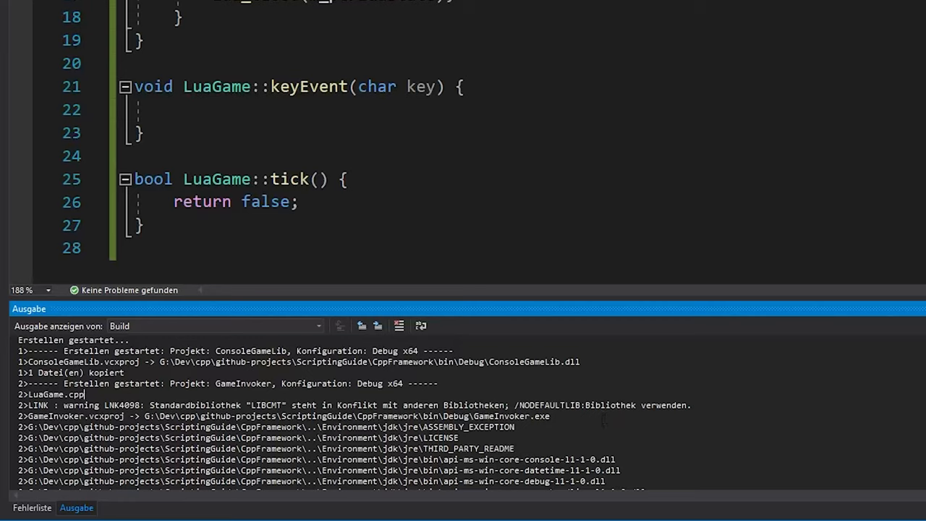
pyautogui.doubleClick(267, 405)
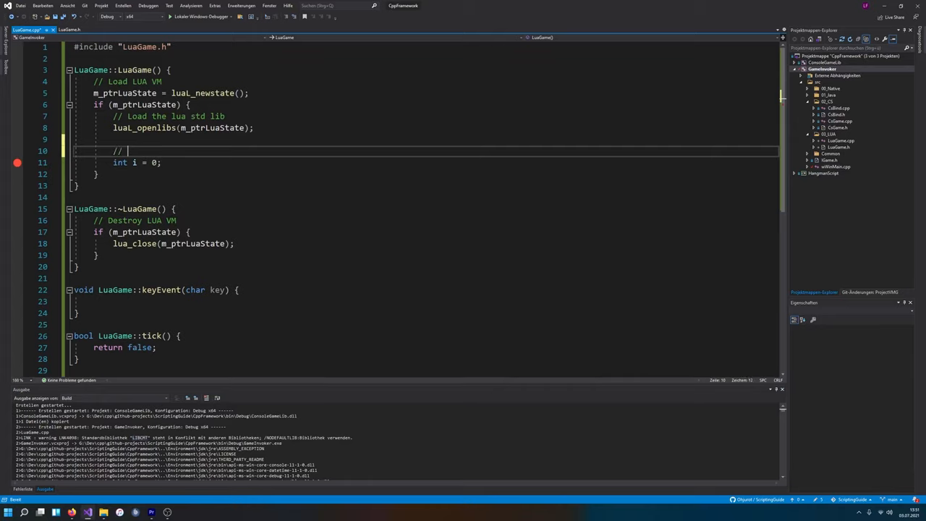
# - Type the comment 'Load and parse HangScrip.lua' above int i = 0 in the constructor
pyautogui.write('Load and par')
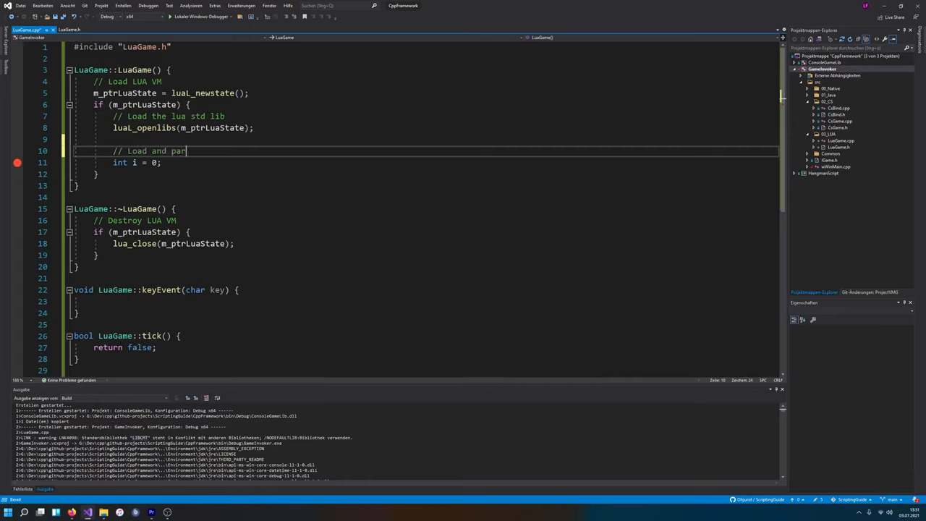
pyautogui.write('se Hang')
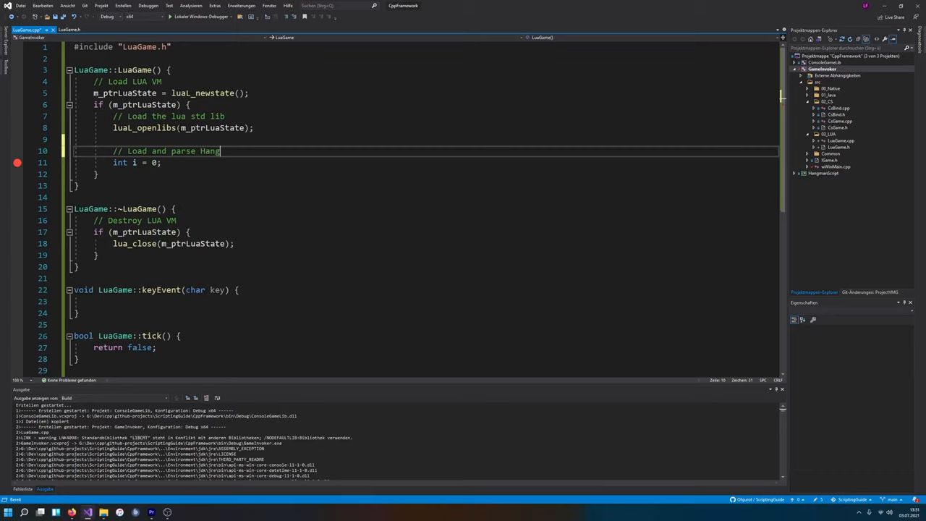
pyautogui.write('Scrip.lua')
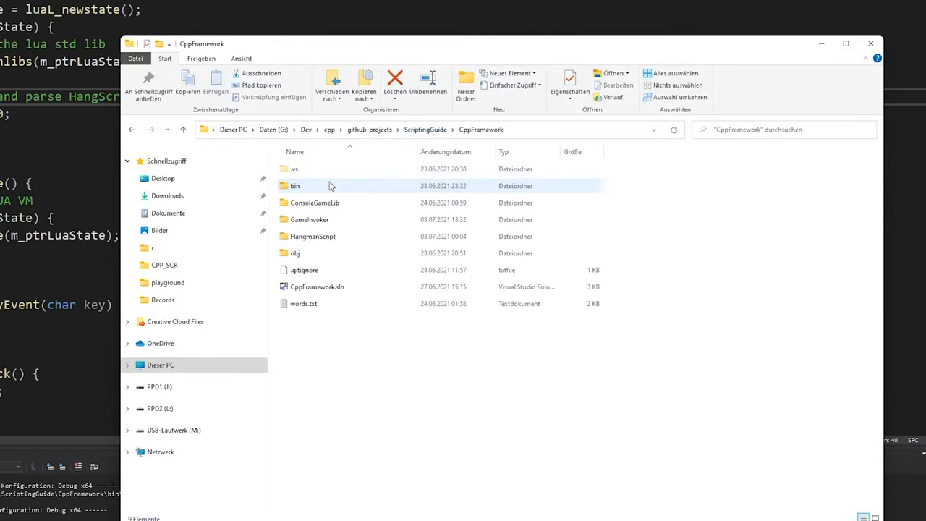
# - Browse into bin\Debug in File Explorer to look over the build output files
pyautogui.doubleClick(295, 185)
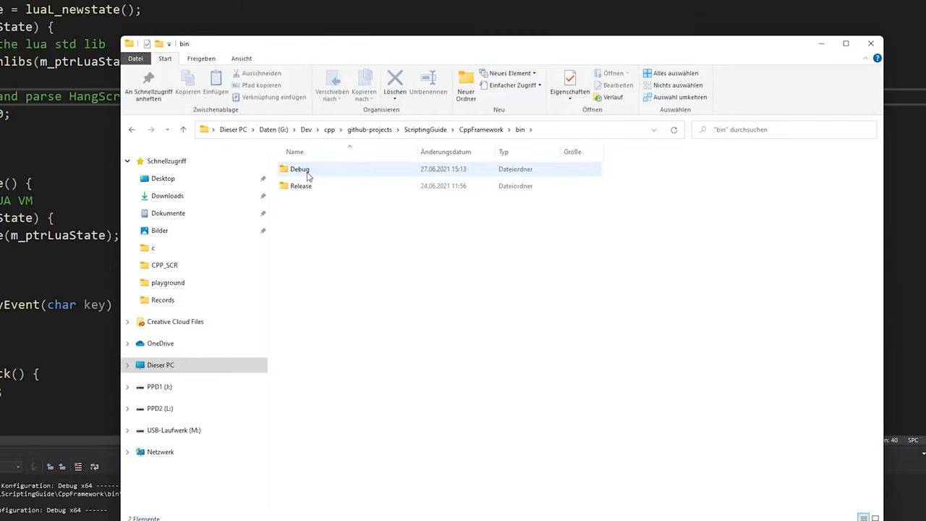
pyautogui.doubleClick(299, 169)
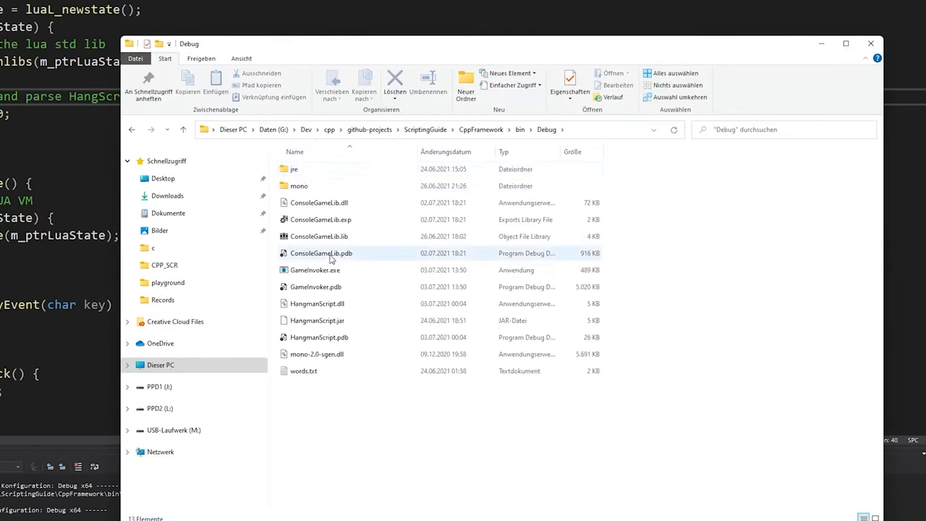
pyautogui.click(317, 303)
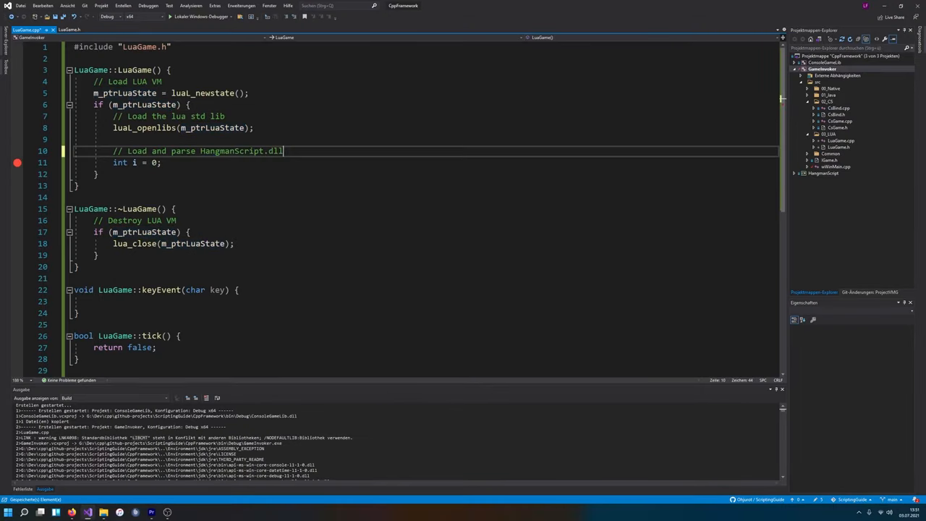
# - Change the comment's extension to .lua and open the new empty HangmanScript.lua from CppFramework
pyautogui.write('lua')
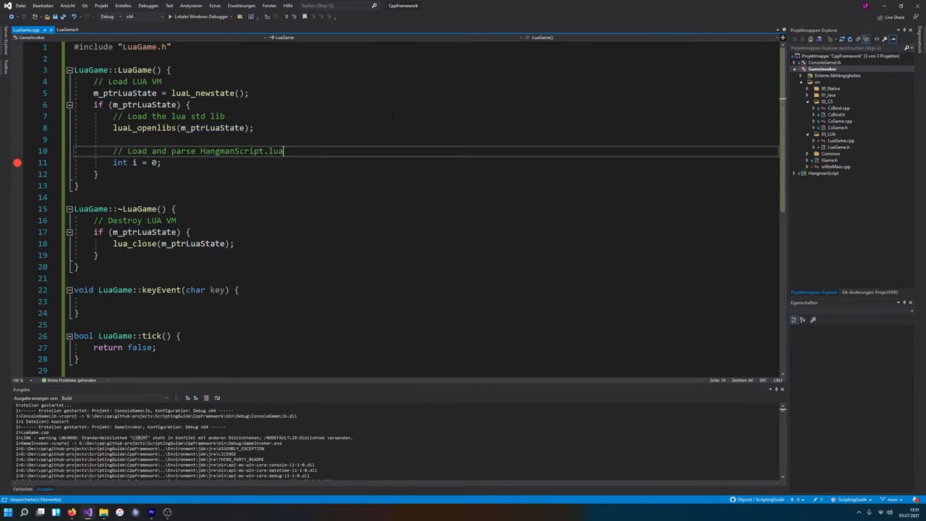
pyautogui.doubleClick(242, 150)
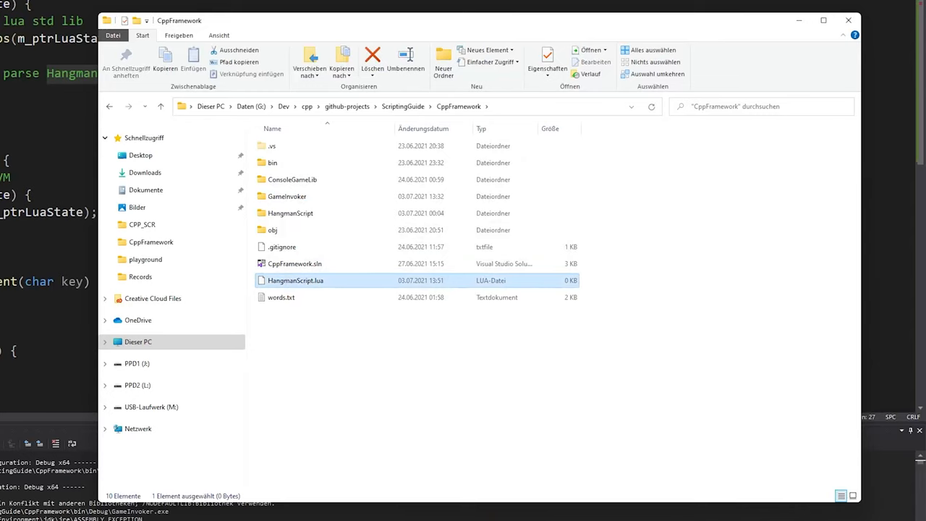
pyautogui.doubleClick(296, 280)
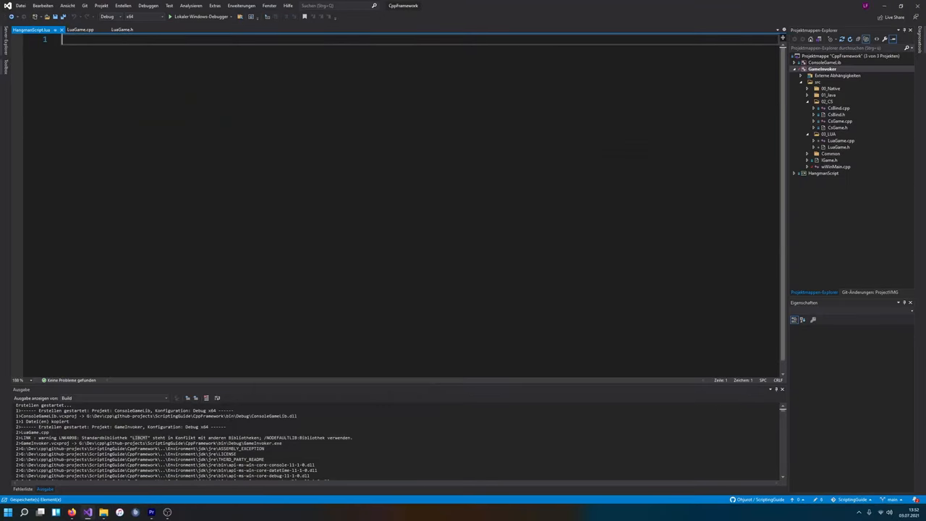
# - Type and discard a test line in HangmanScript.lua, then return to LuaGame.cpp below luaL_openlibs
pyautogui.write('H')
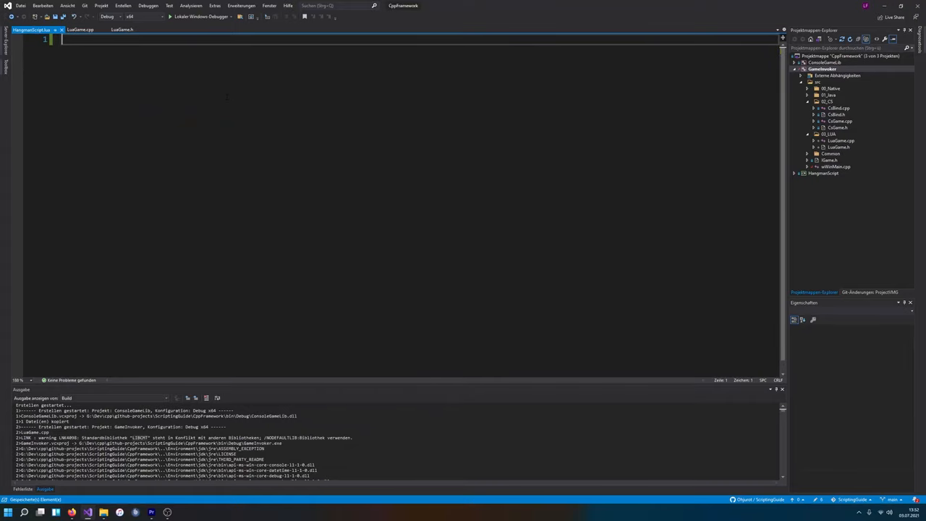
pyautogui.write('C =')
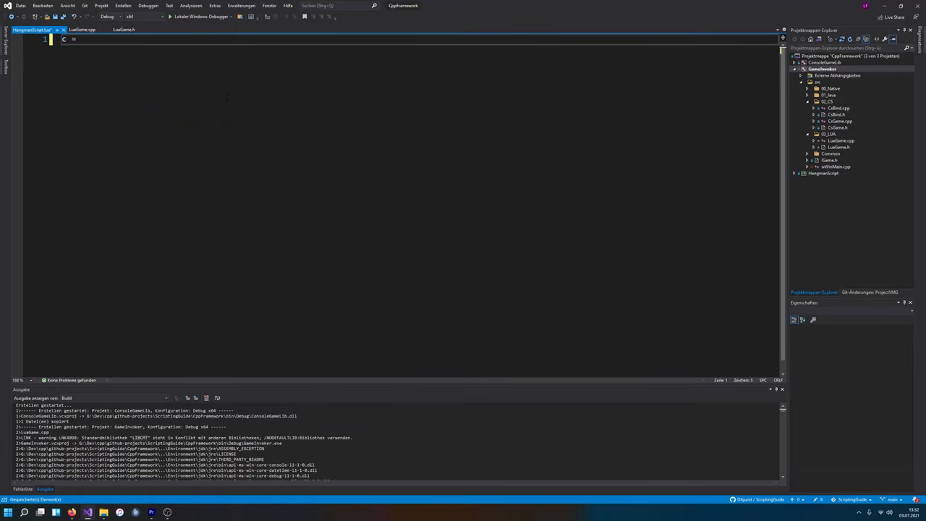
pyautogui.write('5 + 5')
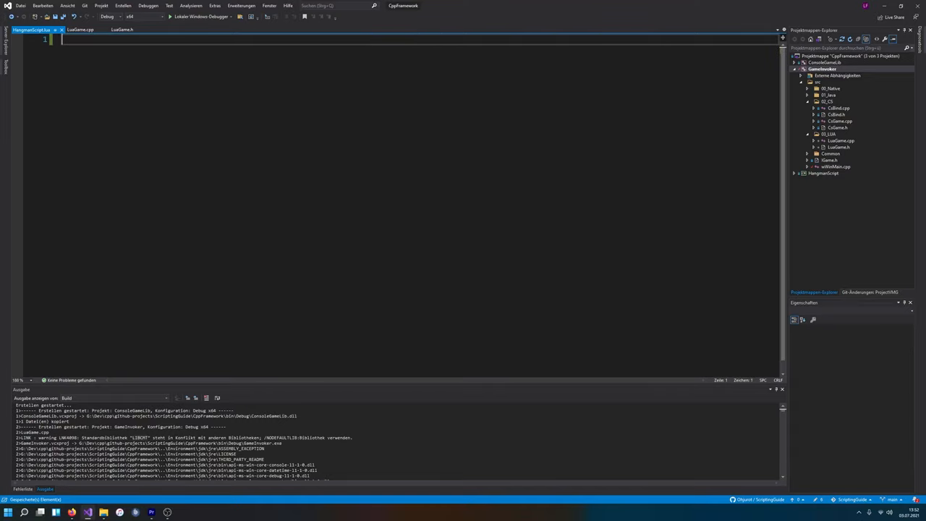
pyautogui.click(81, 29)
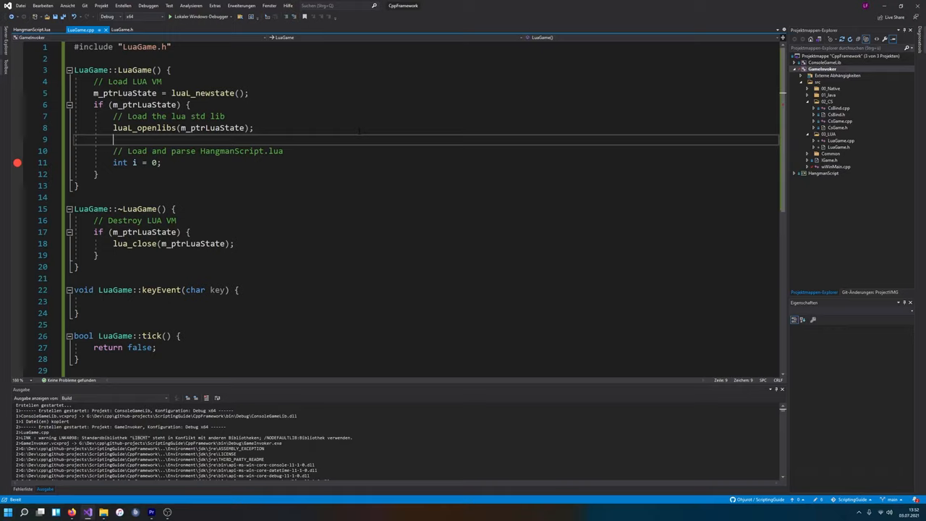
pyautogui.click(823, 68)
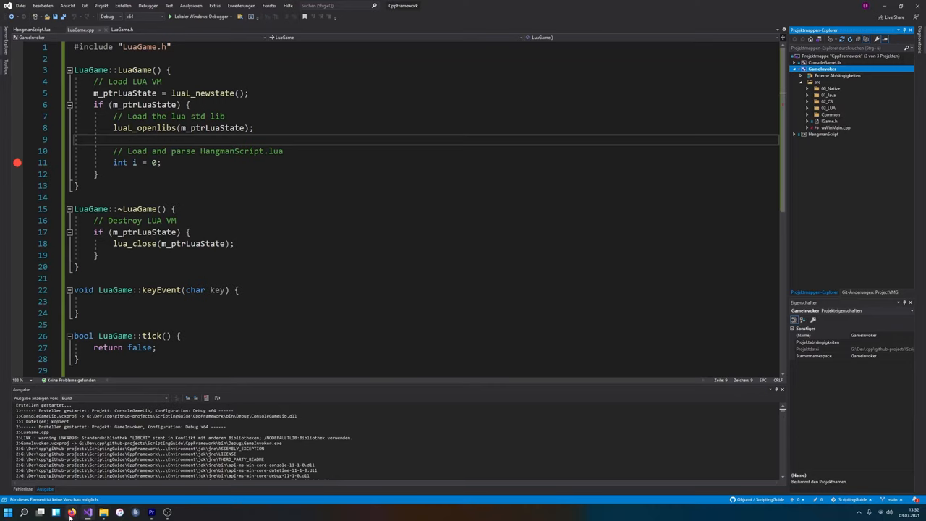
# - Select HangmanScript.lua in File Explorer and browse into GameInvoker's source folder
pyautogui.click(57, 512)
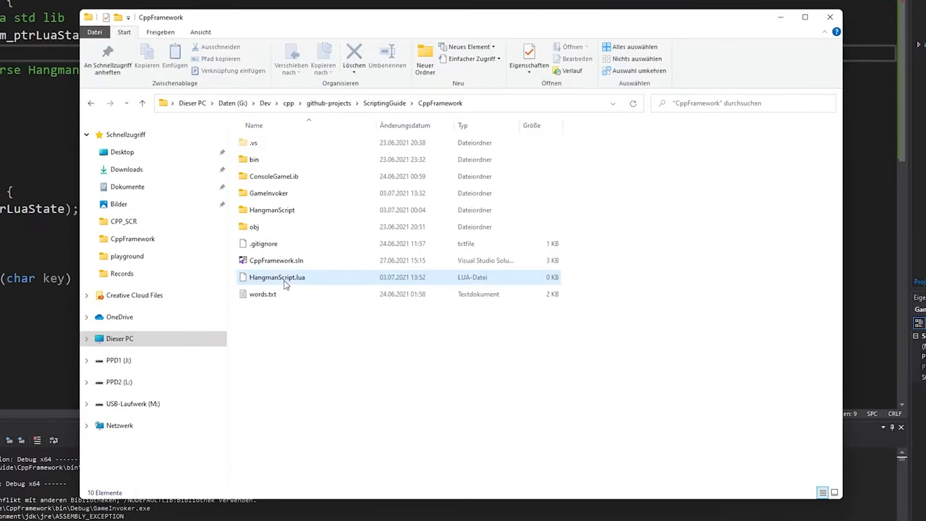
pyautogui.click(277, 277)
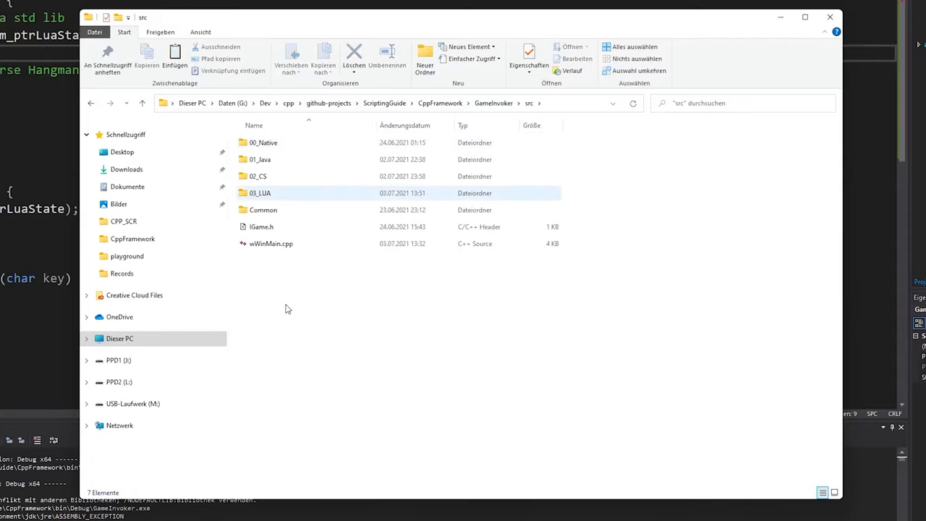
pyautogui.doubleClick(260, 193)
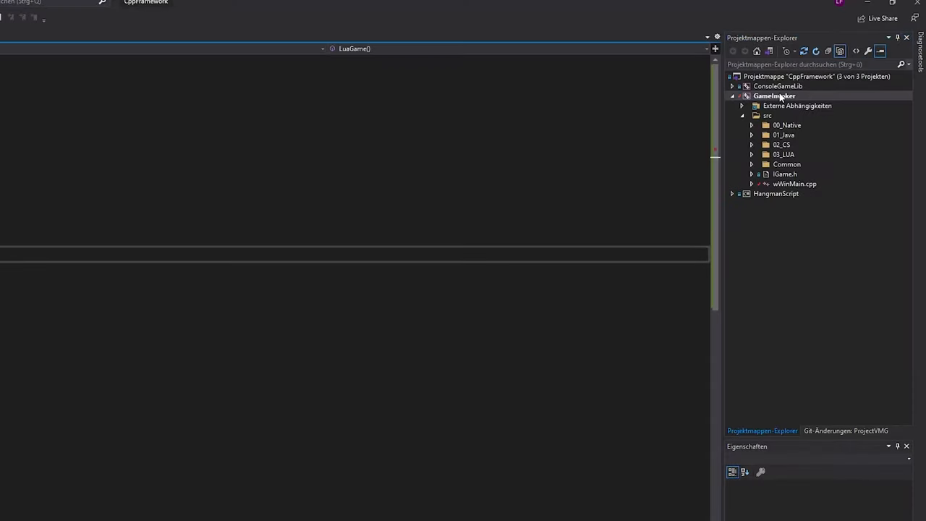
# - Set HangmanScript.lua's item type to 'Datei kopieren' so the build copies it
pyautogui.click(775, 96)
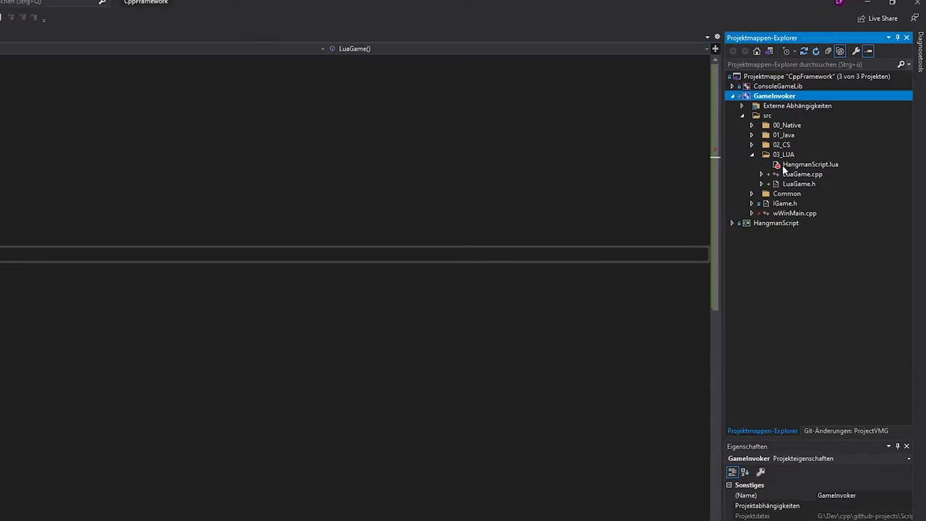
pyautogui.rightClick(811, 164)
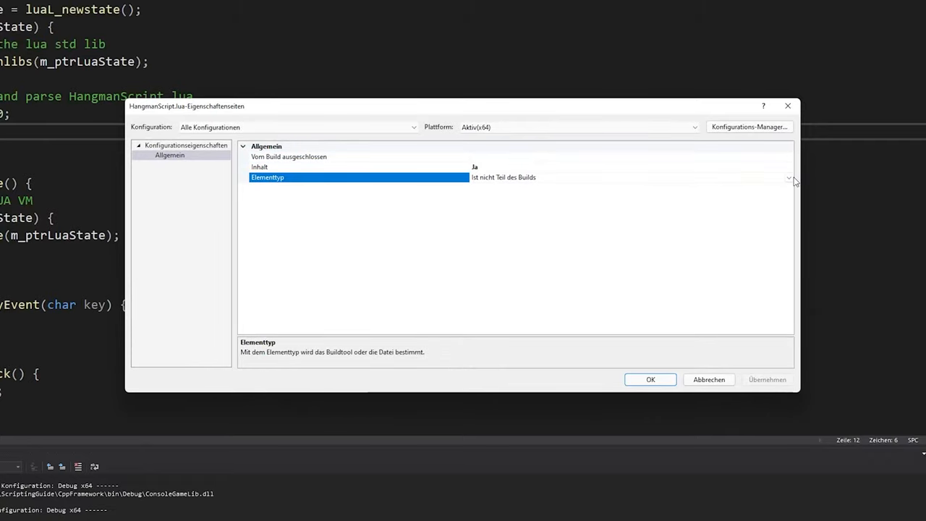
pyautogui.click(788, 177)
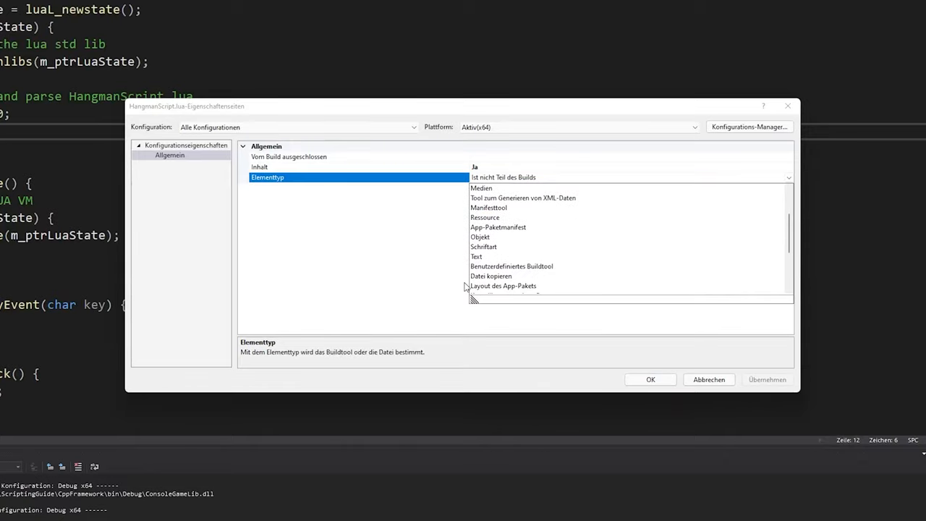
pyautogui.click(491, 276)
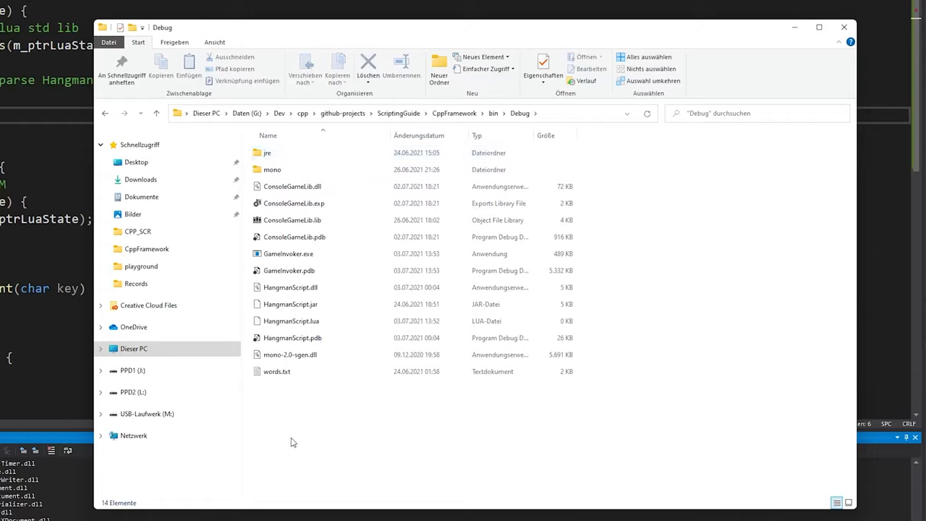
# - Go from bin back into Debug and point out the copied HangmanScript.lua
pyautogui.click(291, 321)
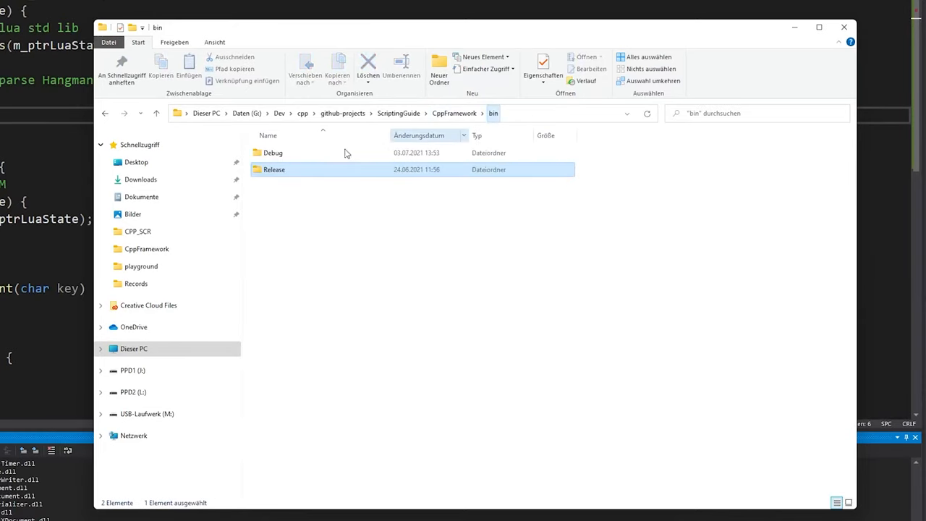
pyautogui.doubleClick(273, 153)
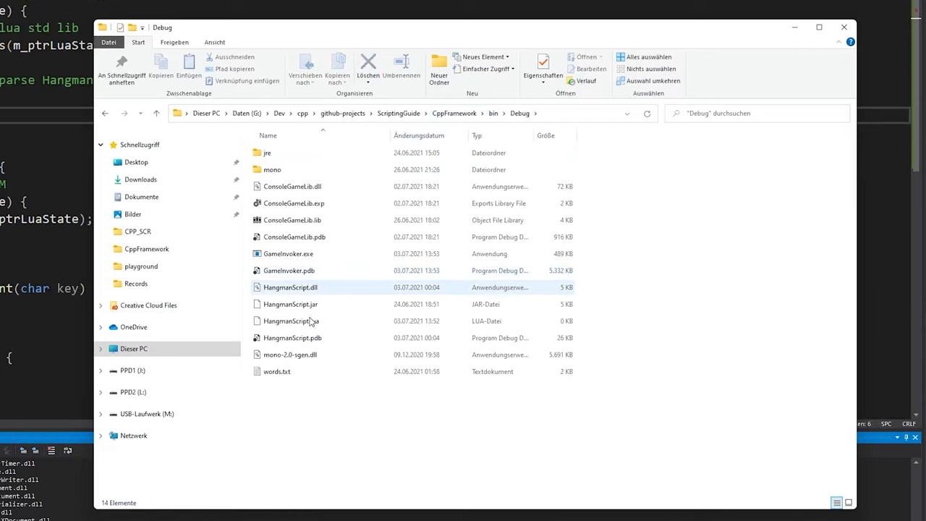
pyautogui.click(291, 321)
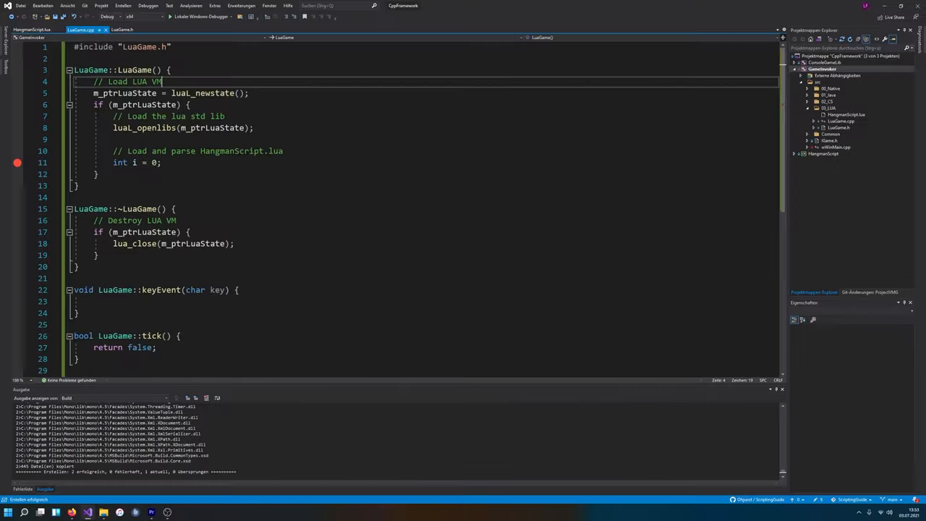
# - Replace int i = 0; with luaL_loadfile(m_ptrLuaState, "./HangmanScript.lua"); and reopen HangmanScript.lua
pyautogui.click(31, 30)
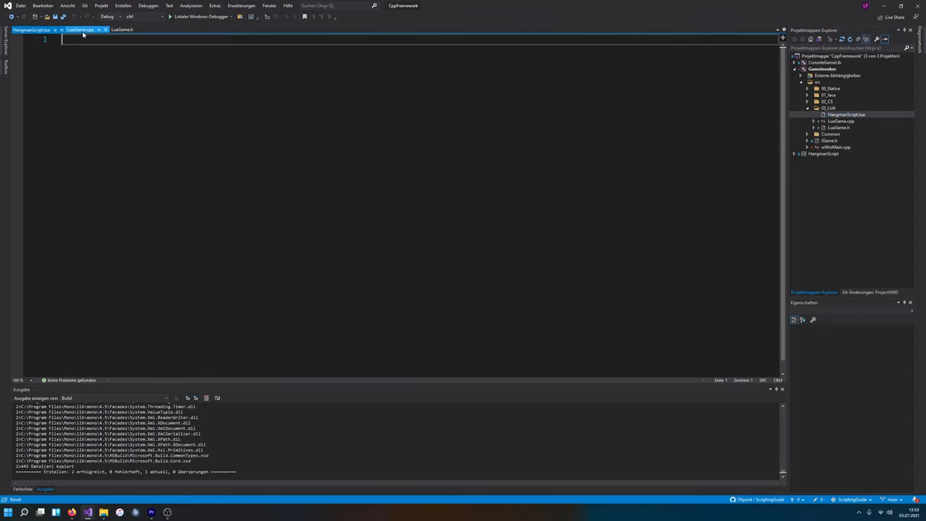
pyautogui.click(79, 30)
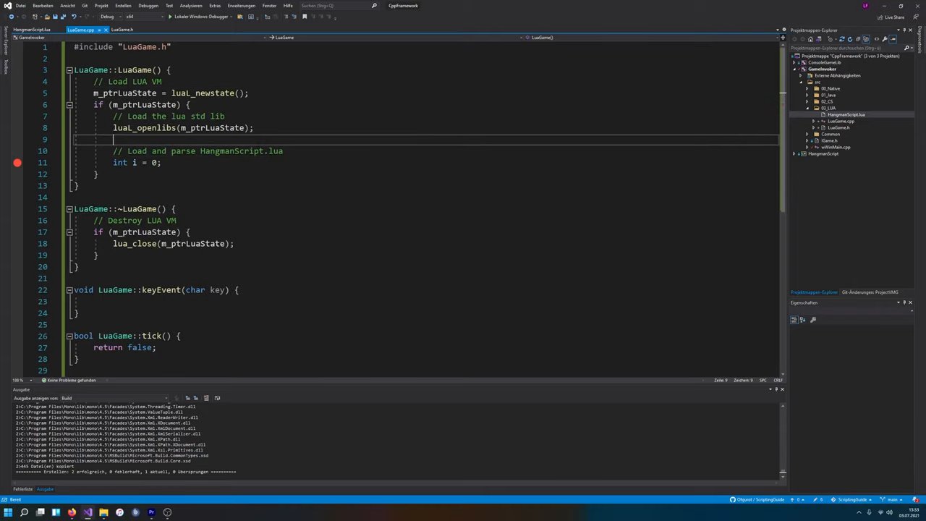
pyautogui.moveTo(113, 140); pyautogui.dragTo(151, 162)
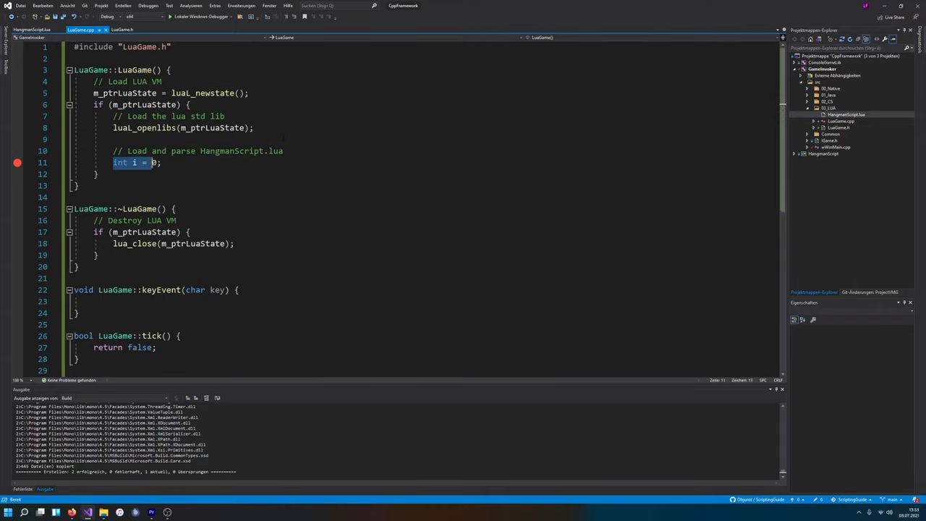
pyautogui.write('lua_')
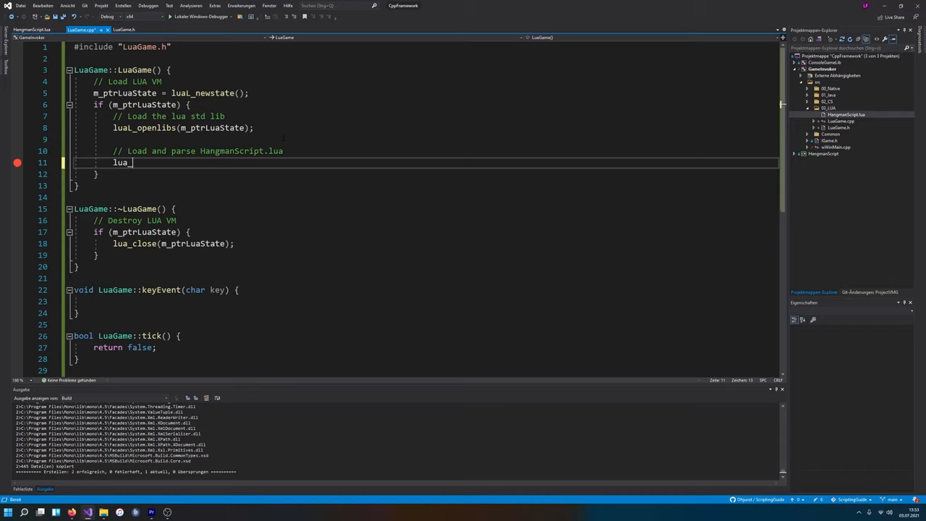
pyautogui.write('_f')
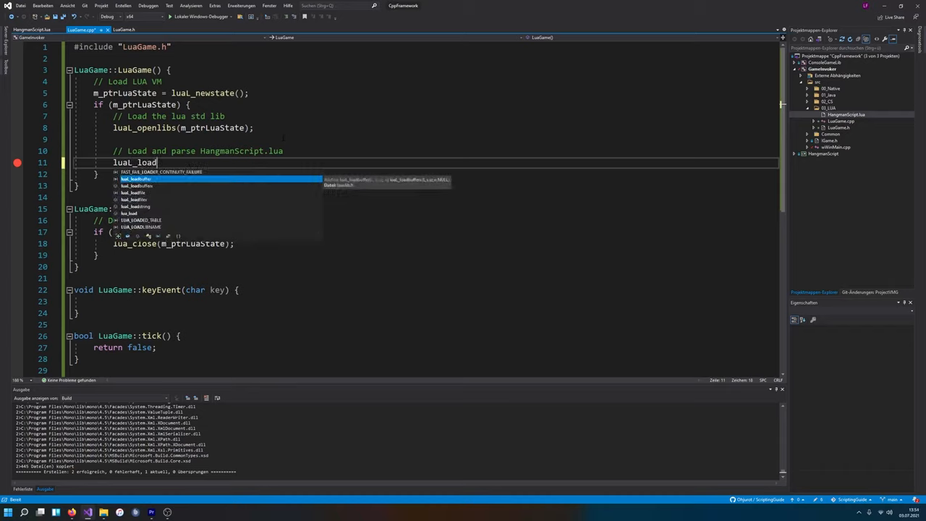
pyautogui.write('file()')
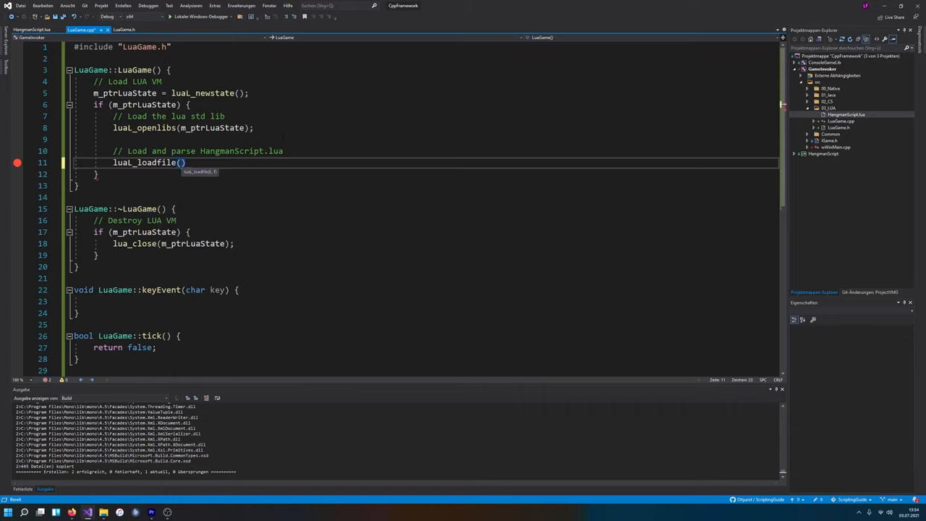
pyautogui.write('m_ptrLuaState, "')
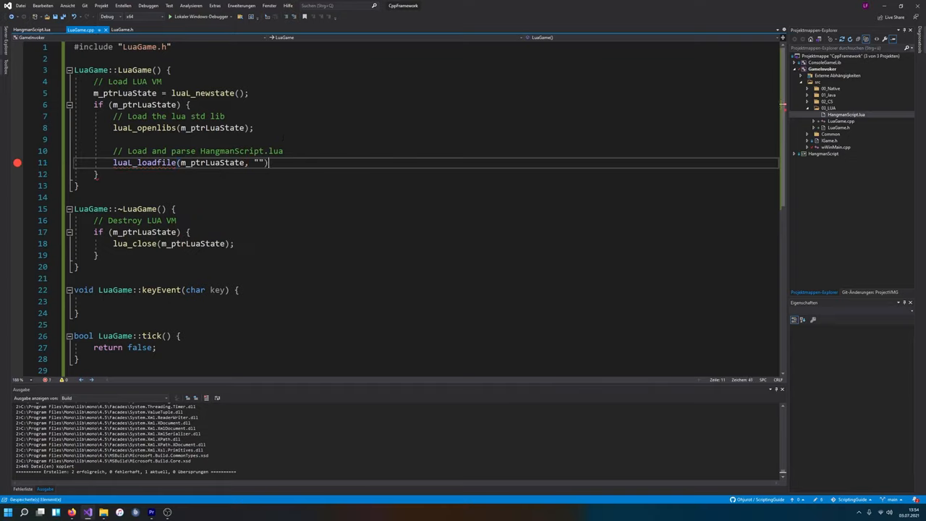
pyautogui.write(';')
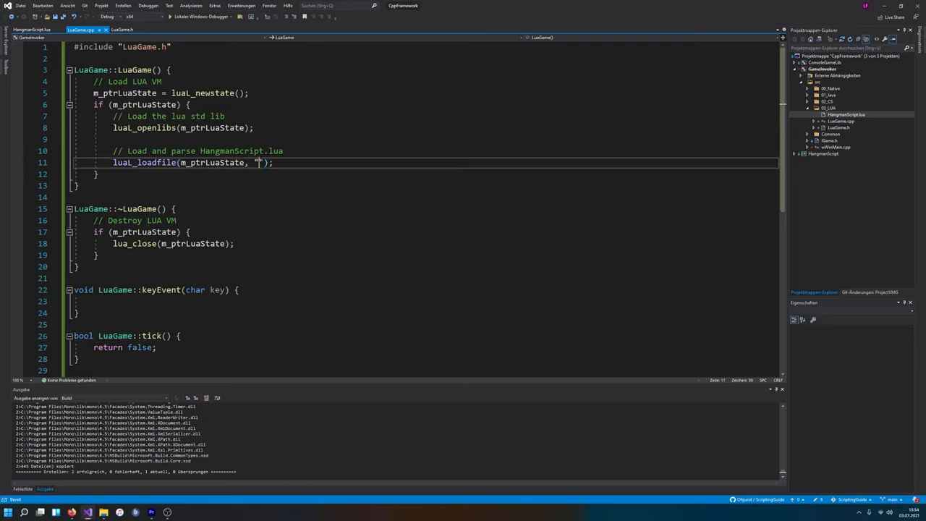
pyautogui.write('./HangmanScript.lua')
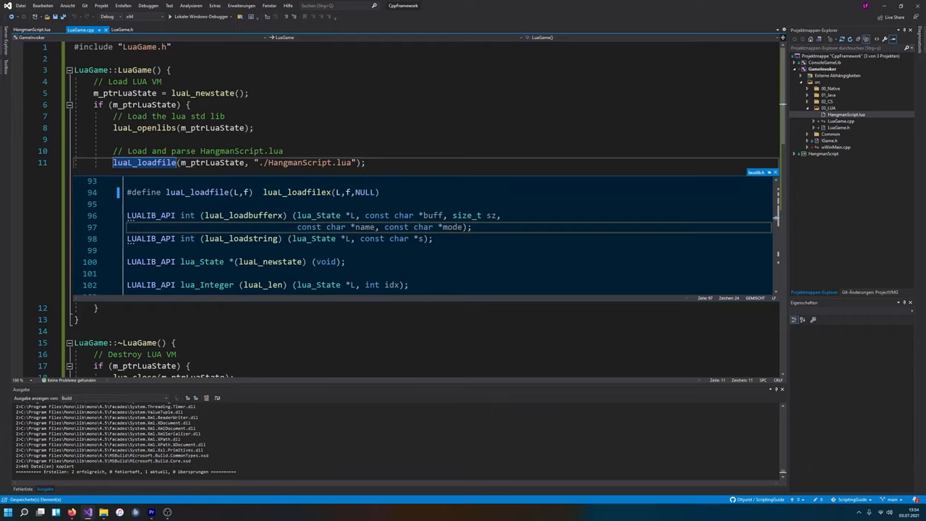
pyautogui.doubleClick(241, 238)
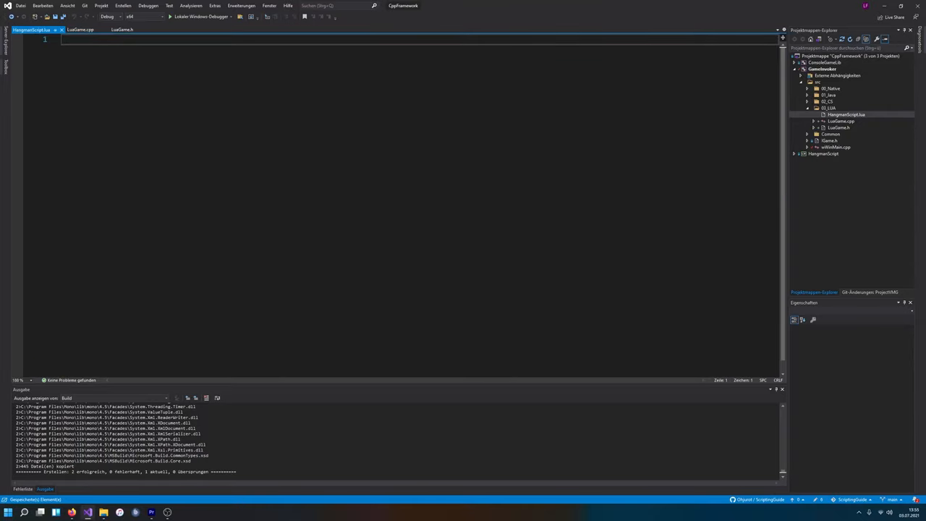
# - Write the io.write("Hello World!\n") line in HangmanScript.lua
pyautogui.write('i = 5')
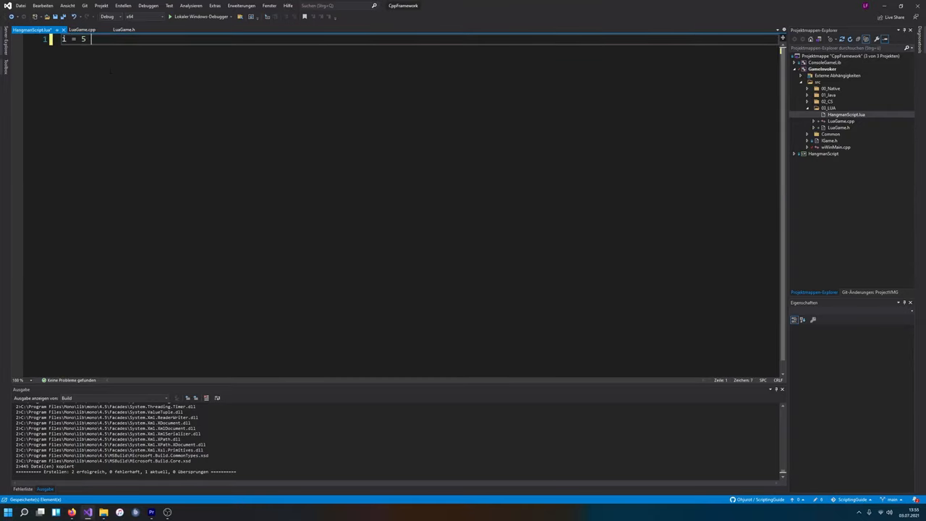
pyautogui.write('5')
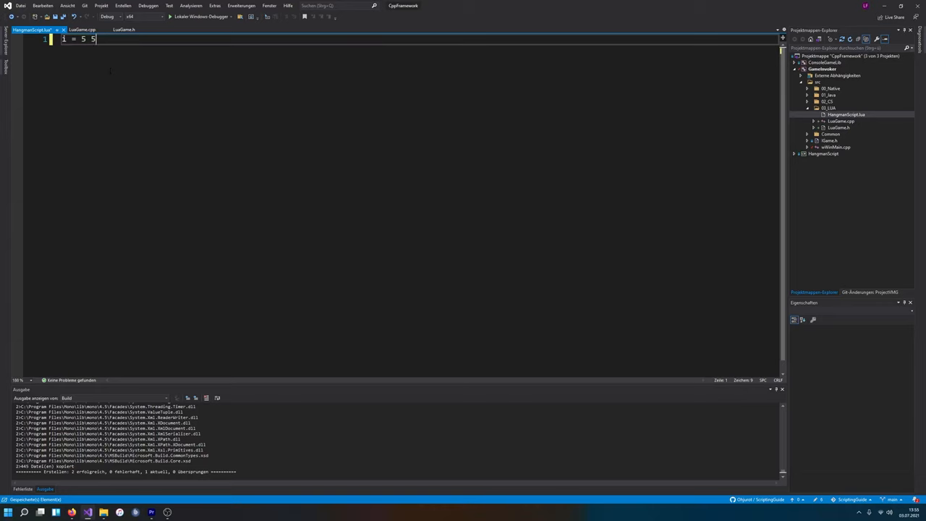
pyautogui.write('+')
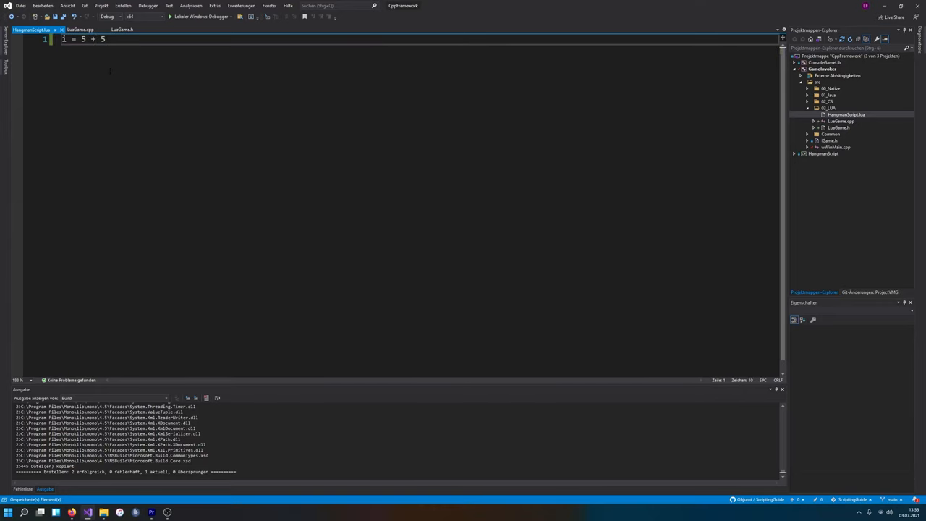
# - Type a lua_p…() call inside the result check block of LuaGame.cpp
pyautogui.click(80, 29)
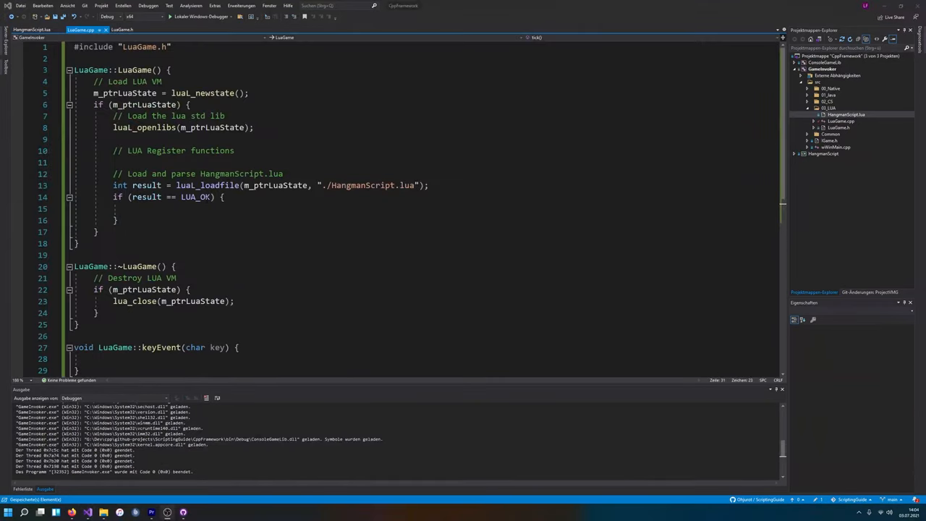
pyautogui.doubleClick(207, 186)
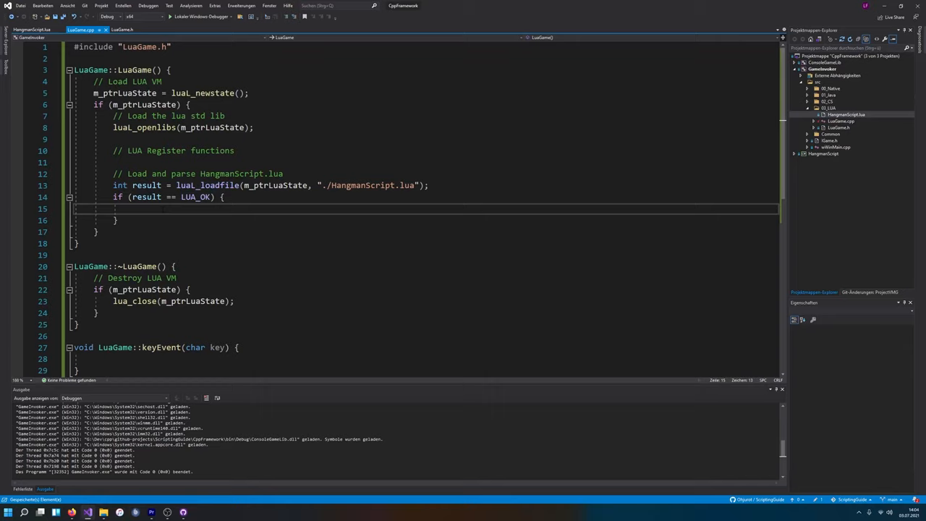
pyautogui.write('lua_pcall')
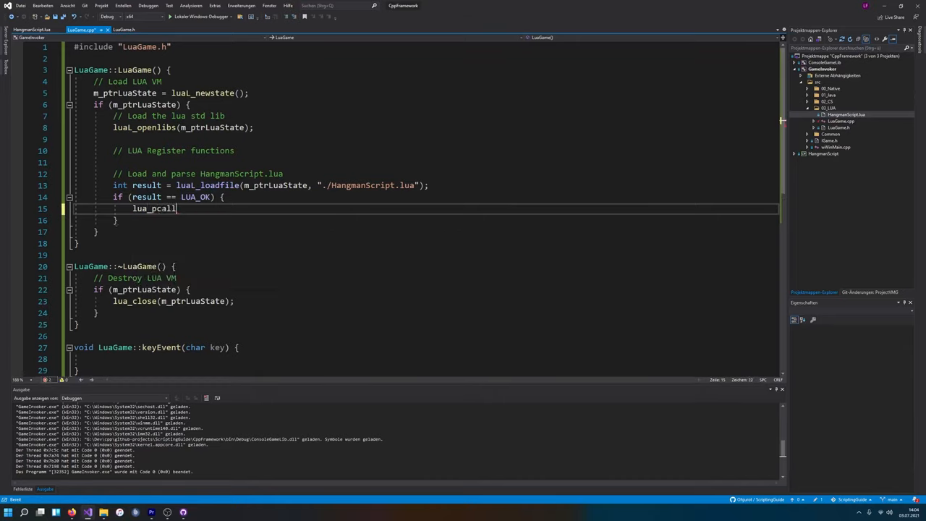
pyautogui.write('()')
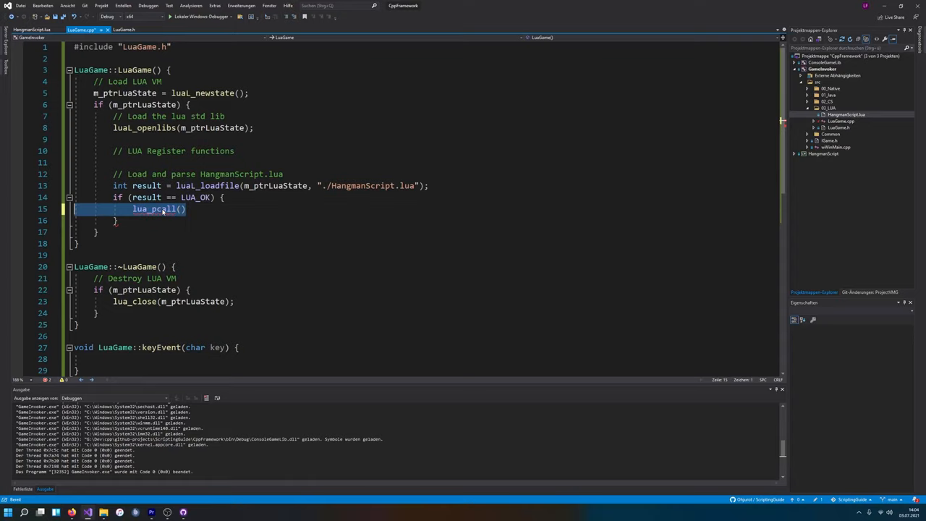
# - Select the Hello World line in HangmanScript.lua, then return to LuaGame.cpp
pyautogui.click(32, 30)
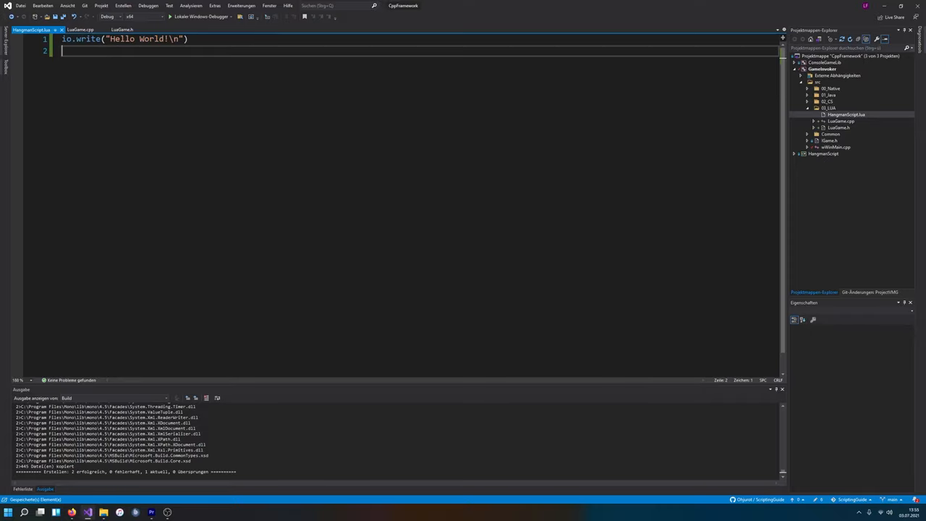
pyautogui.tripleClick(123, 39)
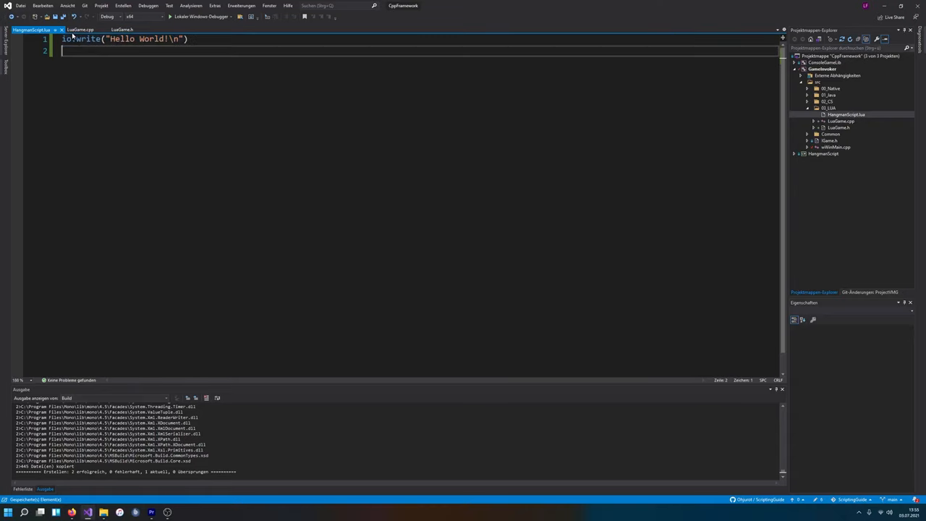
pyautogui.click(81, 30)
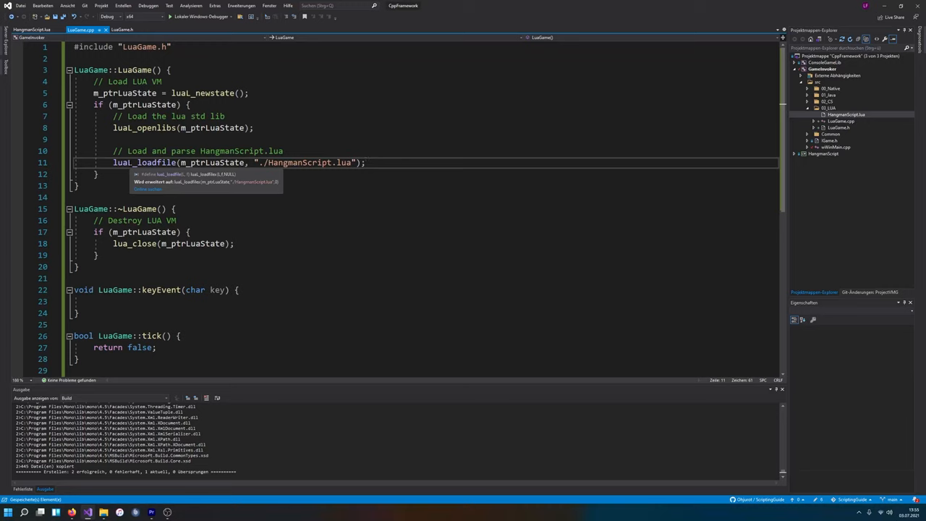
# - Assign luaL_loadfile's return to int result and breakpoint the result == 0 check
pyautogui.click(144, 162)
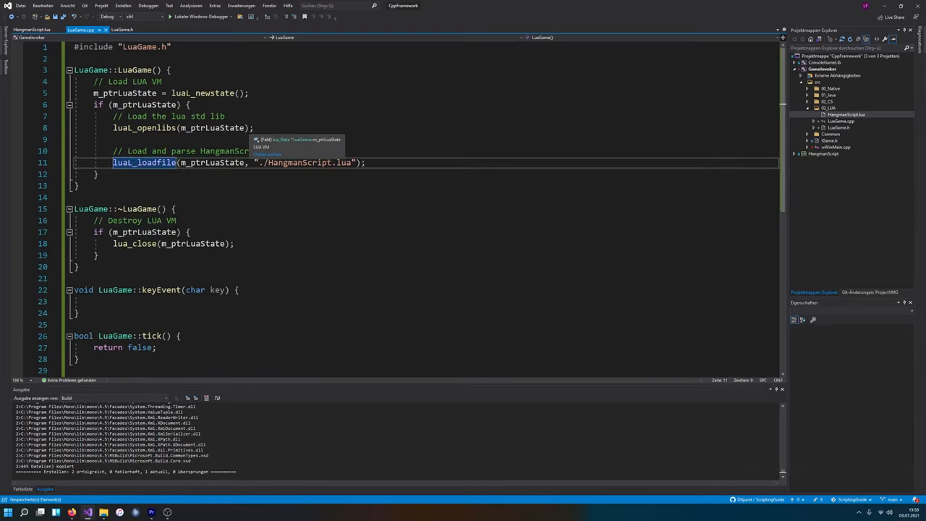
pyautogui.write('int result =')
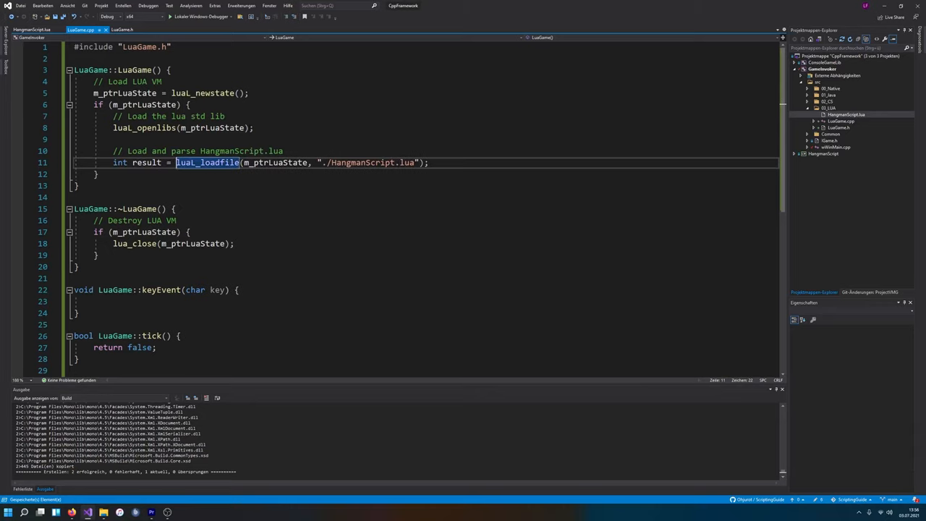
pyautogui.doubleClick(207, 162)
pyautogui.write('int i')
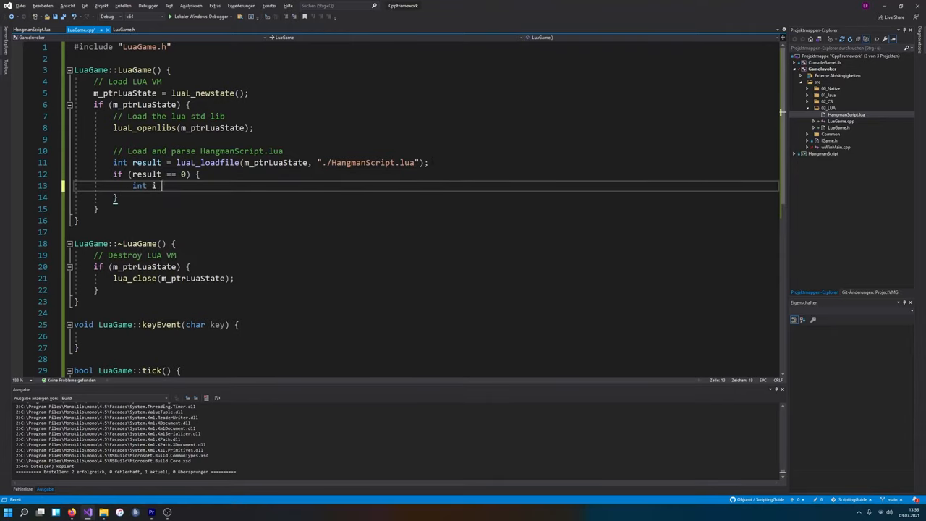
pyautogui.write('= 0;')
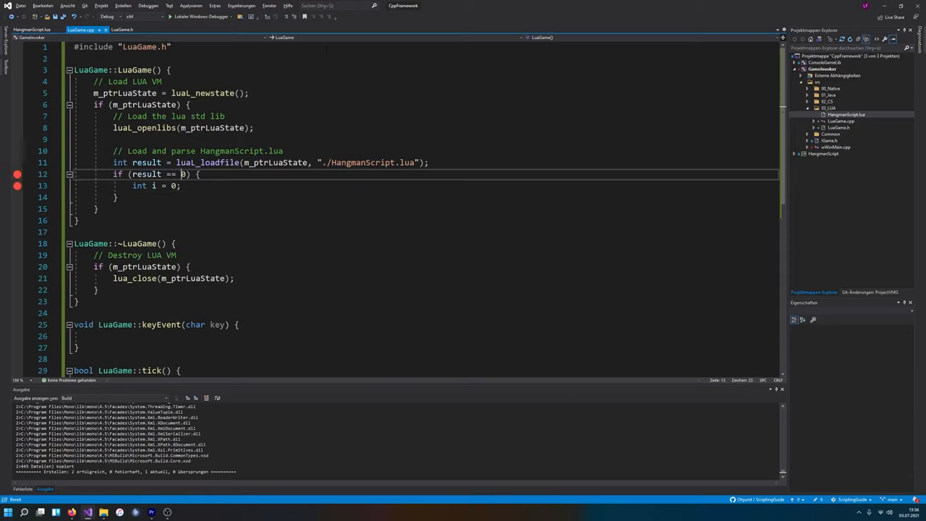
pyautogui.click(192, 104)
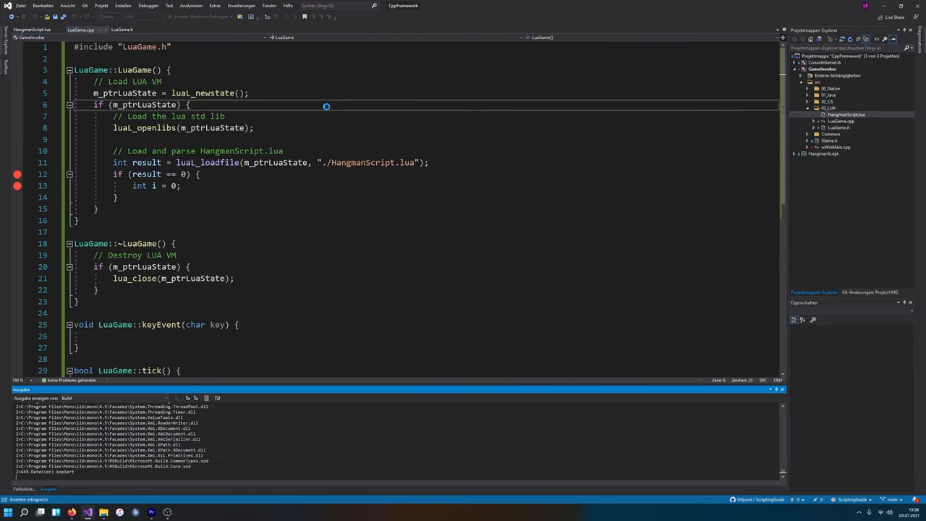
# - Debug the game with F5 until it pauses at the result check, result 0
pyautogui.press('F5')
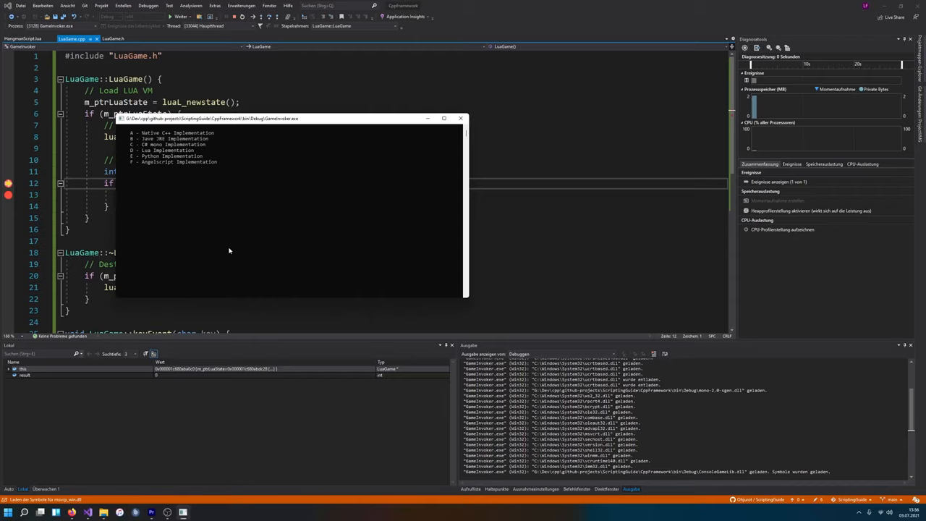
pyautogui.moveTo(317, 179)
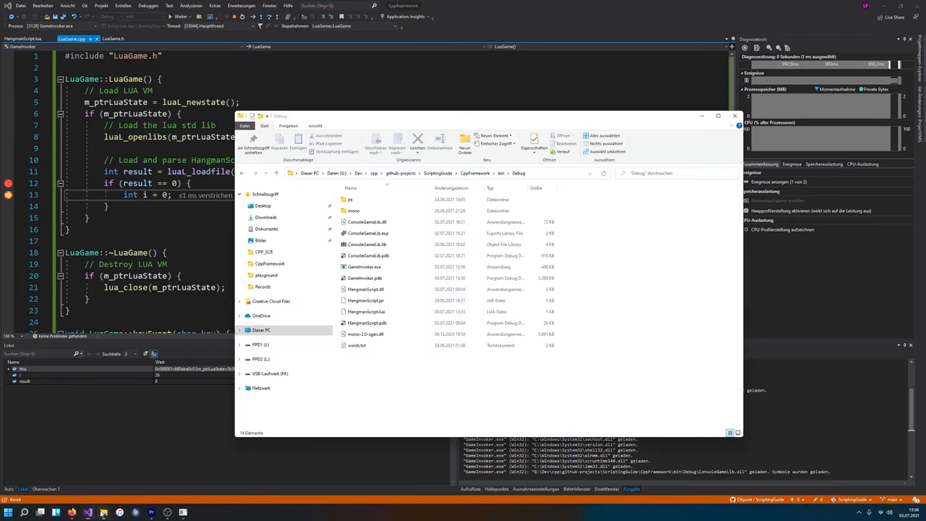
# - Select and right-click HangmanScript.lua in bin\Debug to confirm it was copied
pyautogui.click(365, 312)
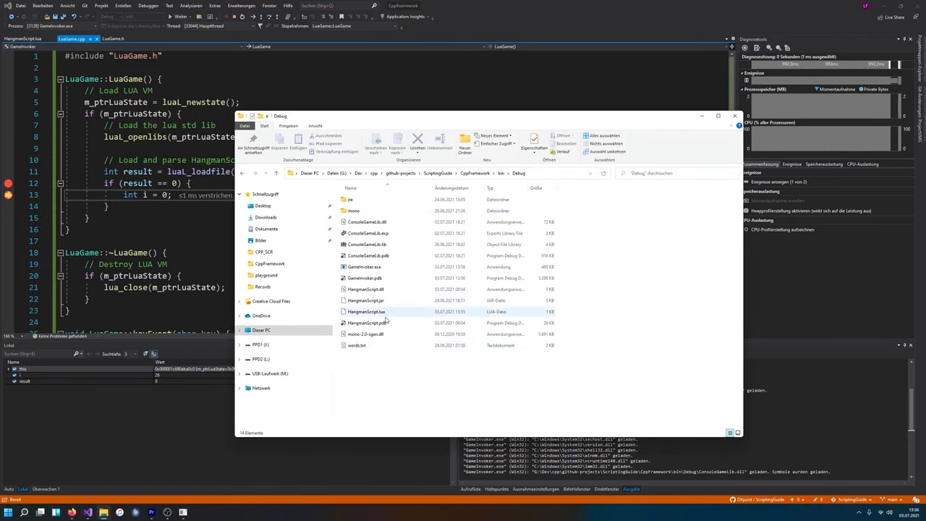
pyautogui.rightClick(367, 312)
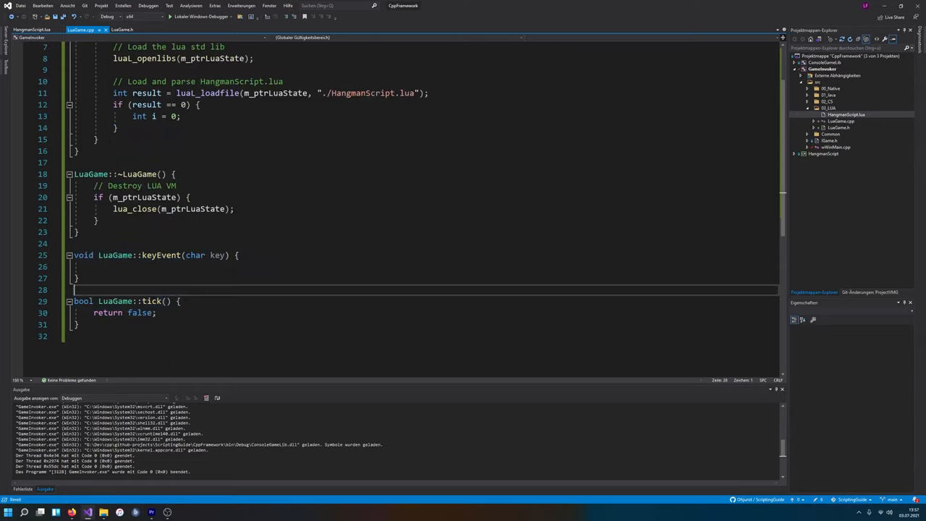
pyautogui.doubleClick(161, 255)
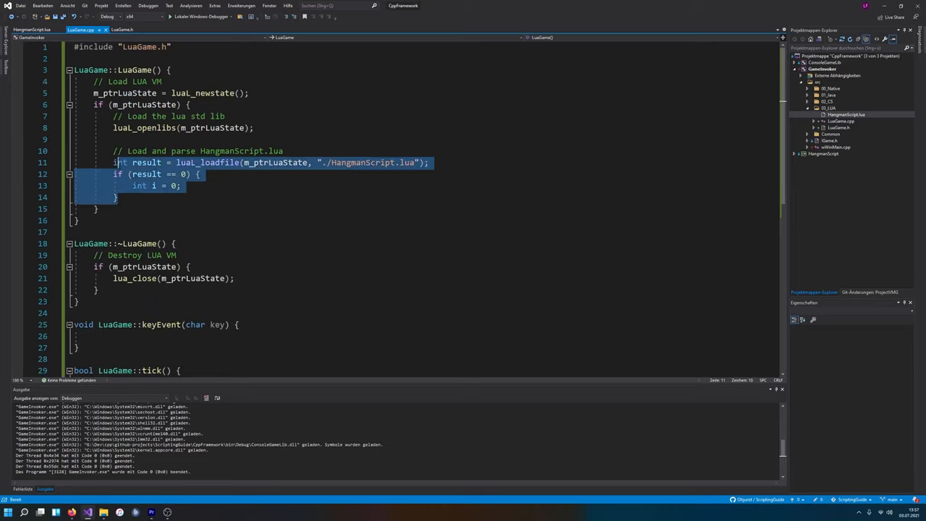
pyautogui.click(118, 197)
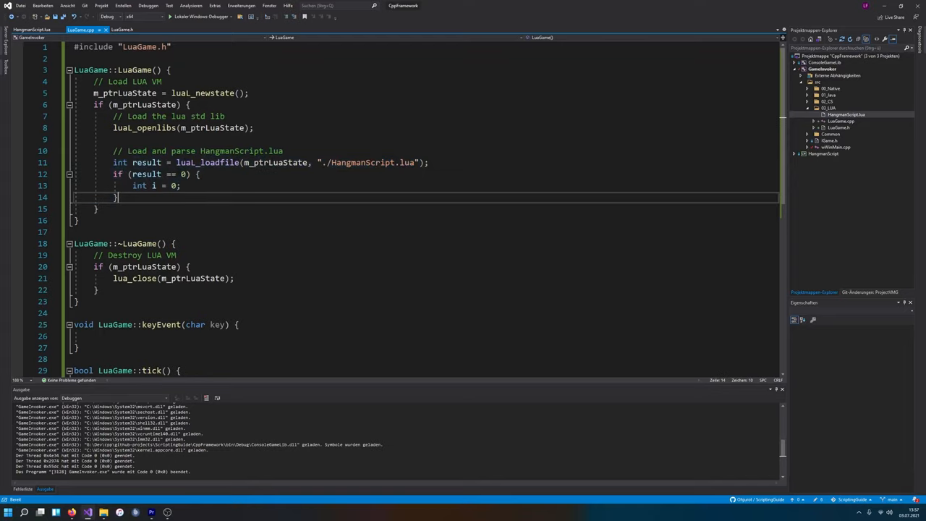